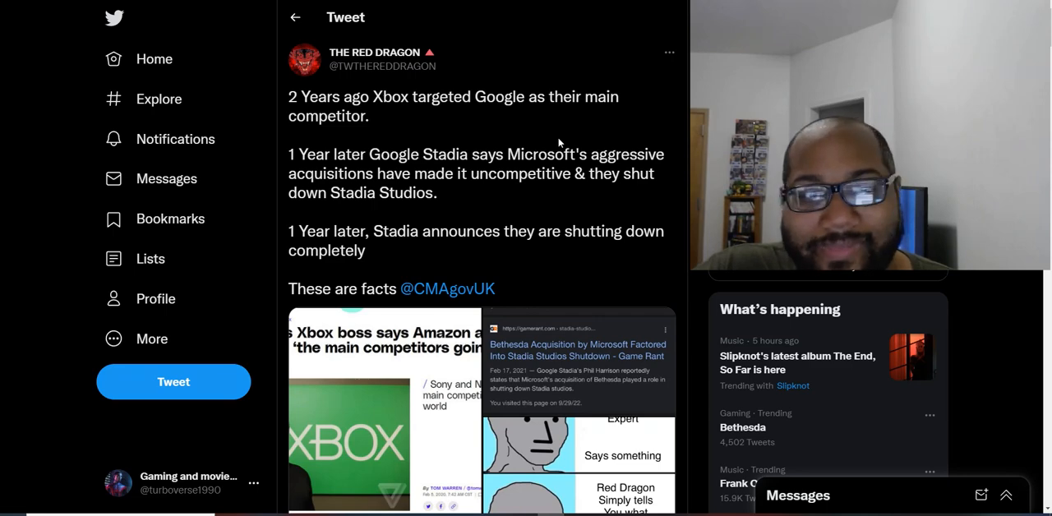
- Scroll down the Red Dragon Stadia tweet, then close the enlarged meme image
scroll("down", 3)
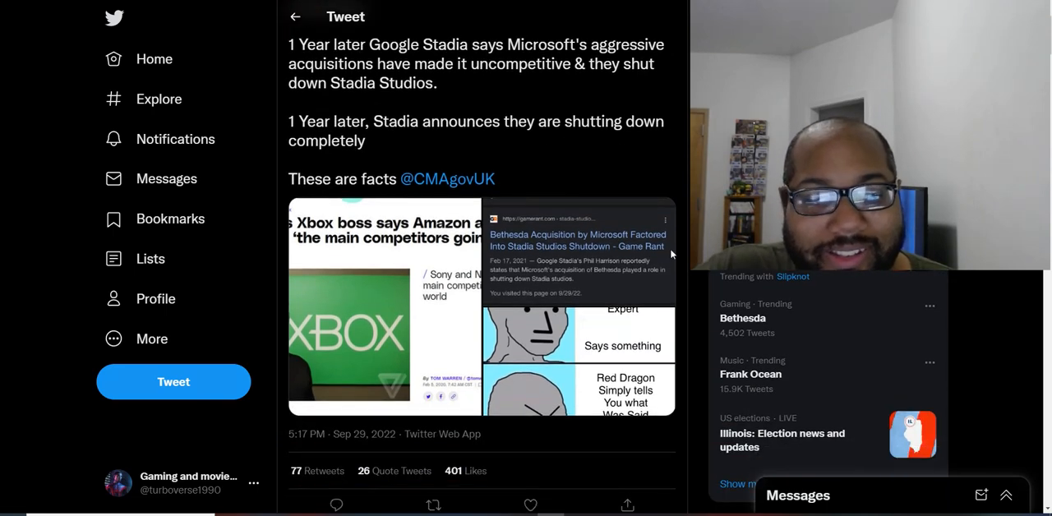
mouse_move(439, 302)
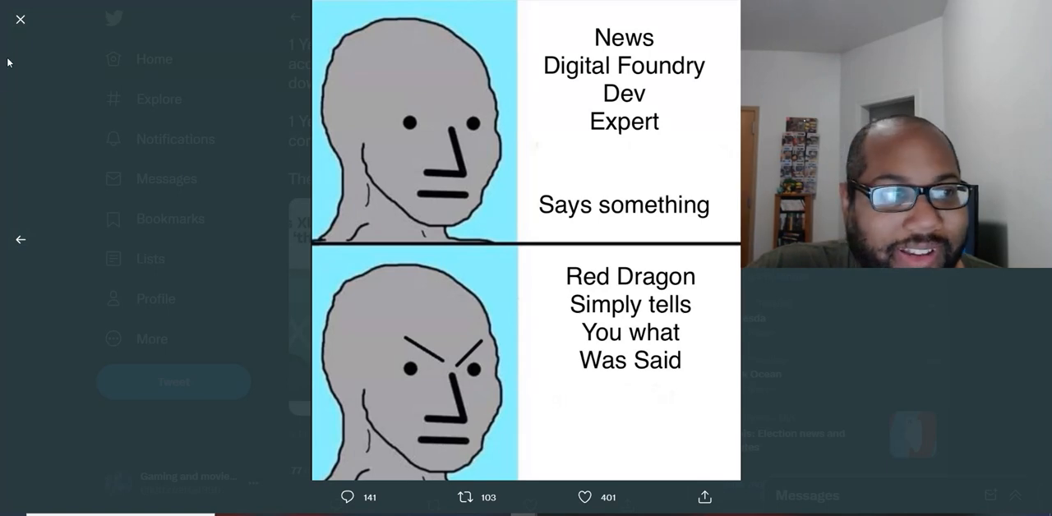
left_click(20, 18)
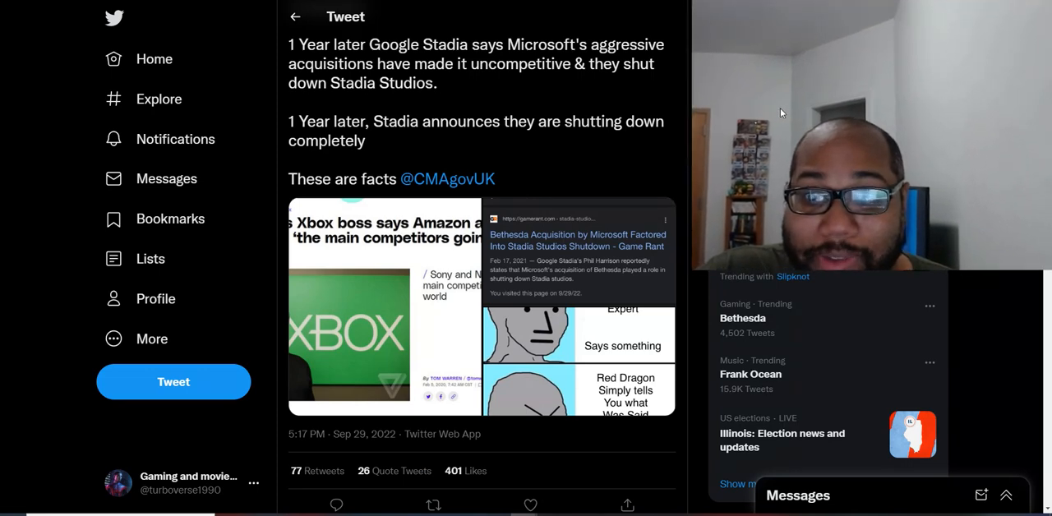
mouse_move(717, 85)
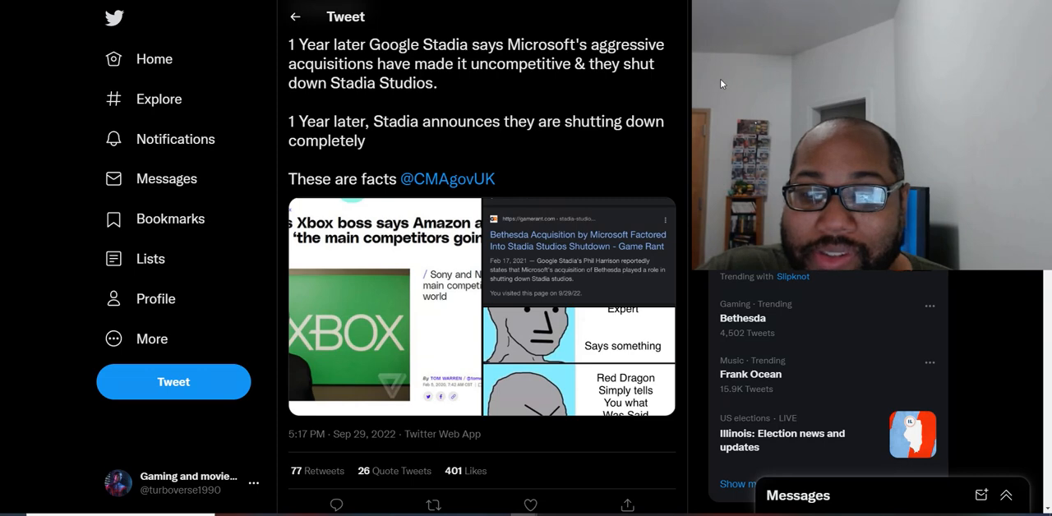
mouse_move(687, 86)
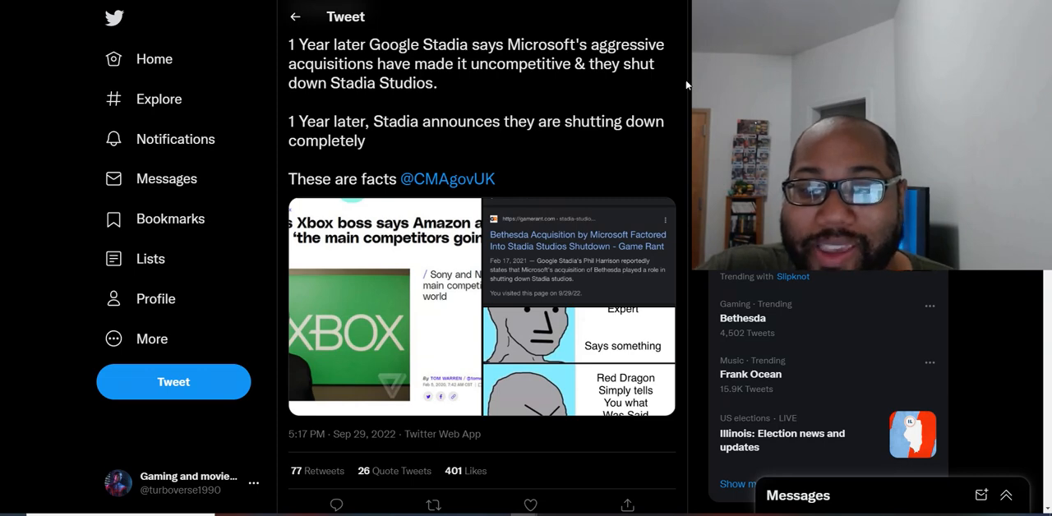
mouse_move(723, 65)
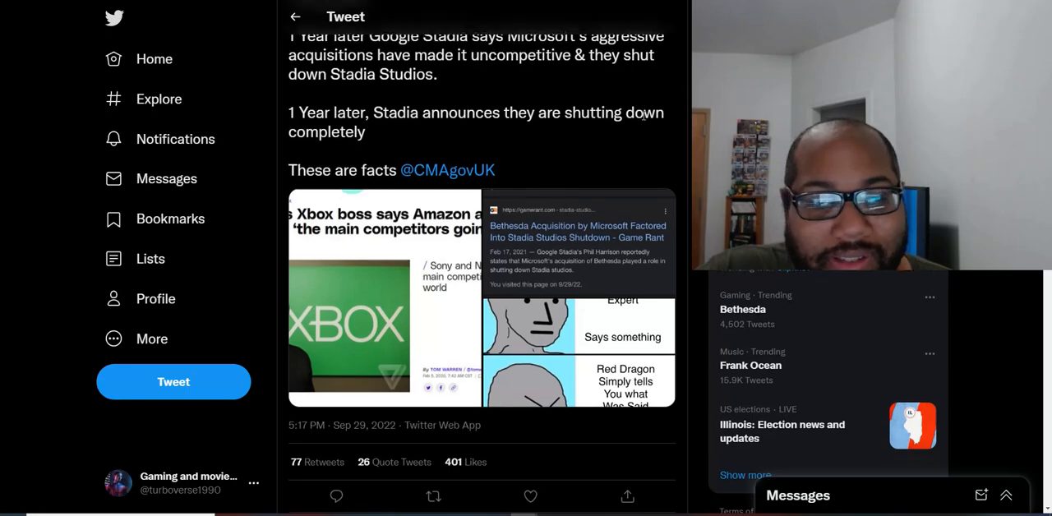
scroll("down", 3)
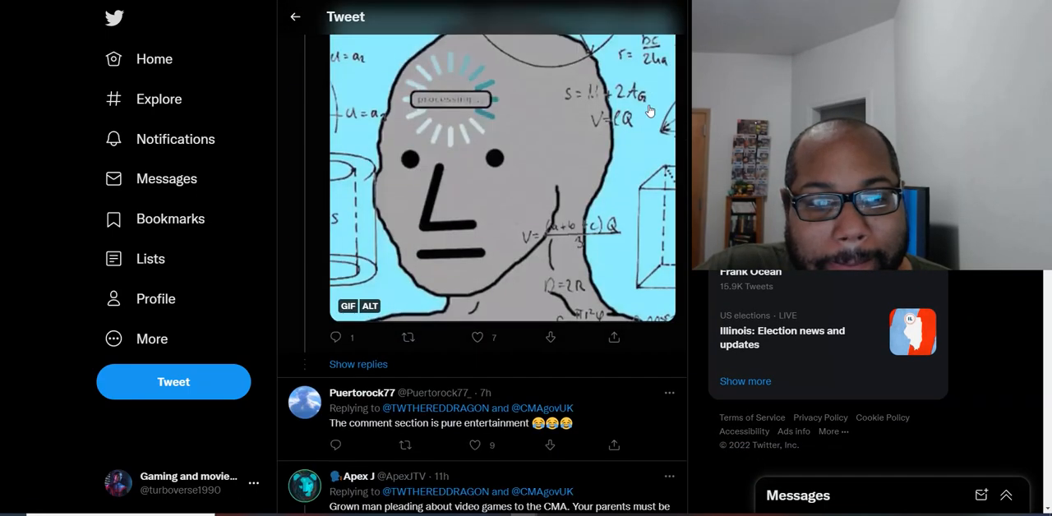
scroll("down", 3)
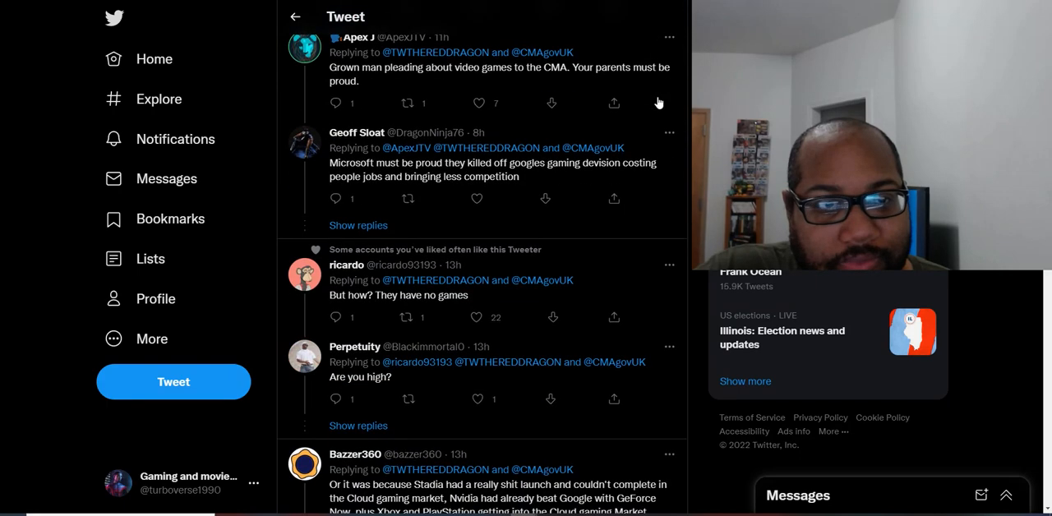
scroll("up", 3)
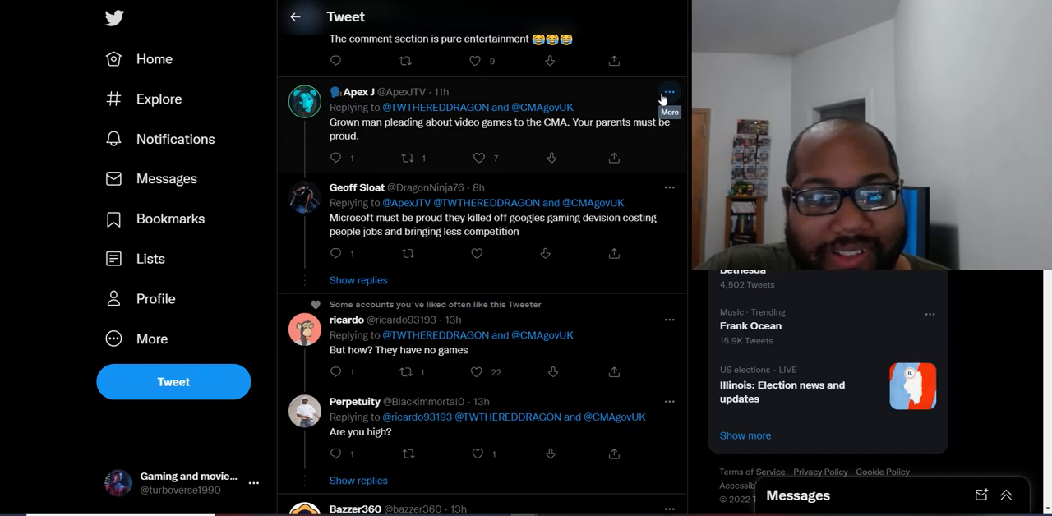
scroll("down", 3)
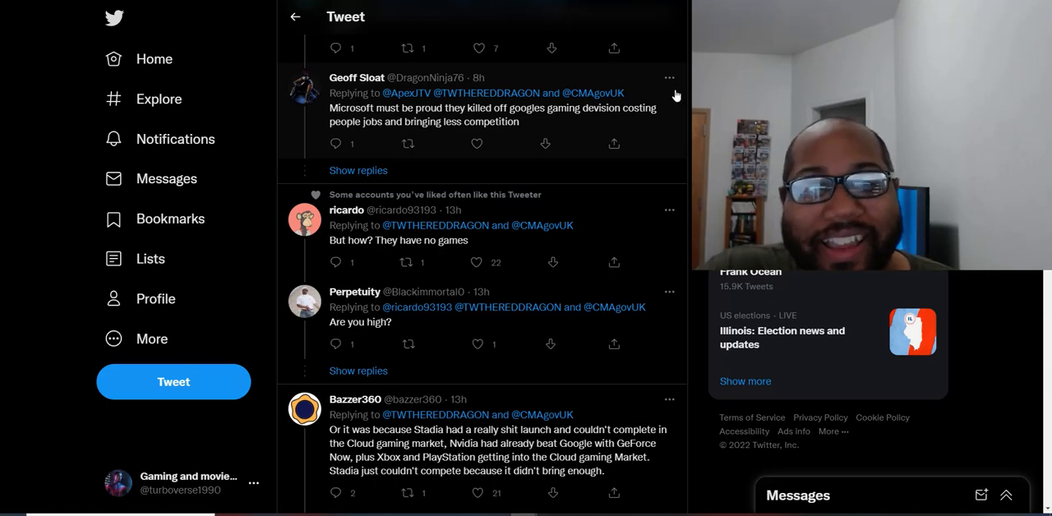
mouse_move(669, 77)
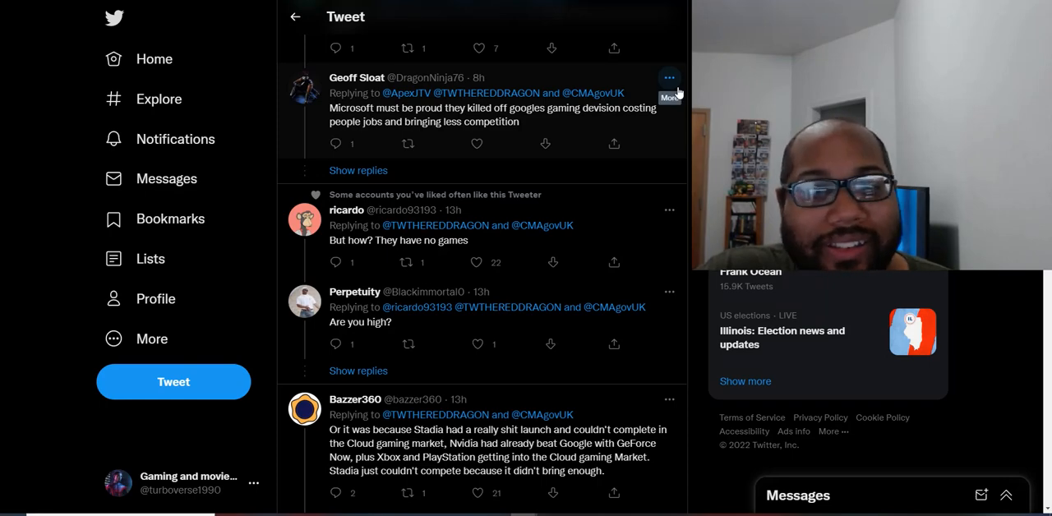
scroll("down", 3)
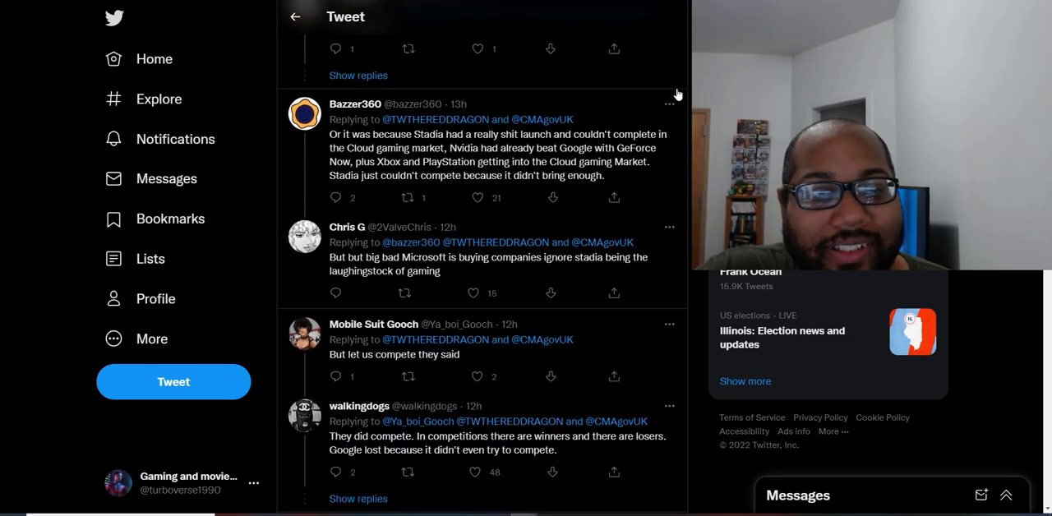
scroll("down", 3)
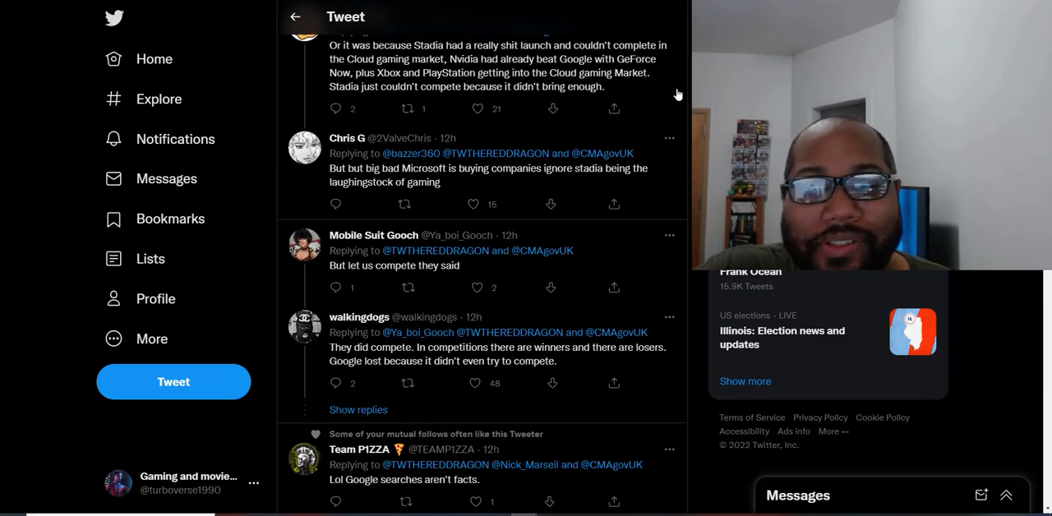
scroll("down", 3)
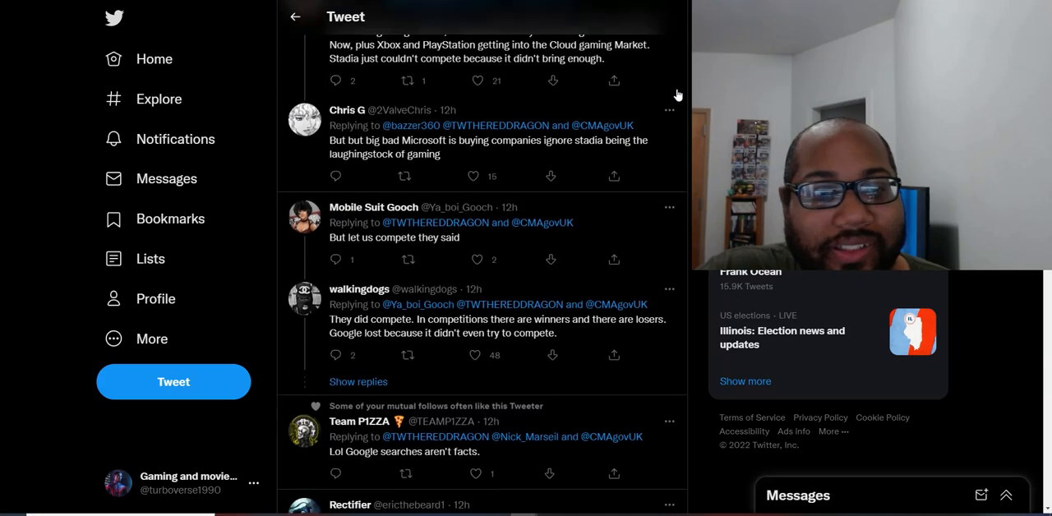
scroll("down", 3)
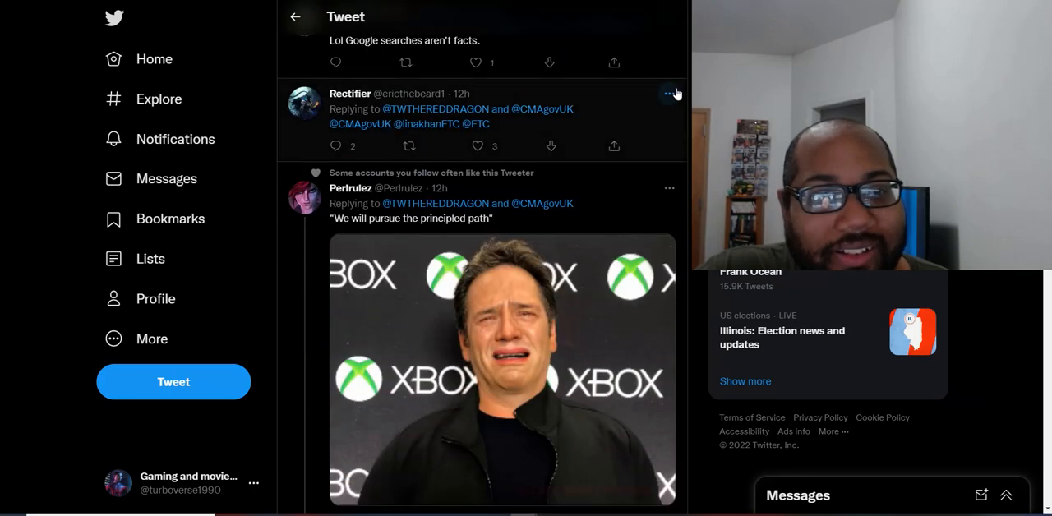
scroll("down", 3)
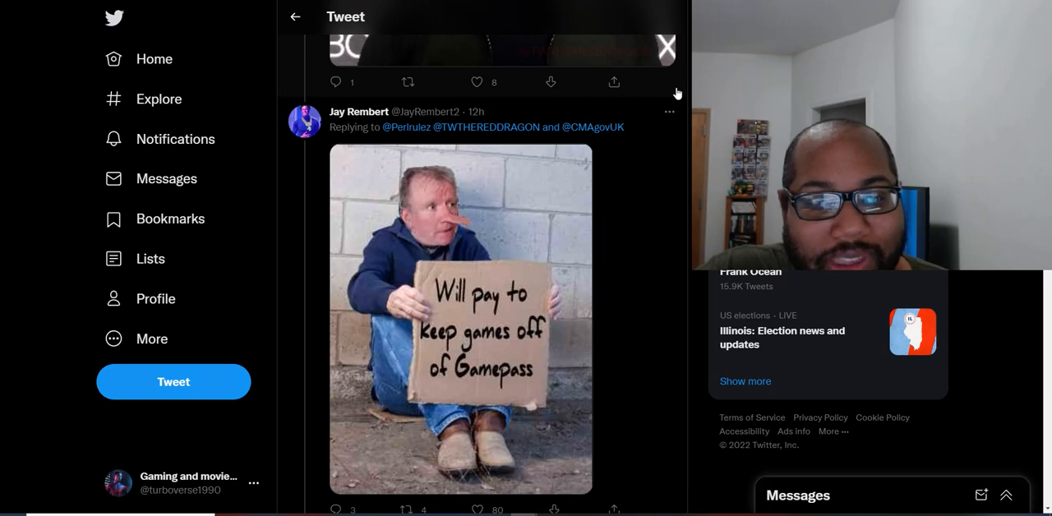
scroll("down", 3)
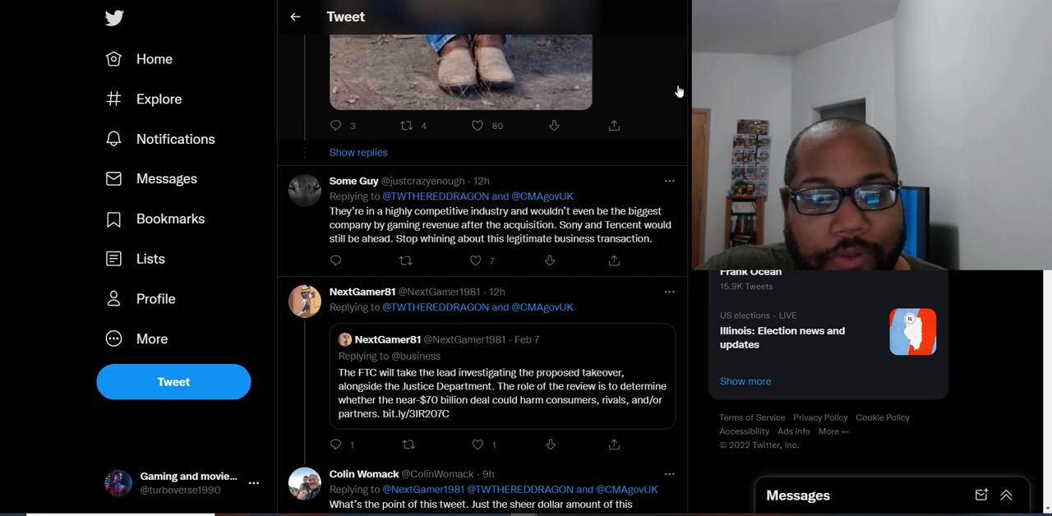
mouse_move(671, 111)
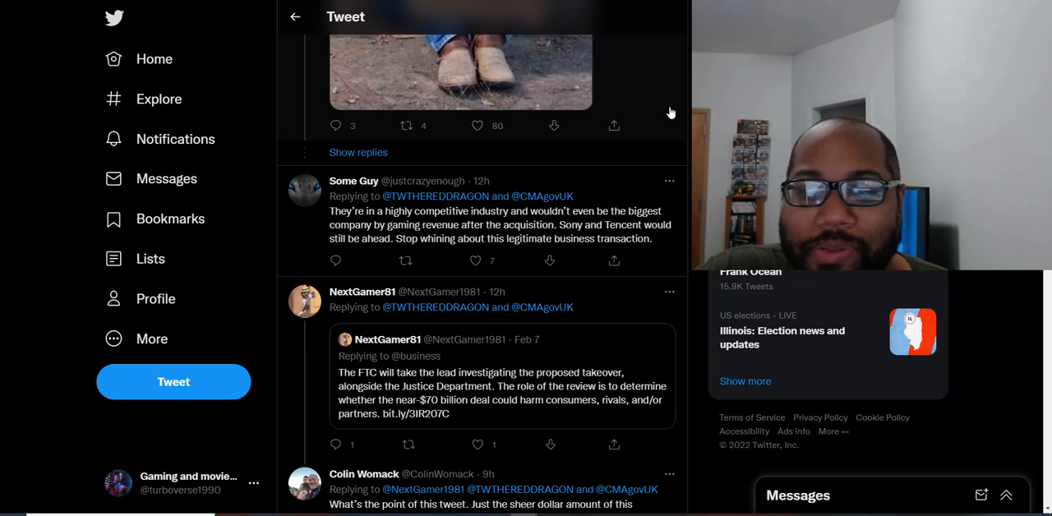
mouse_move(664, 138)
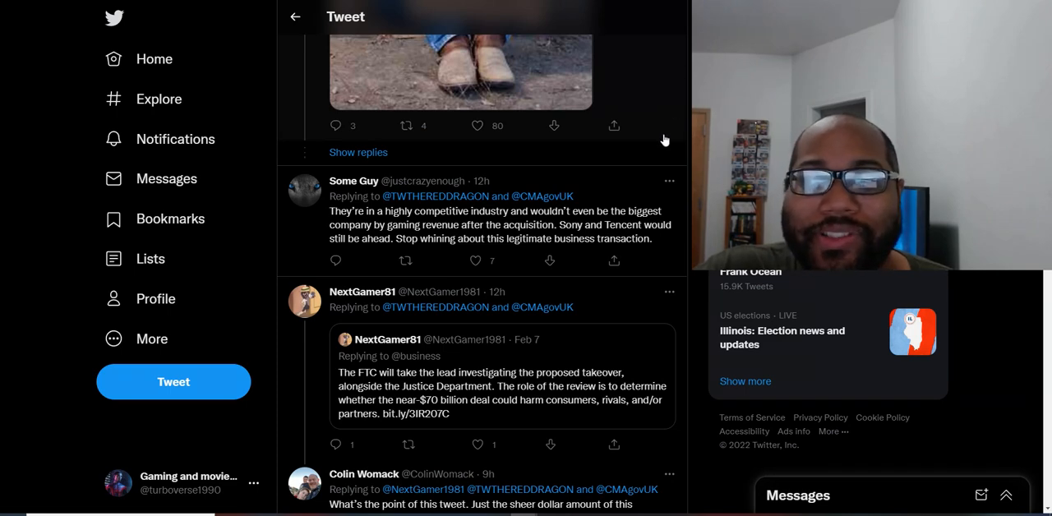
mouse_move(674, 132)
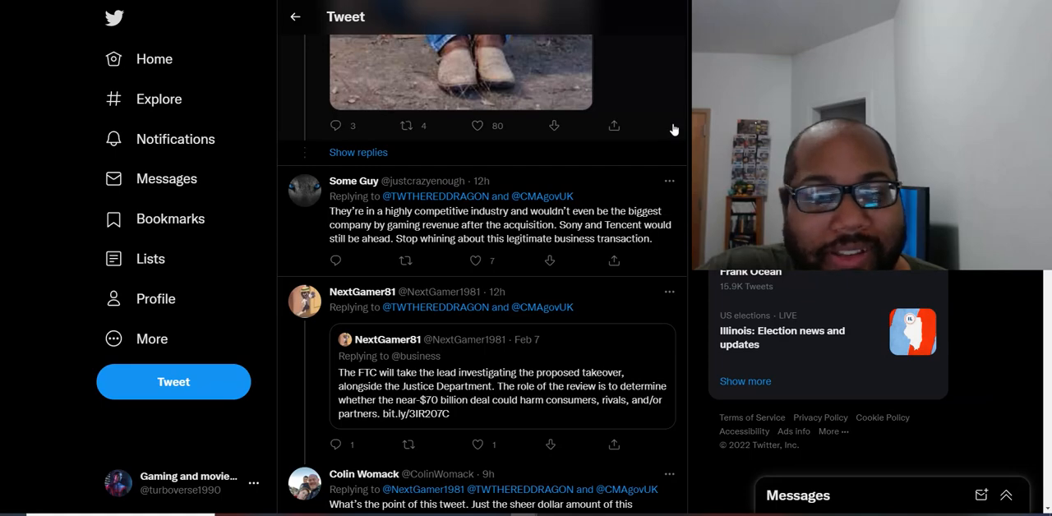
- Scroll past the CMA-tagging replies and popcorn GIF to Mike Gaming's Sony fanboys reply
scroll("down", 3)
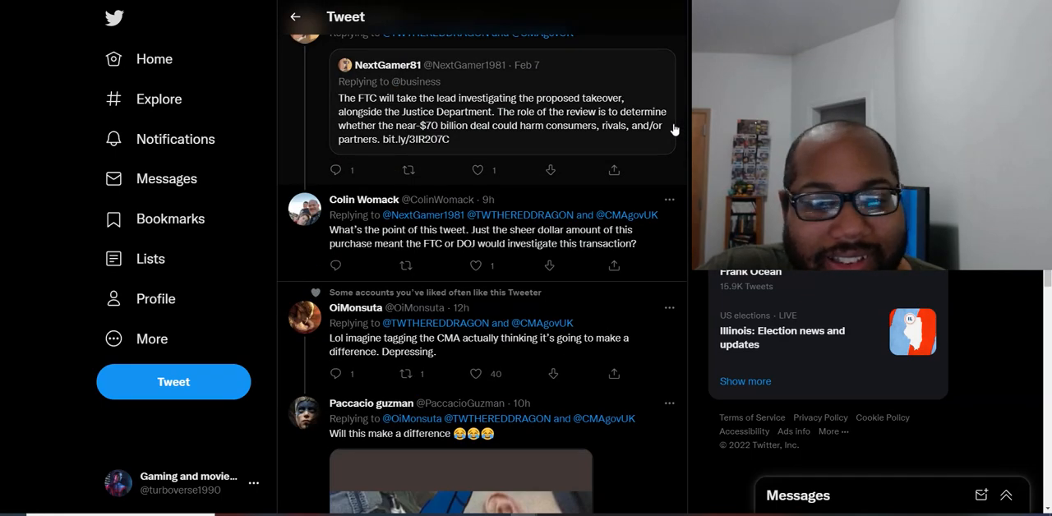
scroll("down", 3)
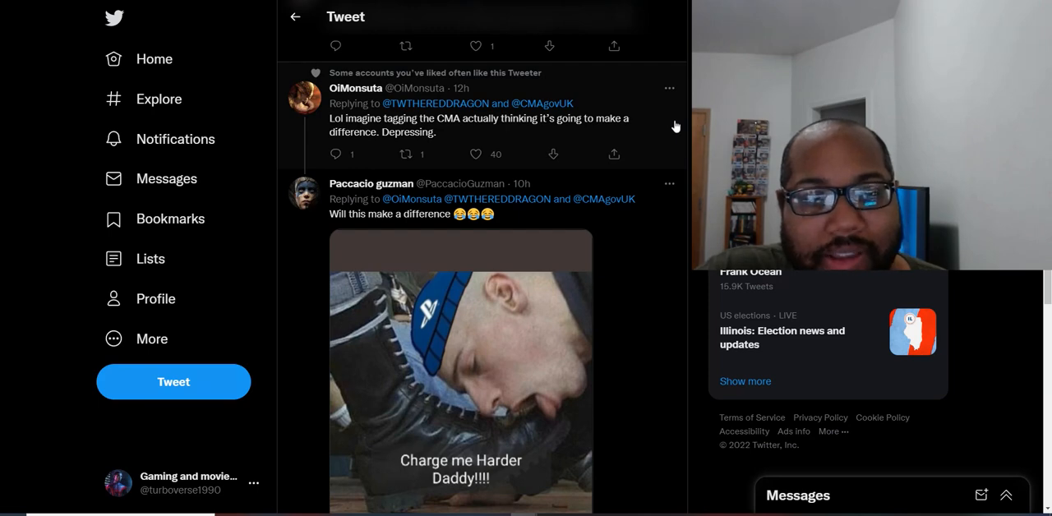
scroll("down", 3)
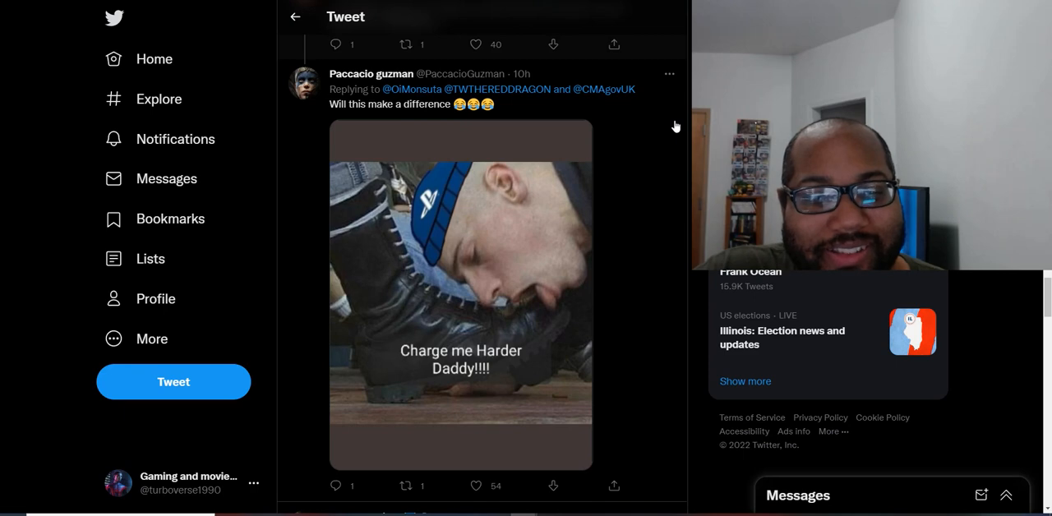
scroll("down", 3)
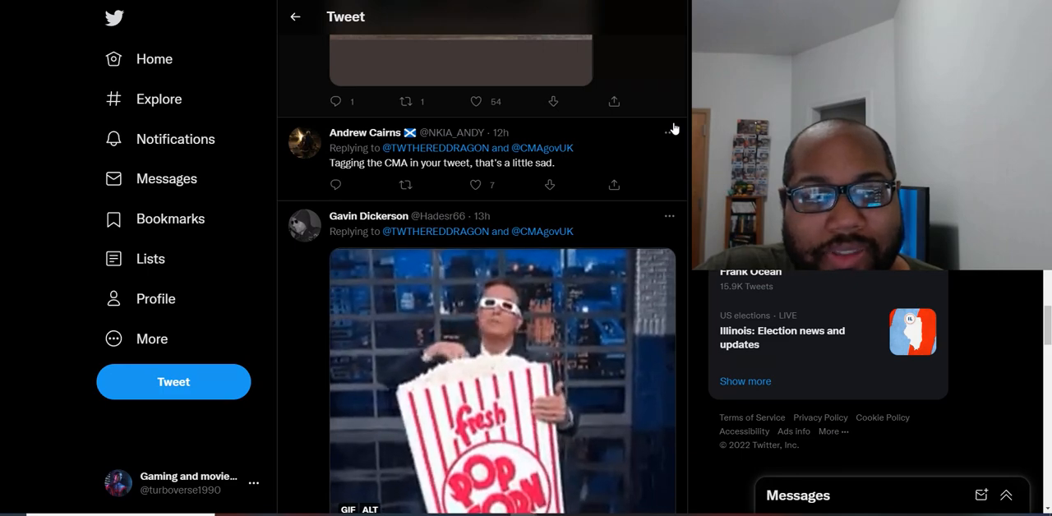
scroll("down", 3)
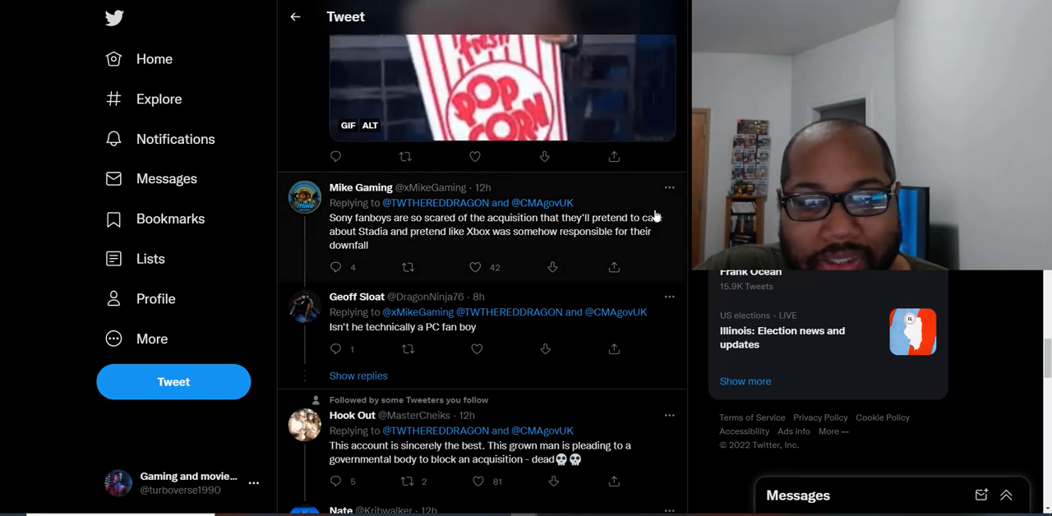
mouse_move(680, 223)
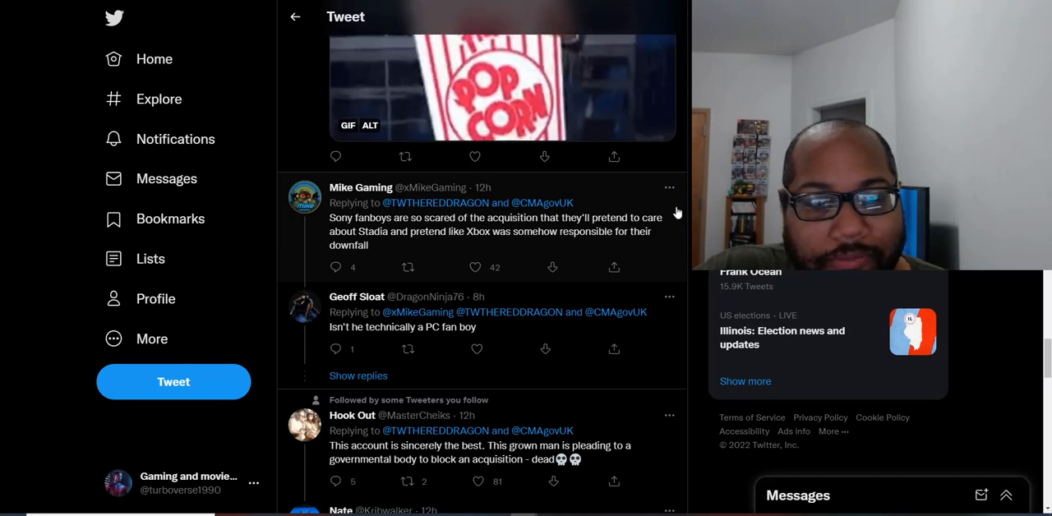
scroll("down", 3)
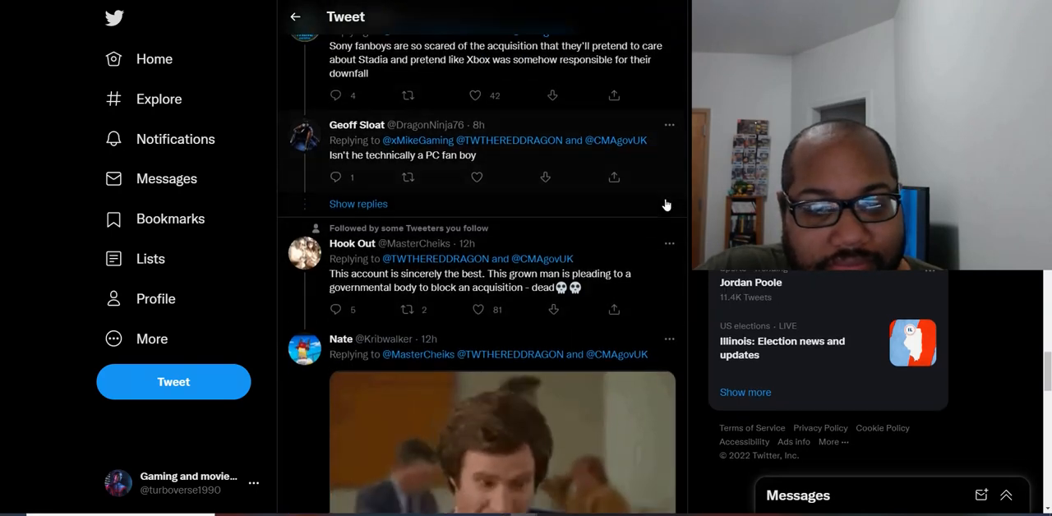
scroll("down", 3)
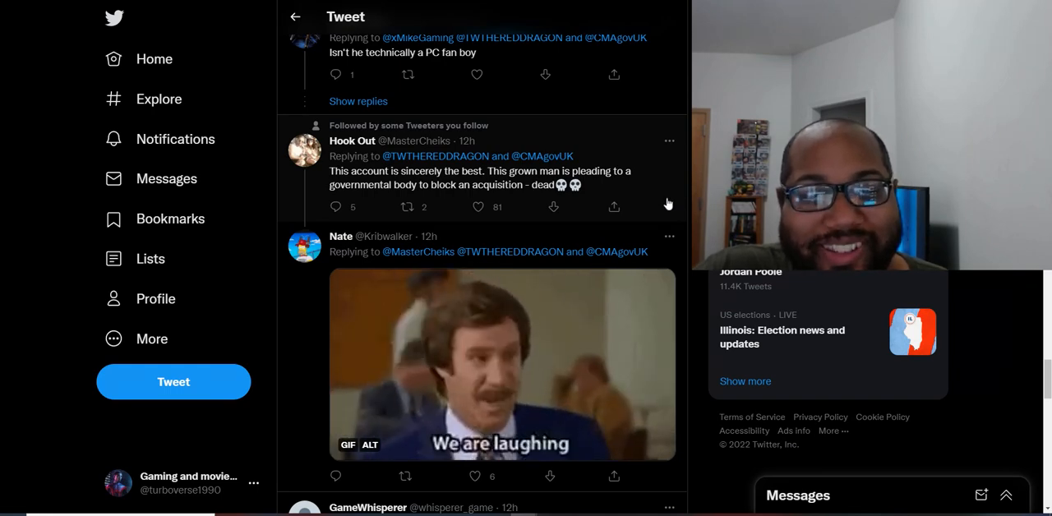
mouse_move(657, 185)
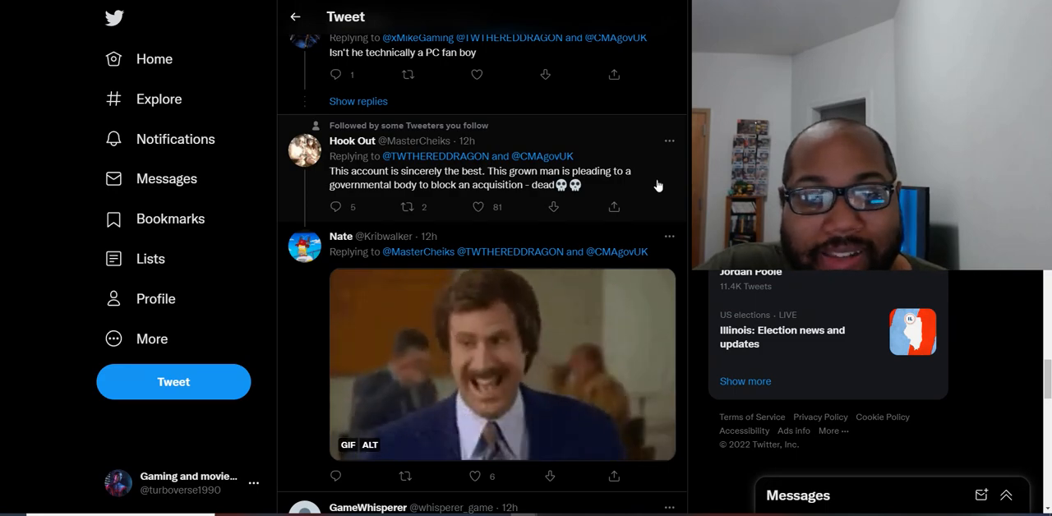
scroll("down", 3)
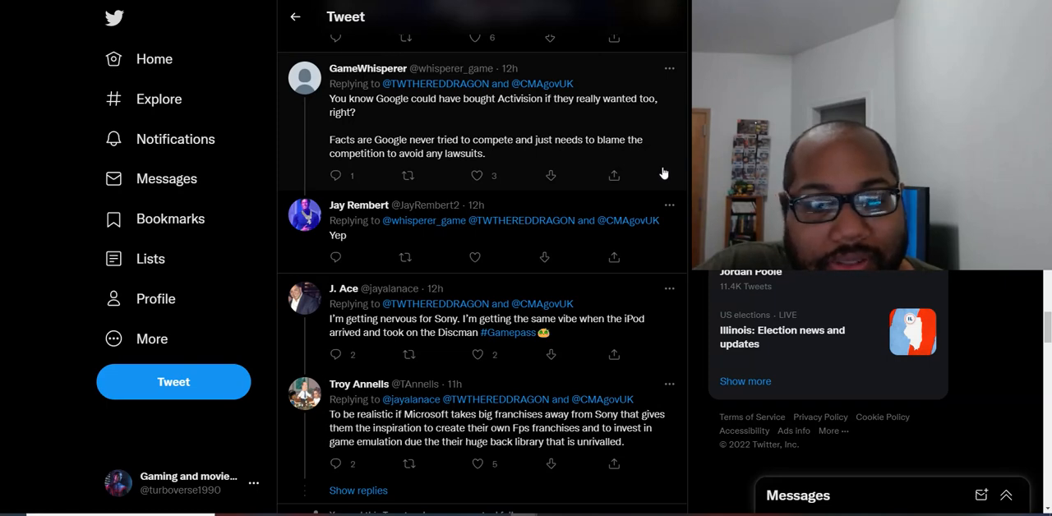
scroll("down", 3)
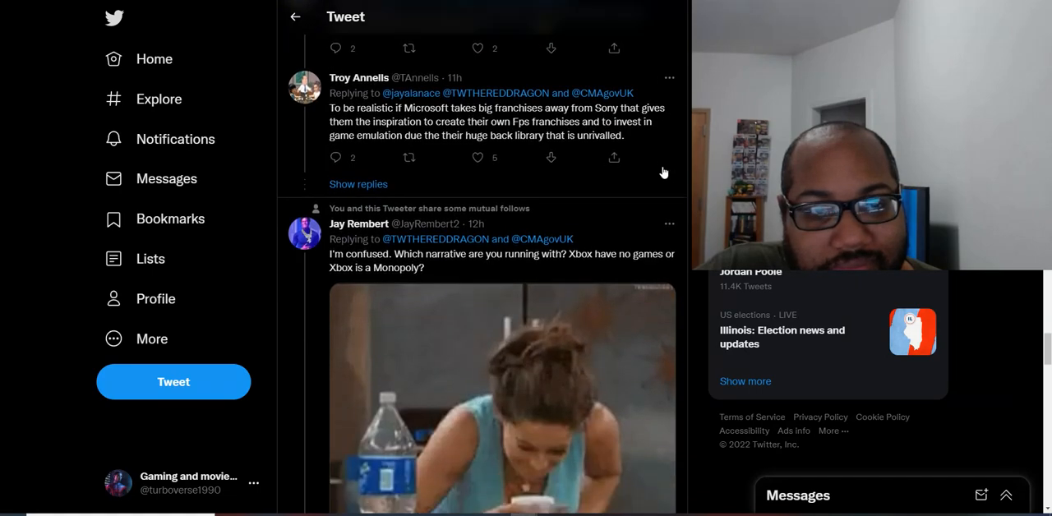
scroll("up", 3)
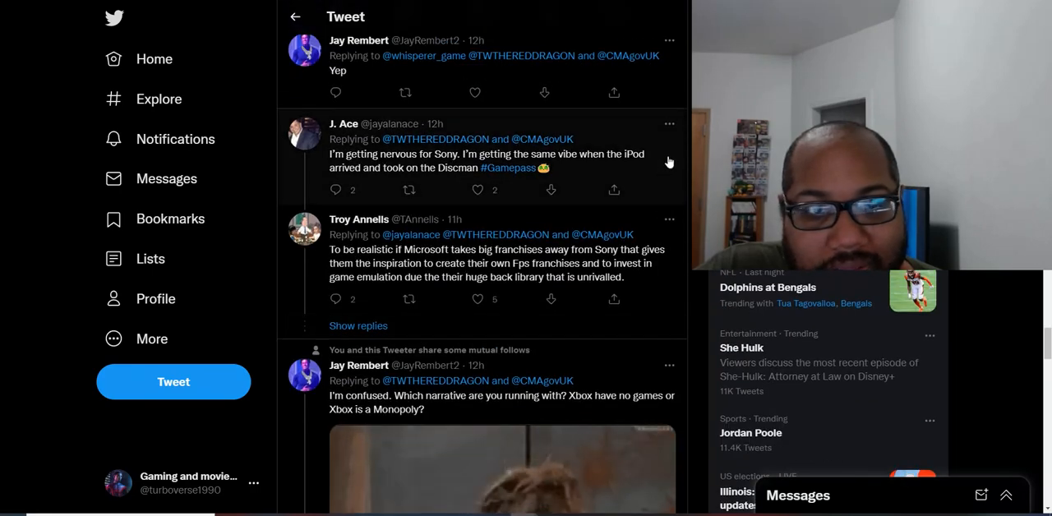
scroll("down", 3)
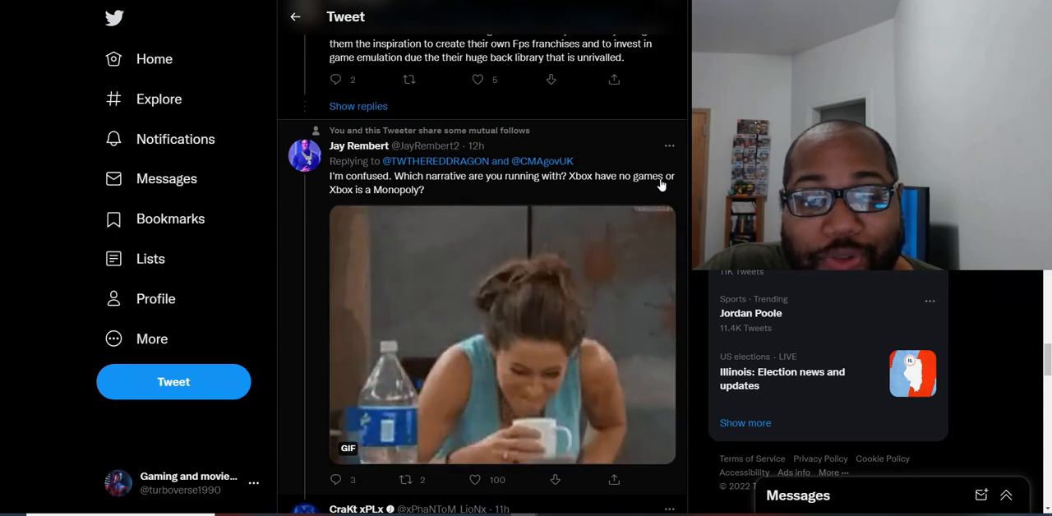
scroll("down", 3)
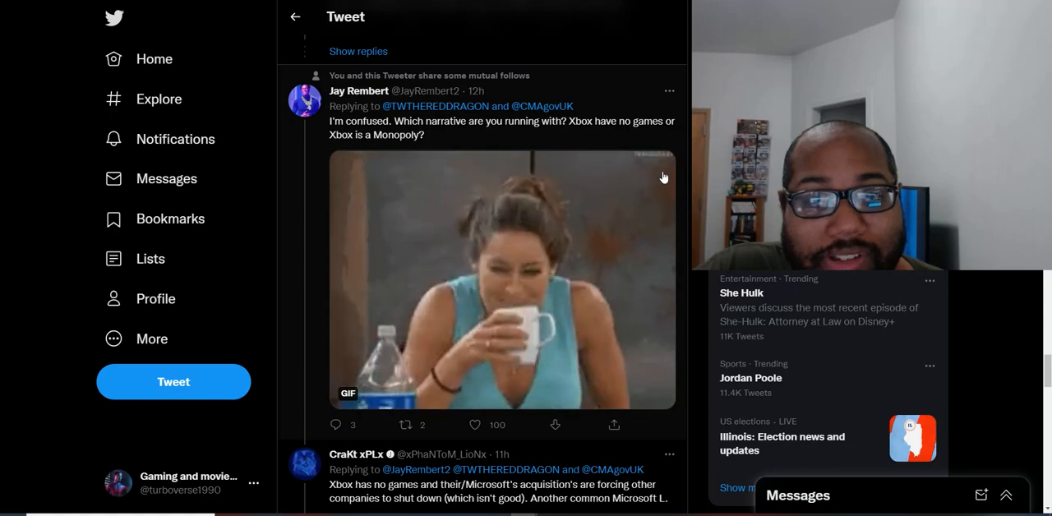
mouse_move(640, 146)
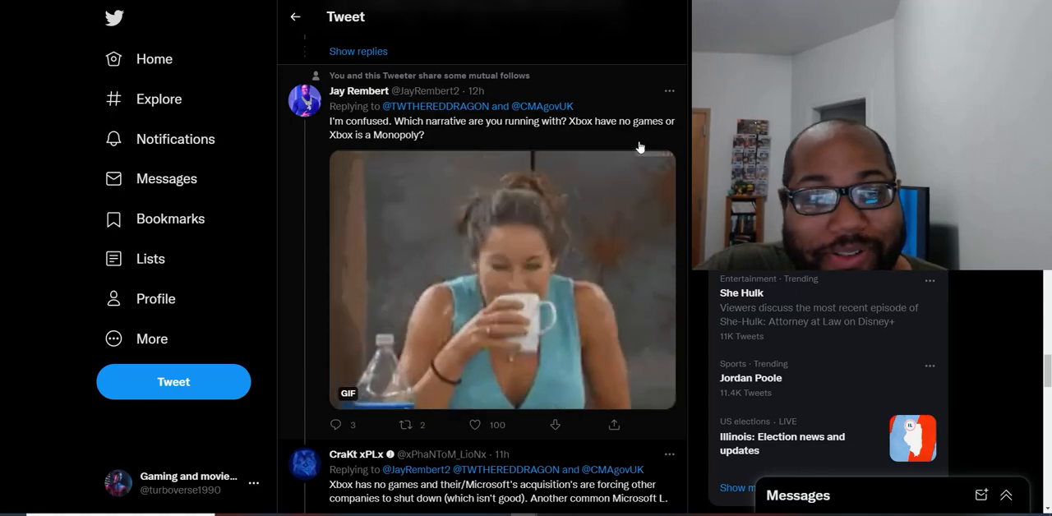
scroll("down", 3)
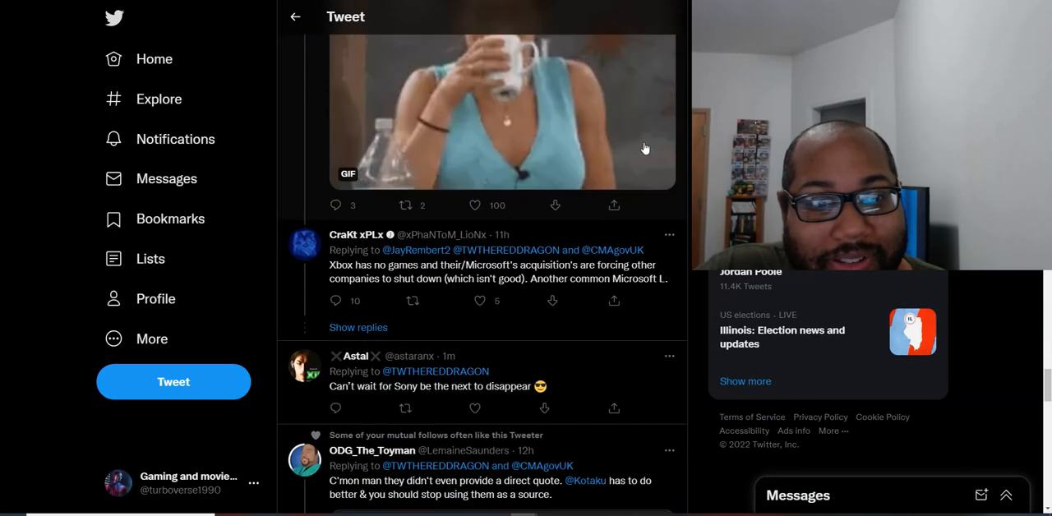
scroll("down", 3)
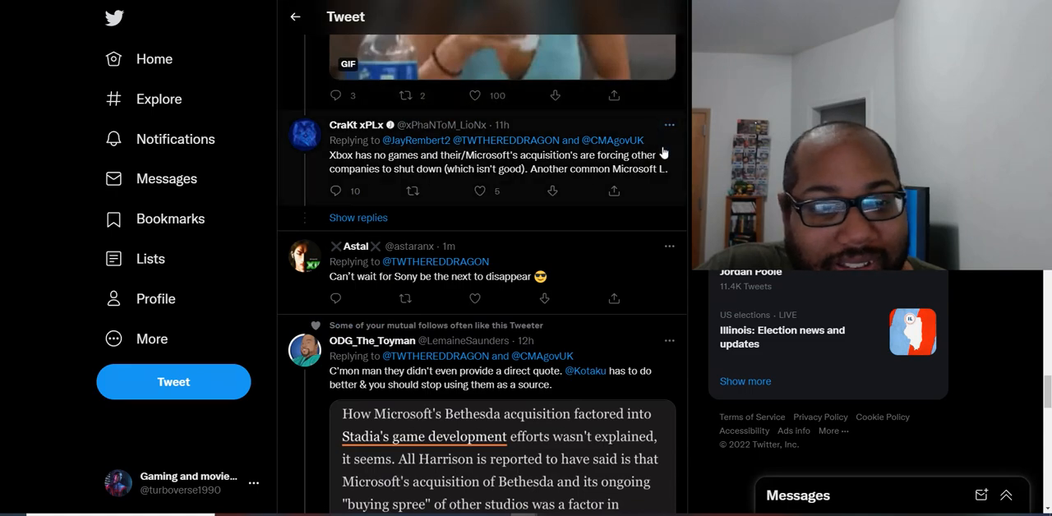
scroll("down", 3)
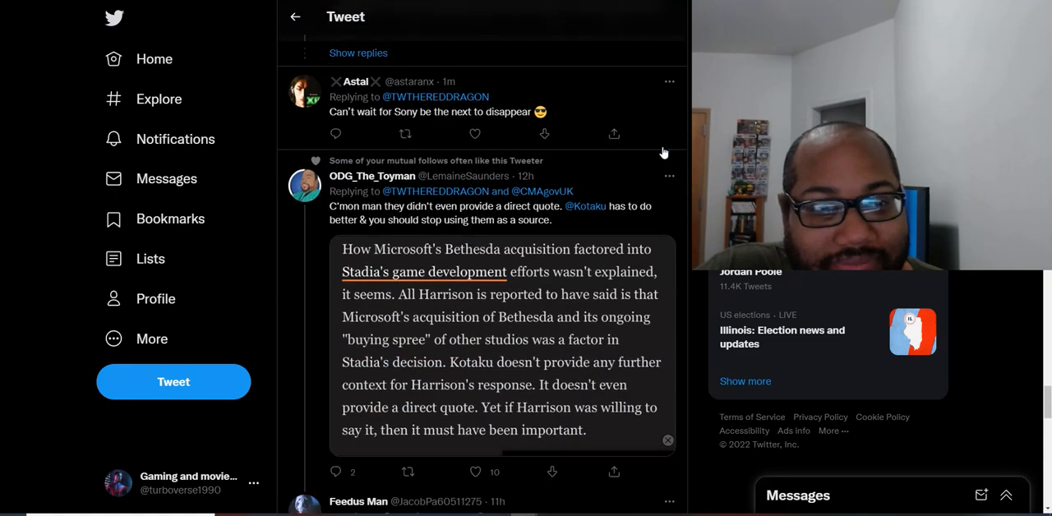
scroll("down", 3)
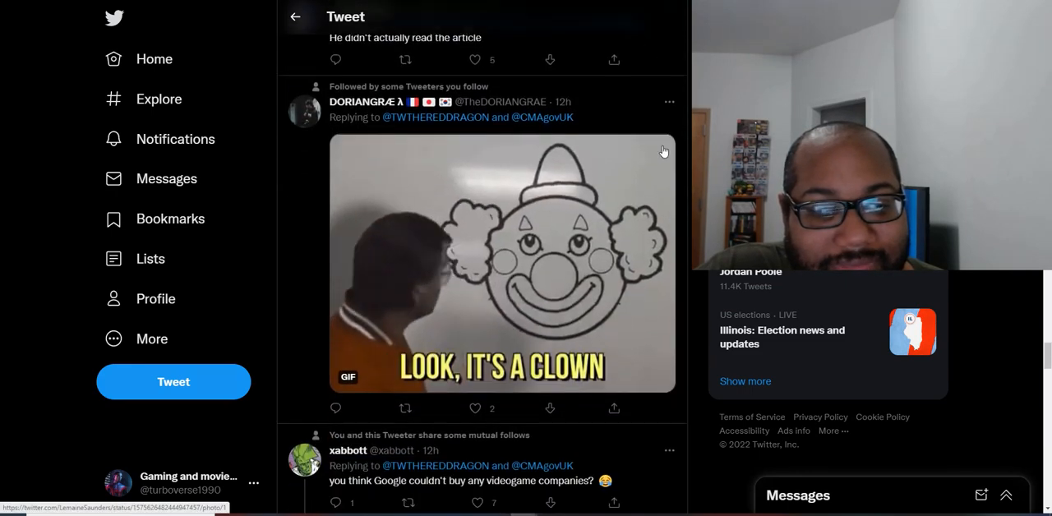
scroll("down", 3)
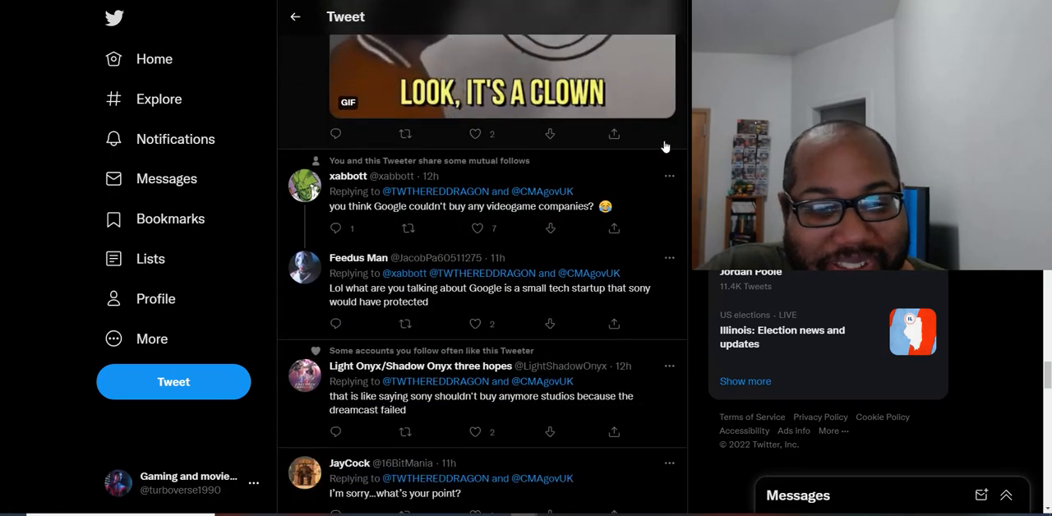
scroll("down", 3)
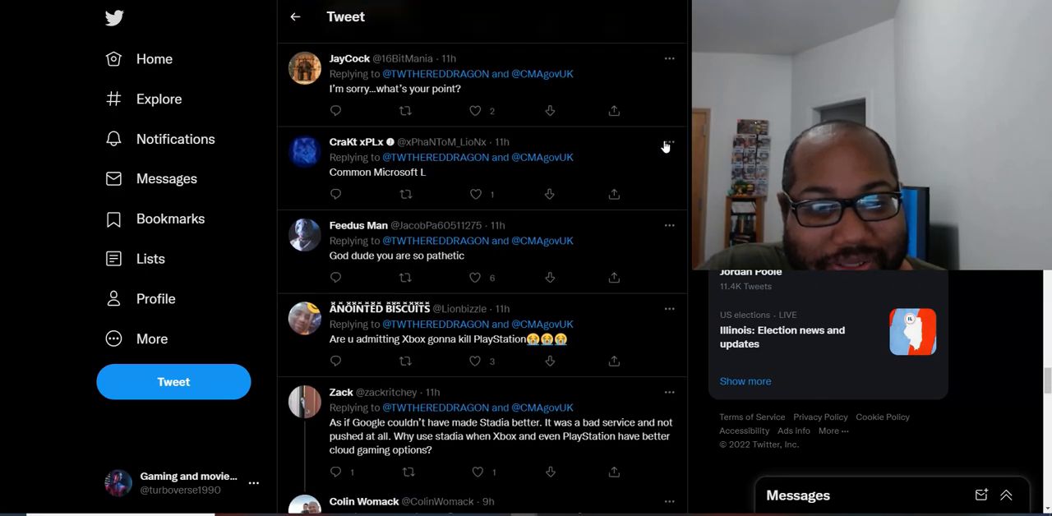
scroll("down", 3)
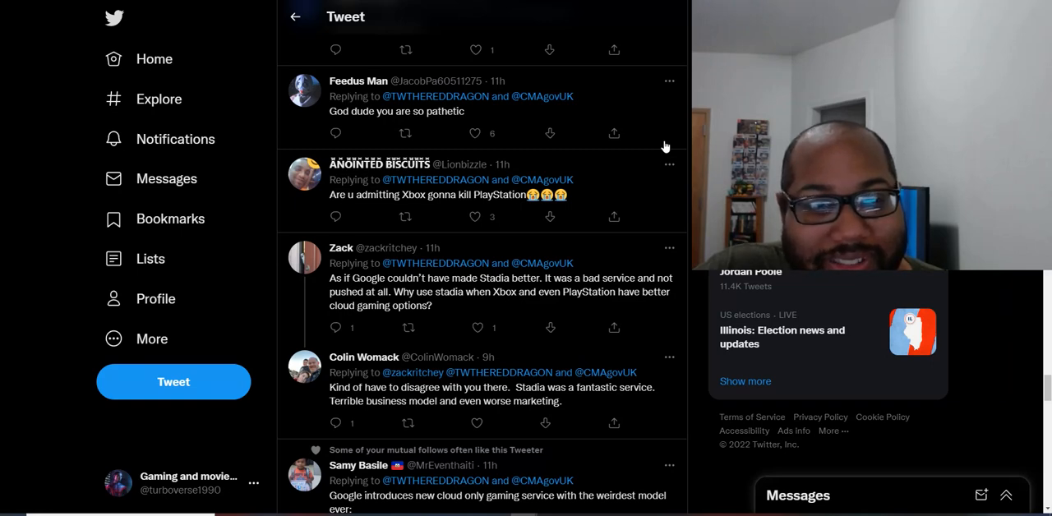
scroll("down", 3)
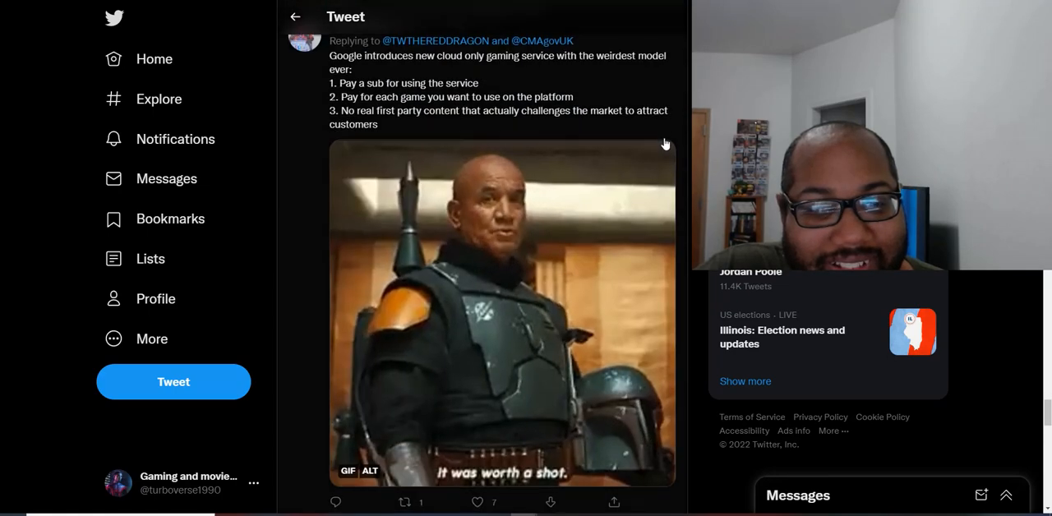
scroll("down", 3)
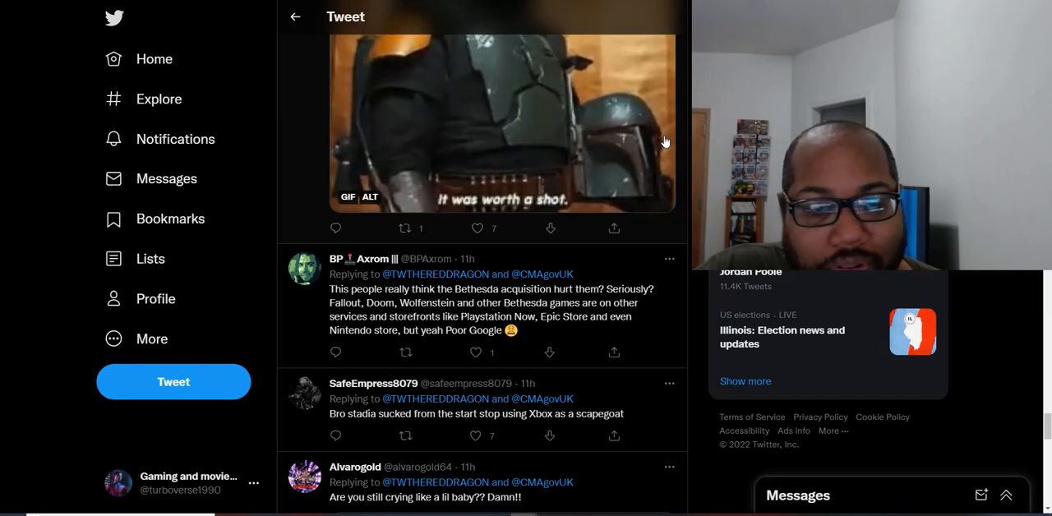
scroll("down", 3)
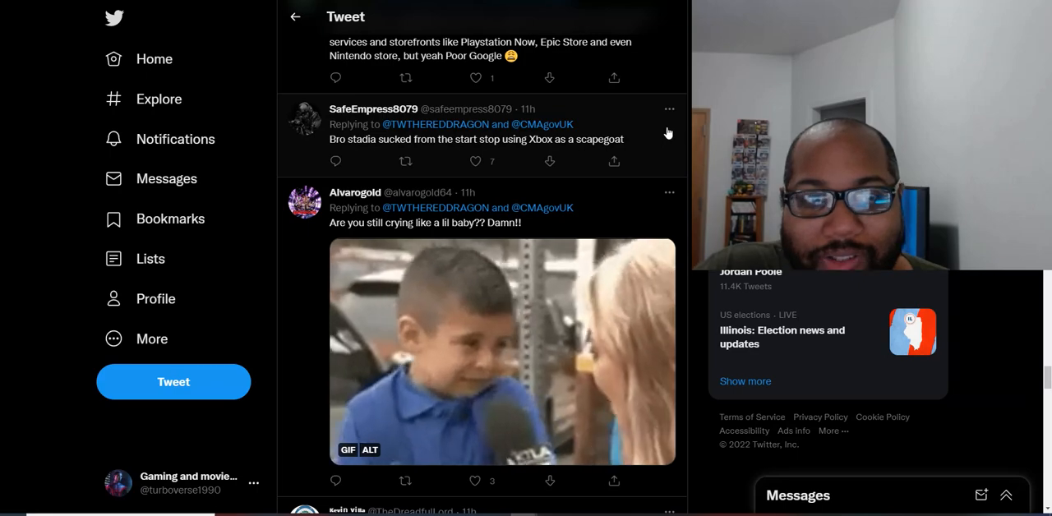
scroll("down", 3)
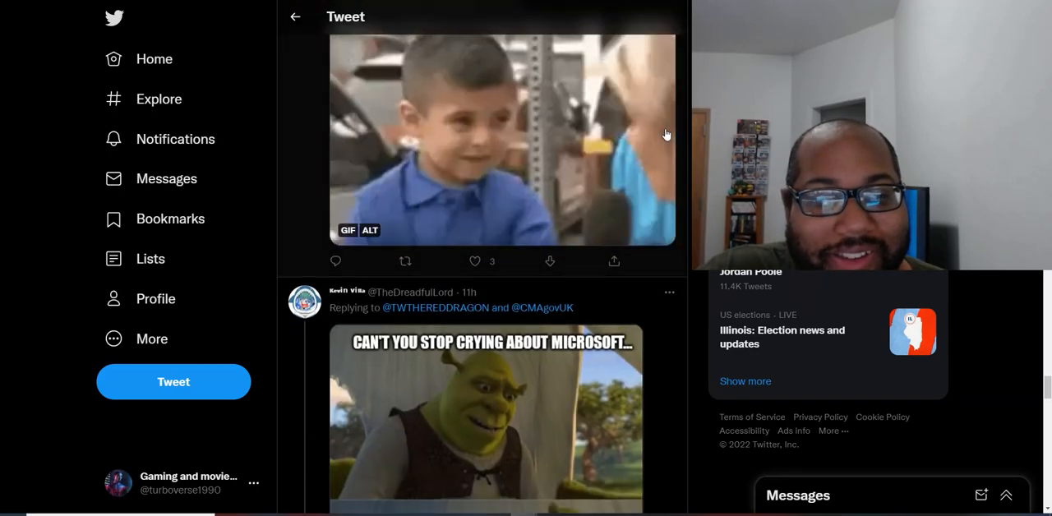
scroll("down", 3)
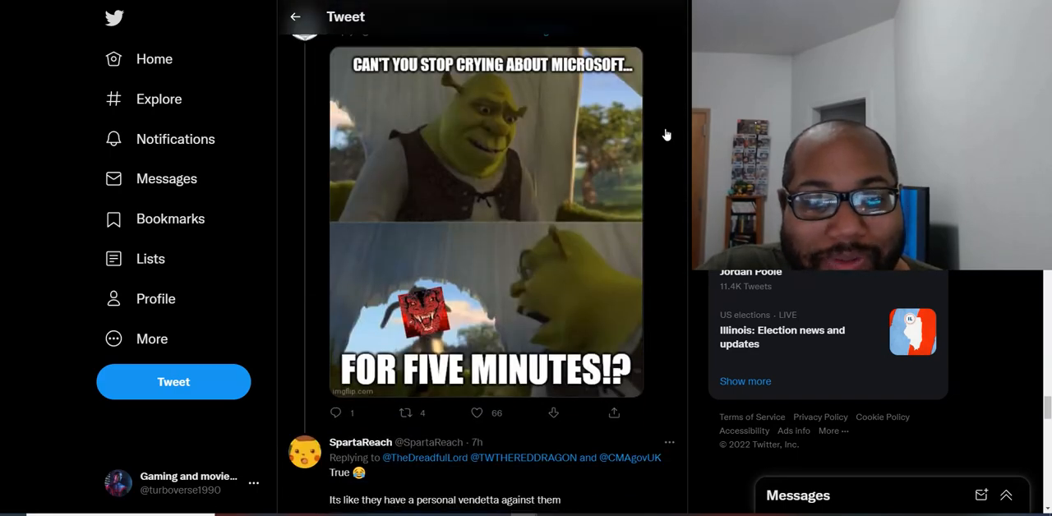
scroll("down", 3)
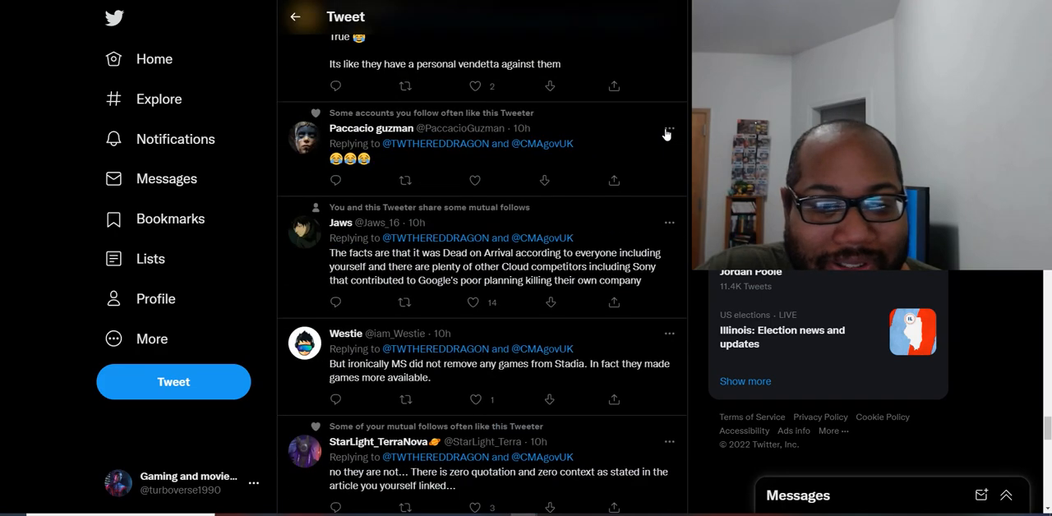
scroll("down", 3)
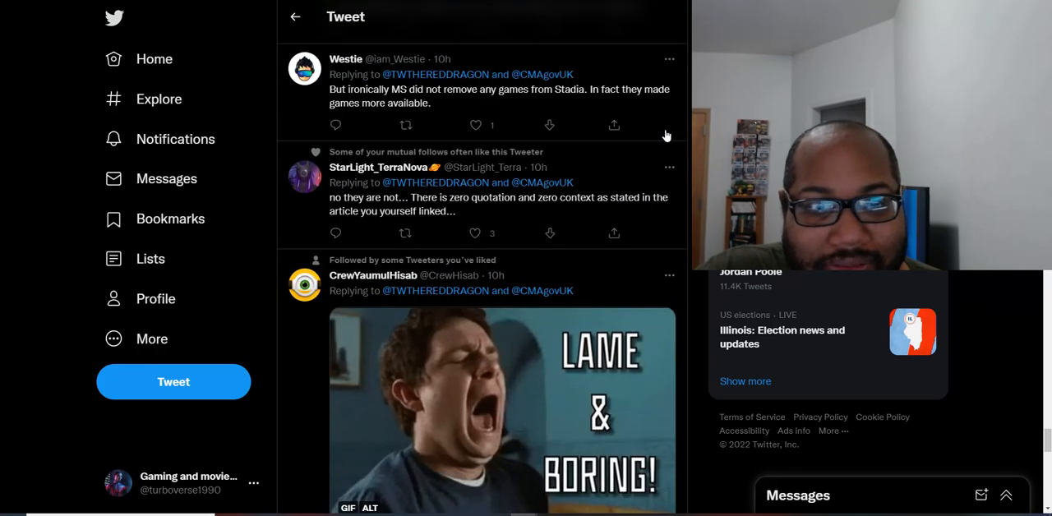
scroll("down", 3)
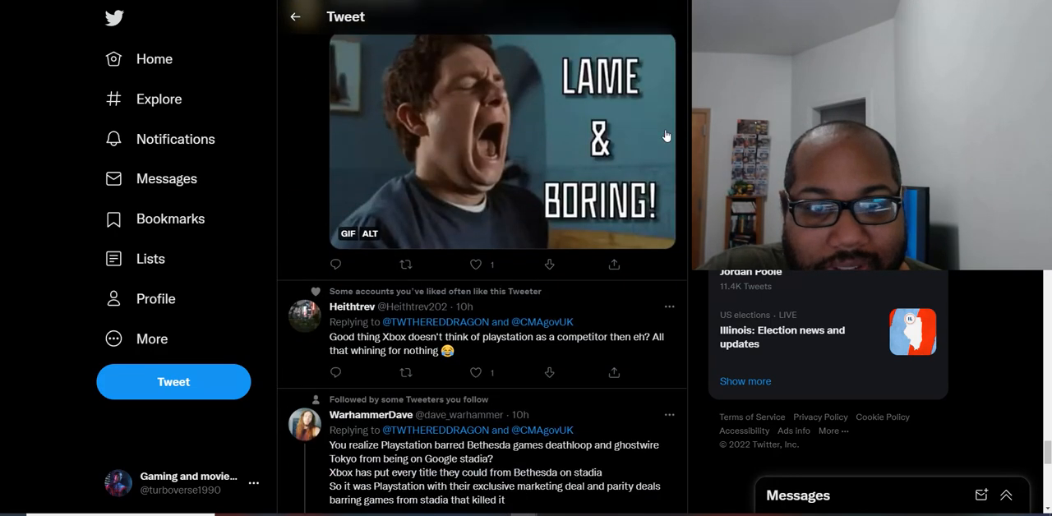
scroll("down", 3)
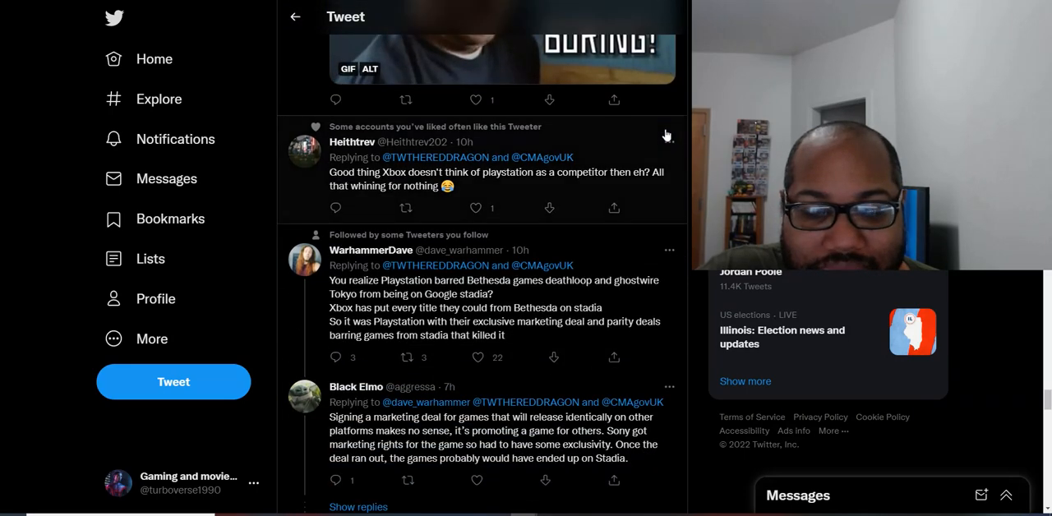
scroll("down", 3)
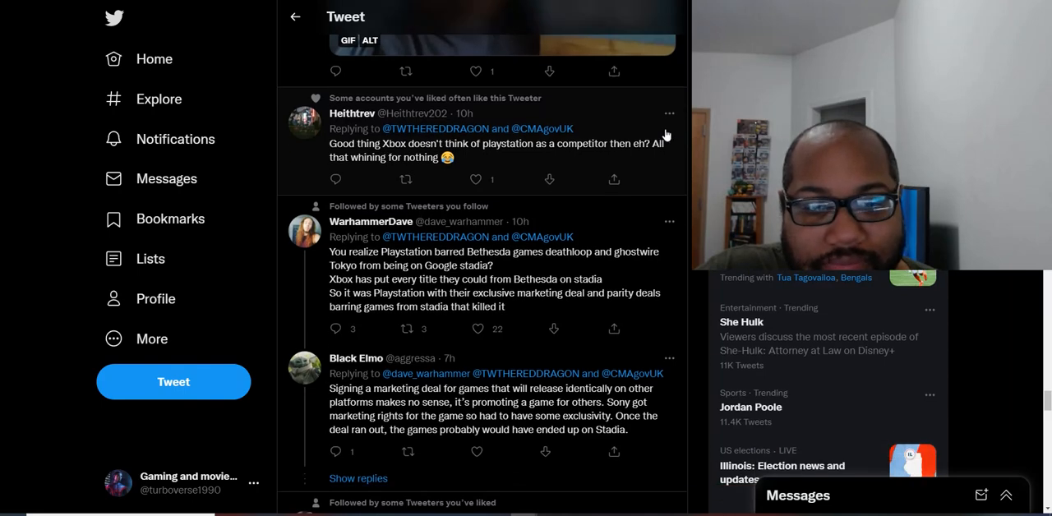
scroll("down", 3)
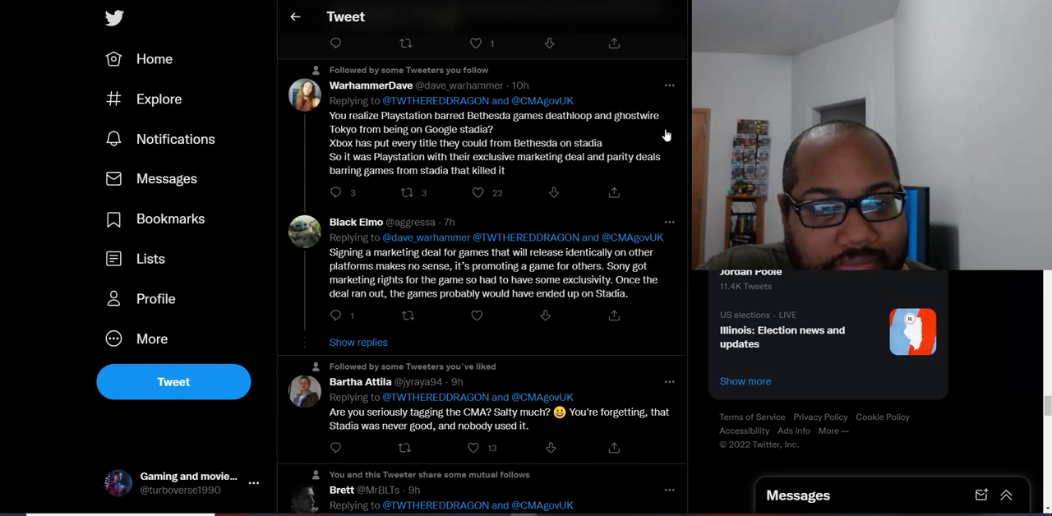
scroll("down", 3)
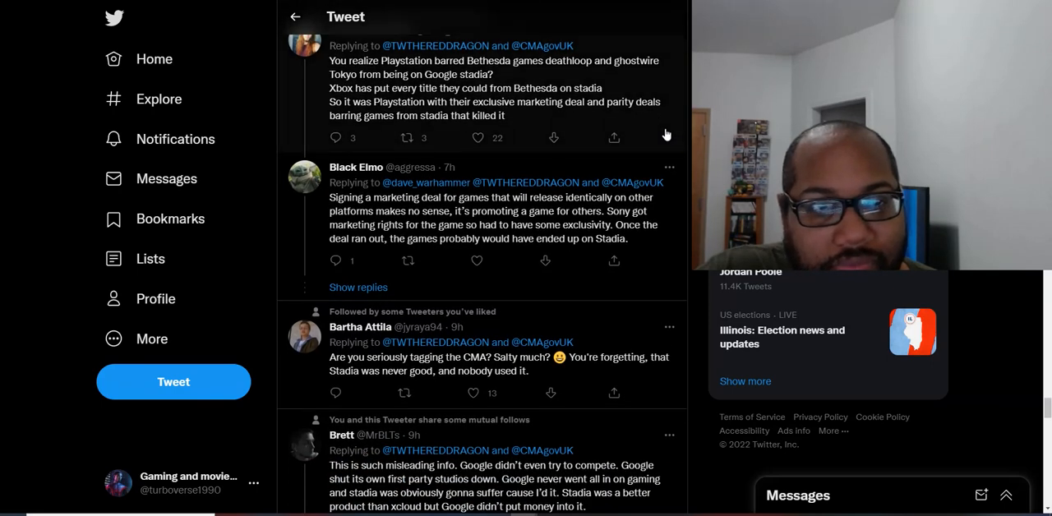
scroll("up", 3)
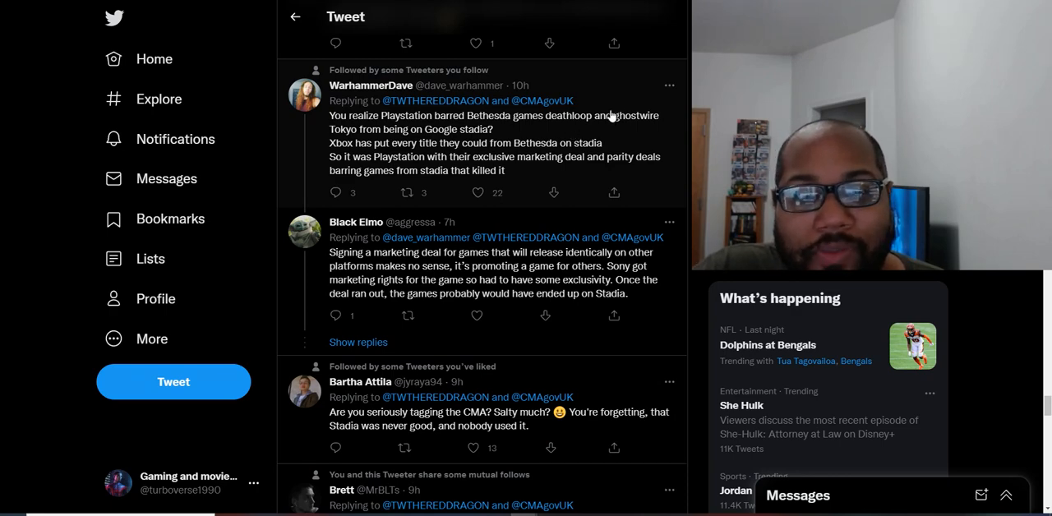
- Scroll past Maverick's Batman meme and Toby's argument to Mirsha's Sony-killed-Sega reply
scroll("down", 3)
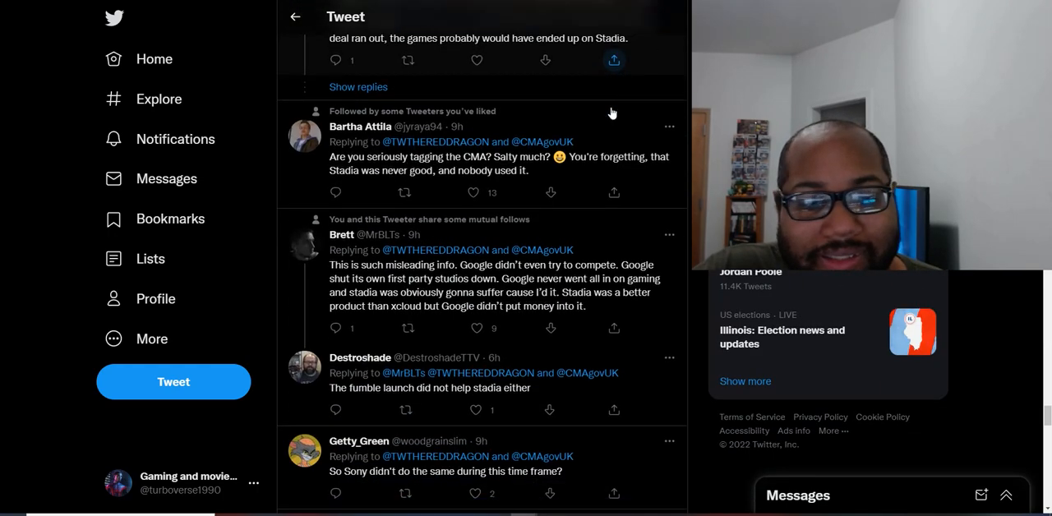
scroll("down", 3)
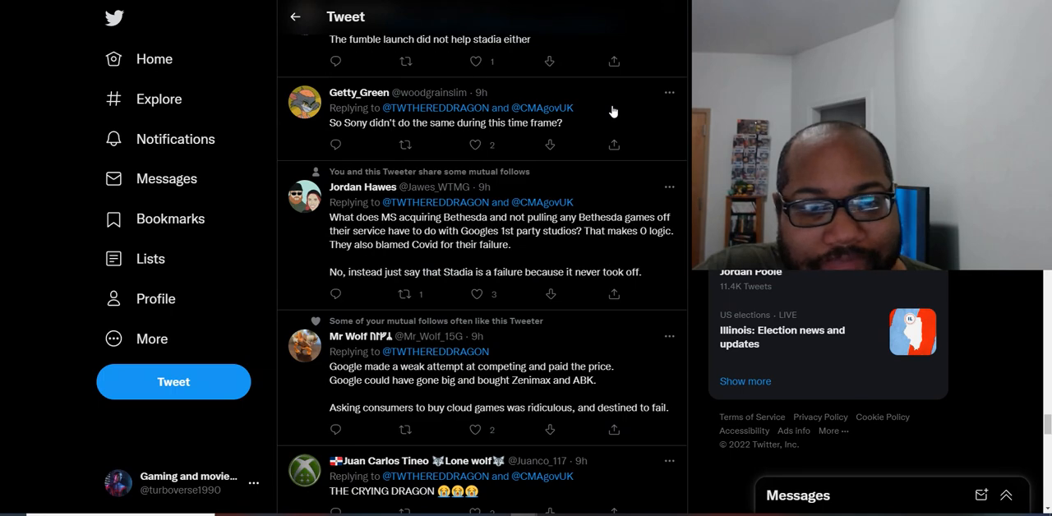
scroll("down", 3)
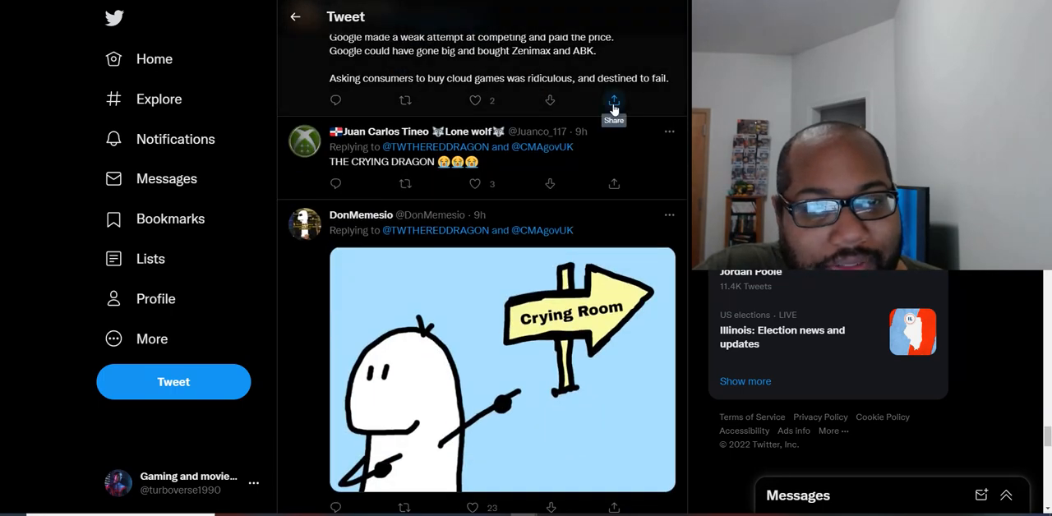
mouse_move(563, 306)
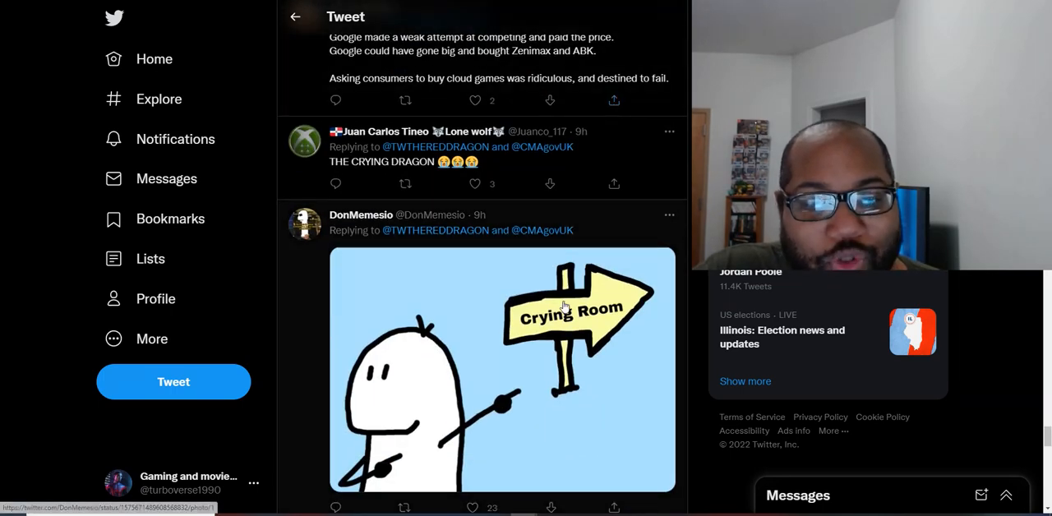
scroll("down", 3)
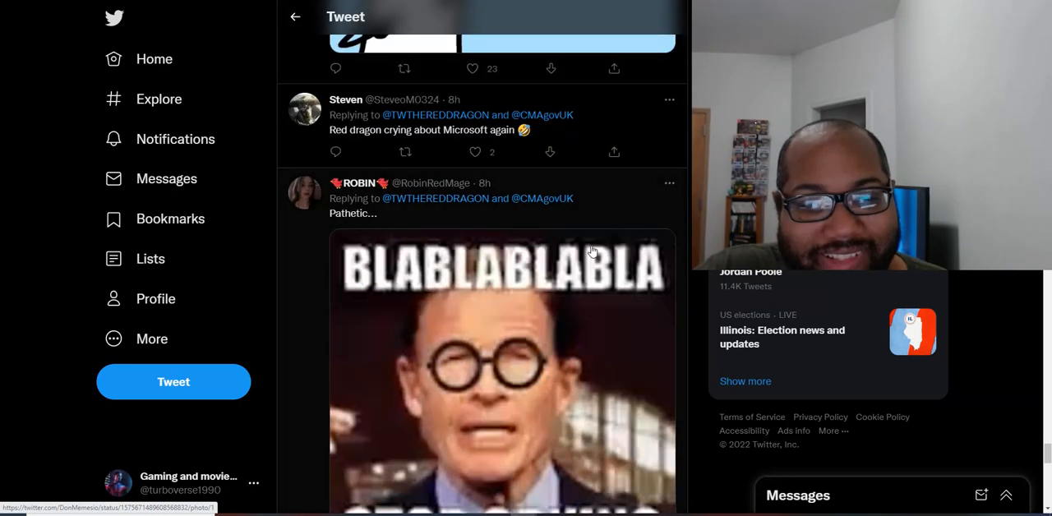
mouse_move(604, 233)
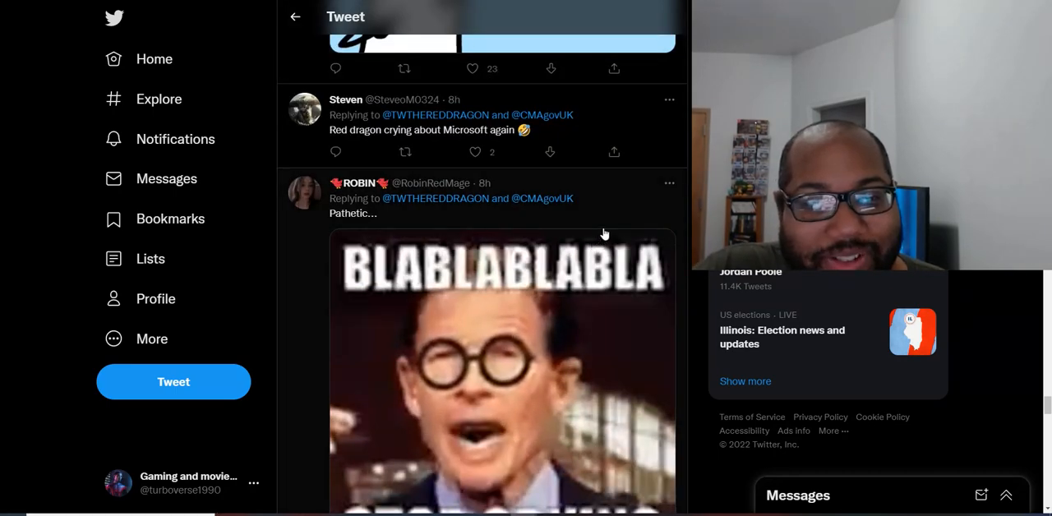
scroll("down", 3)
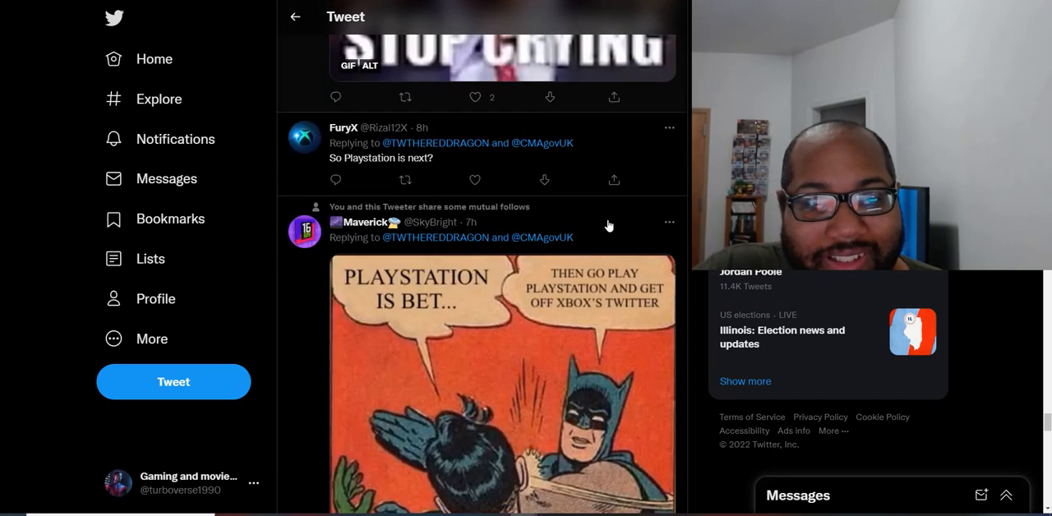
scroll("down", 3)
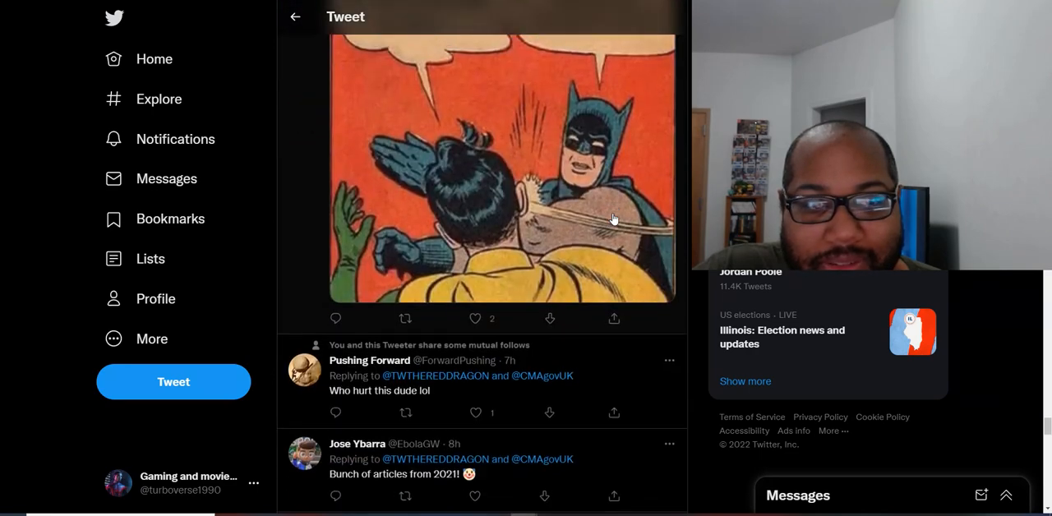
scroll("down", 3)
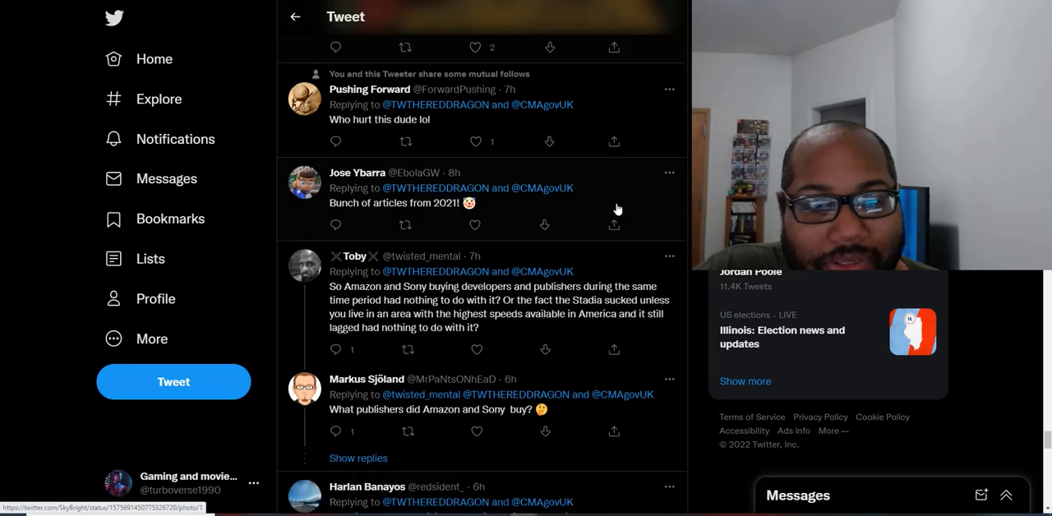
scroll("down", 3)
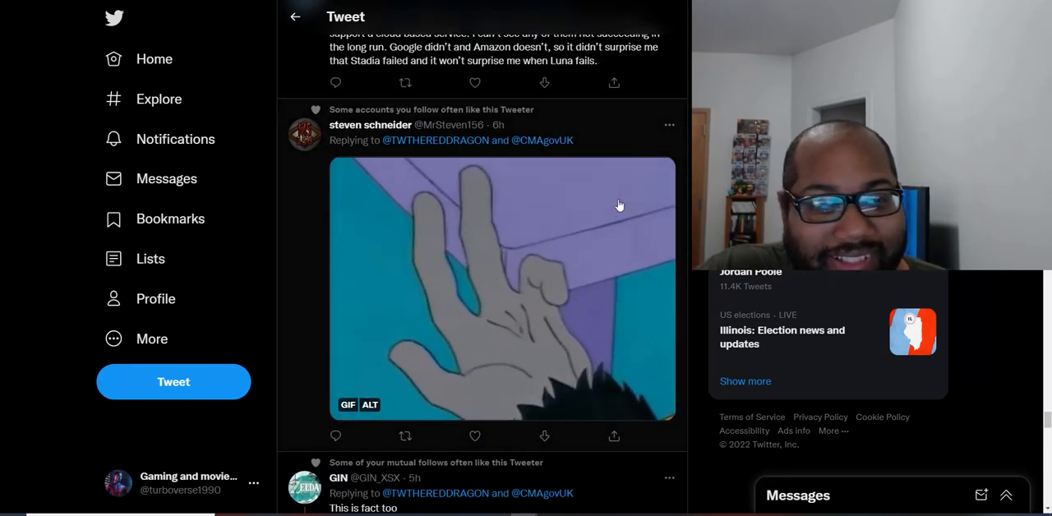
scroll("down", 3)
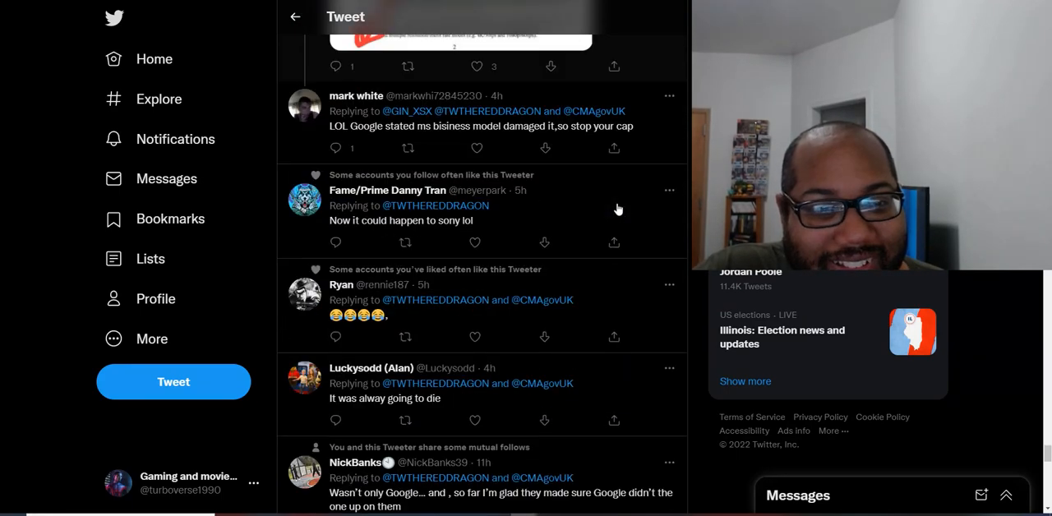
scroll("down", 3)
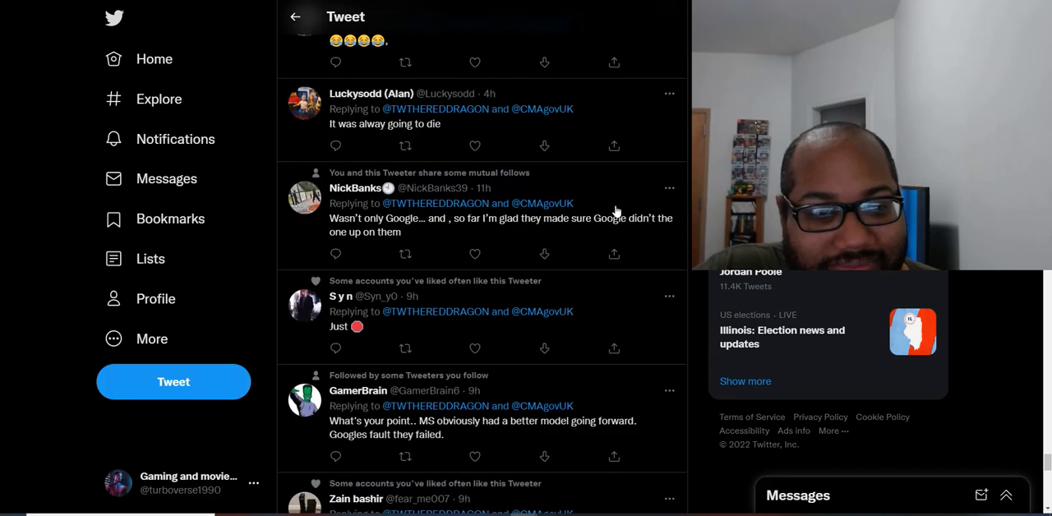
scroll("down", 3)
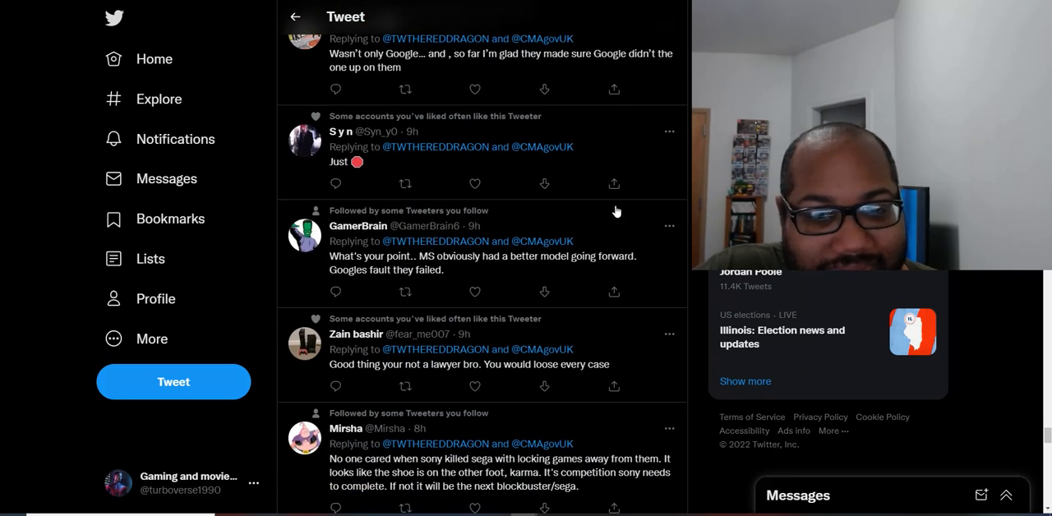
scroll("down", 3)
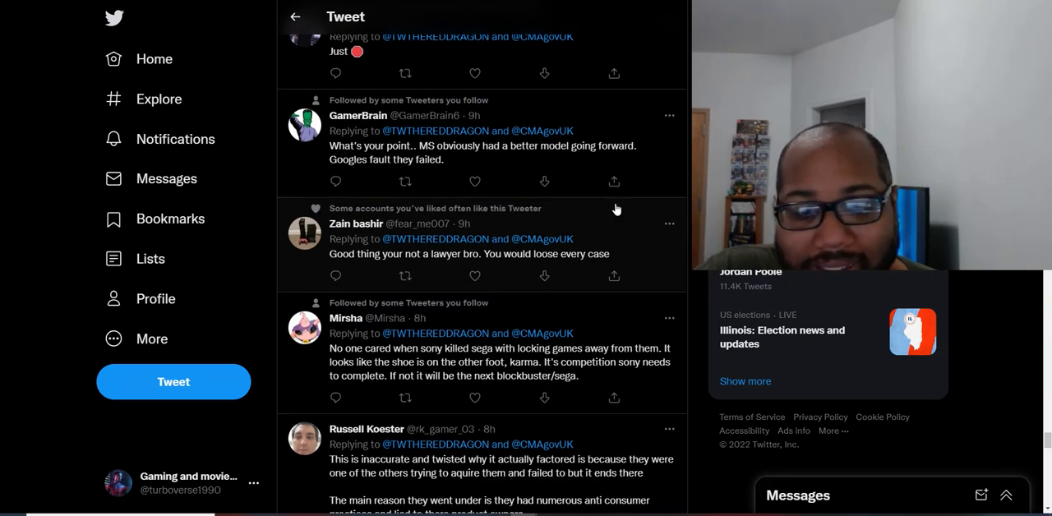
scroll("down", 3)
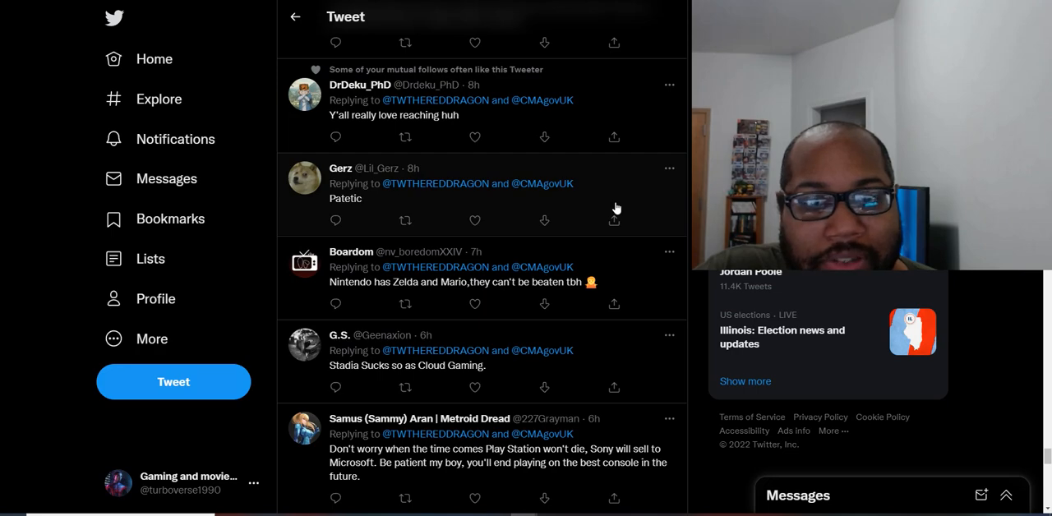
scroll("down", 3)
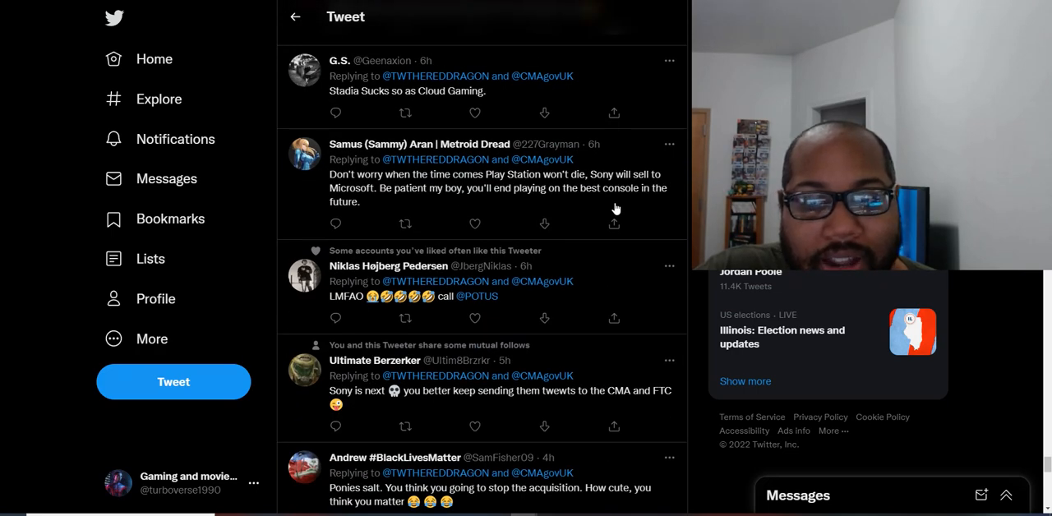
scroll("down", 3)
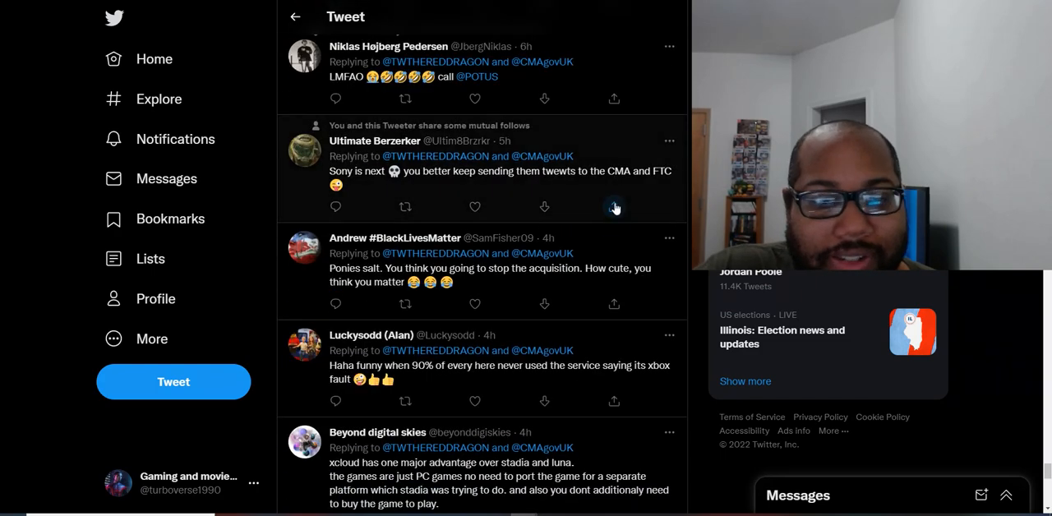
scroll("down", 3)
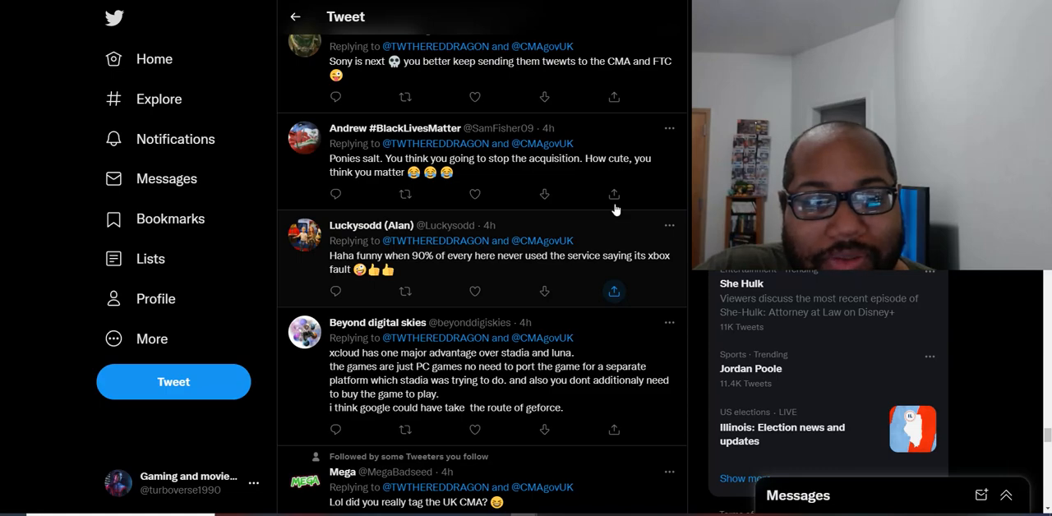
scroll("down", 3)
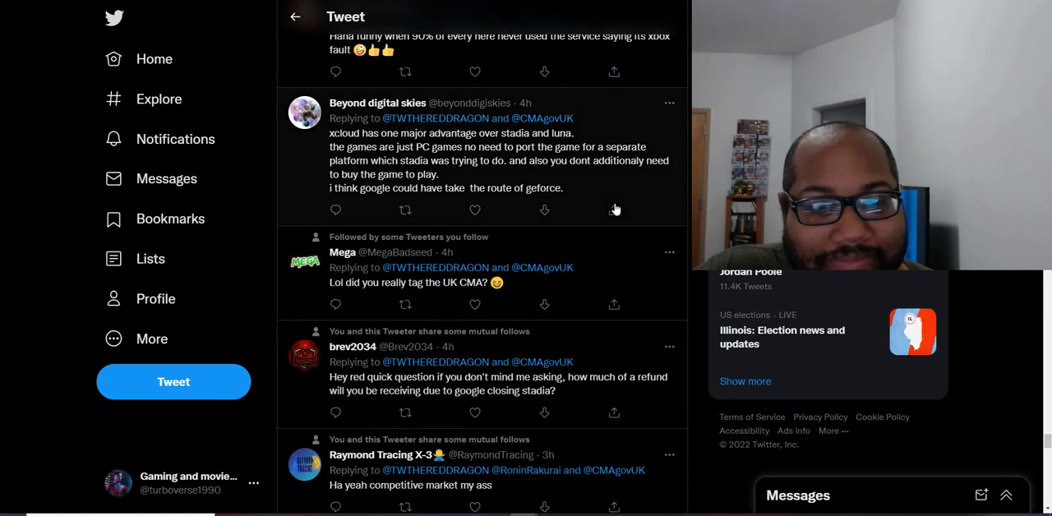
scroll("down", 3)
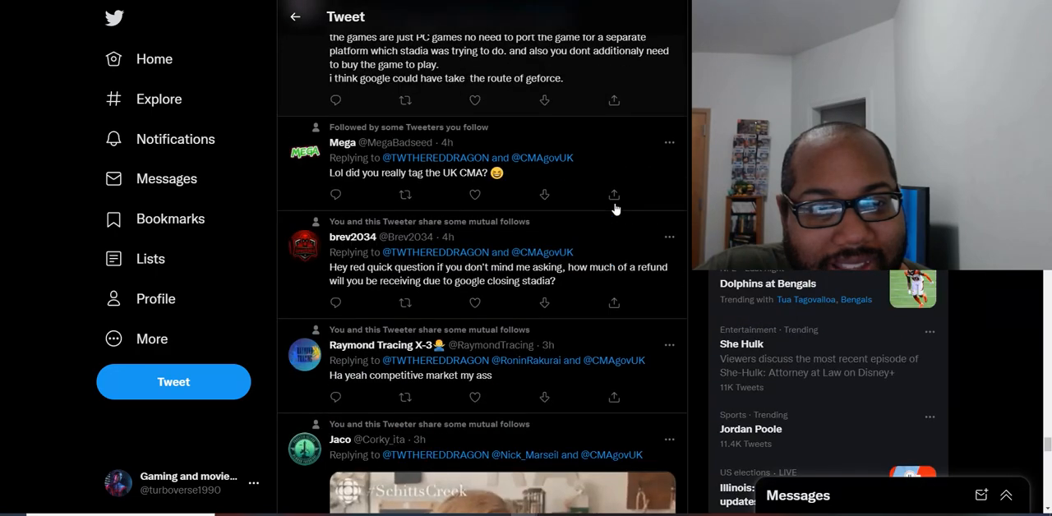
mouse_move(613, 194)
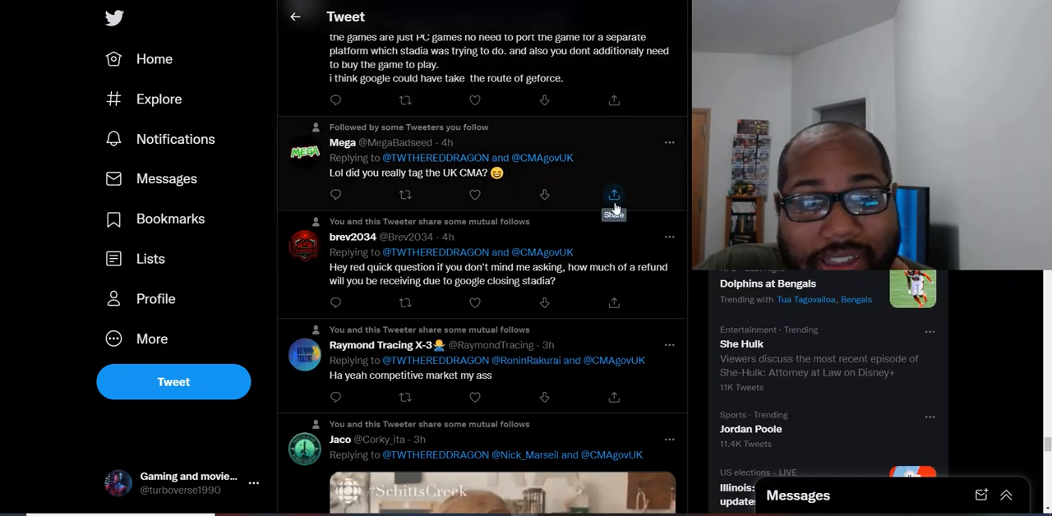
mouse_move(649, 234)
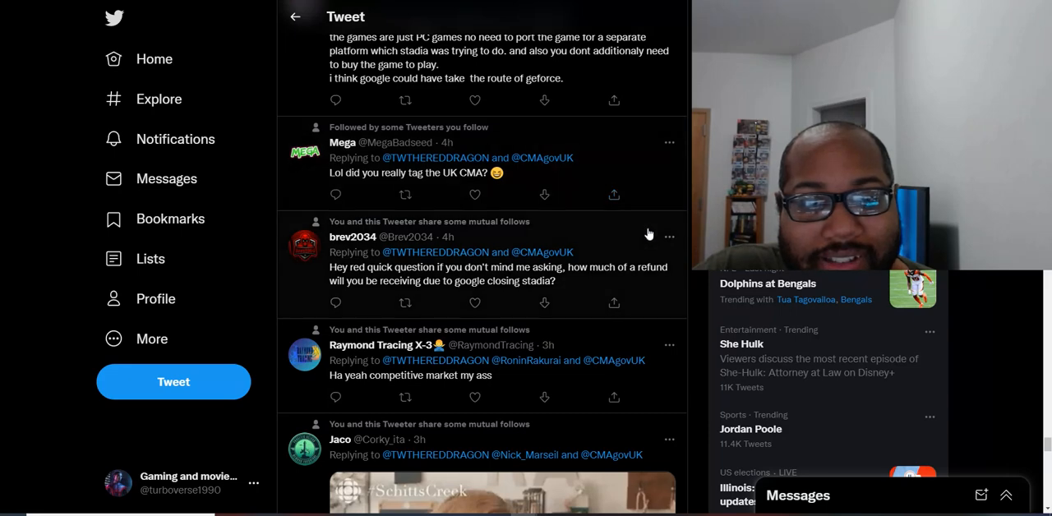
mouse_move(629, 235)
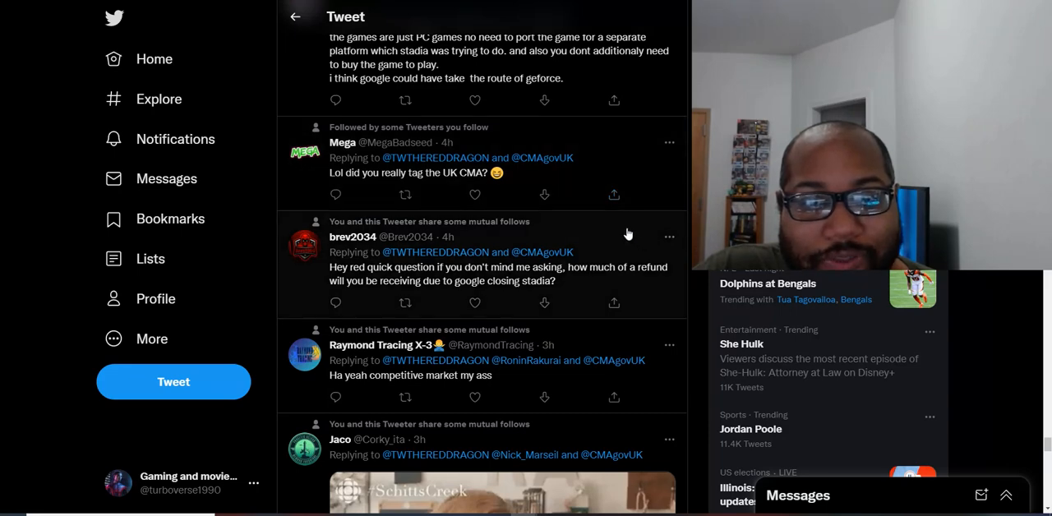
mouse_move(603, 195)
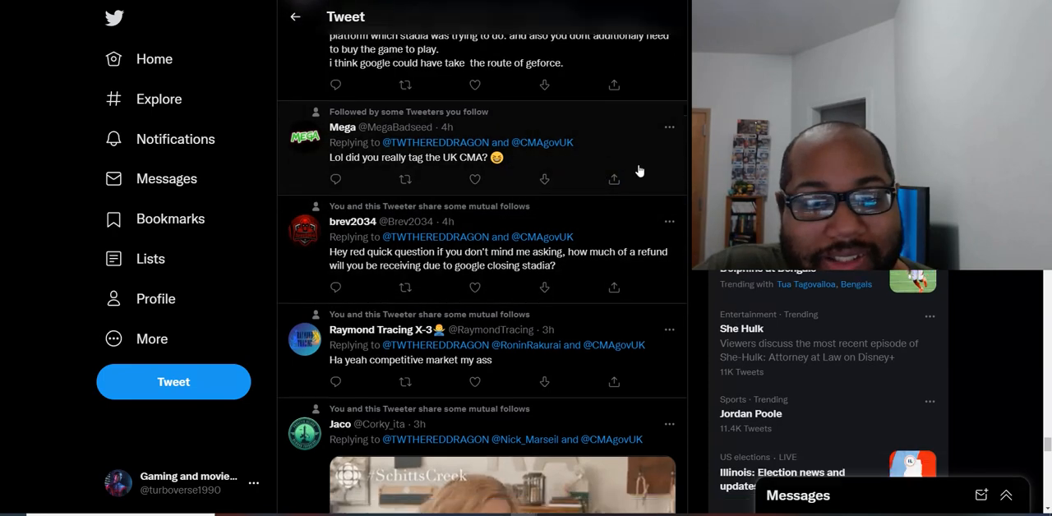
scroll("down", 3)
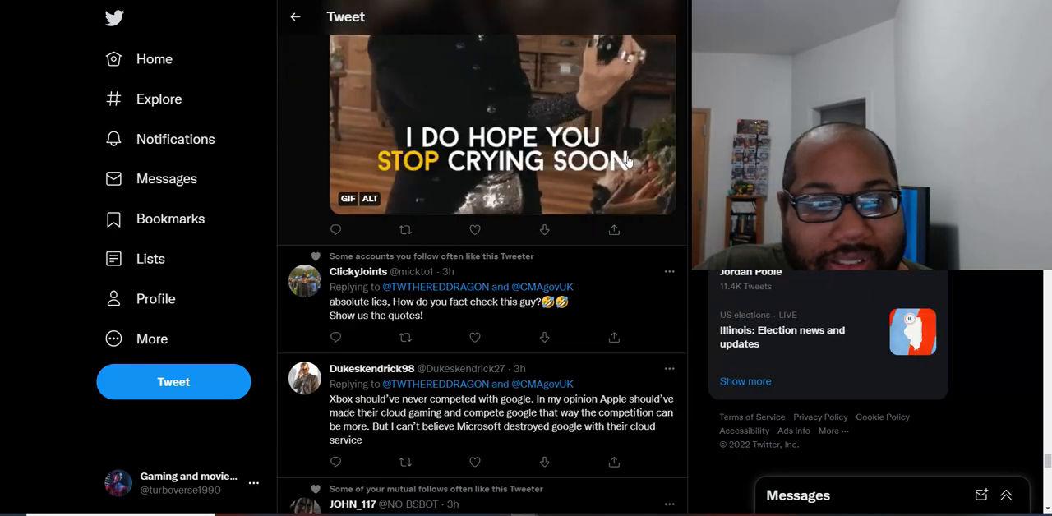
scroll("down", 3)
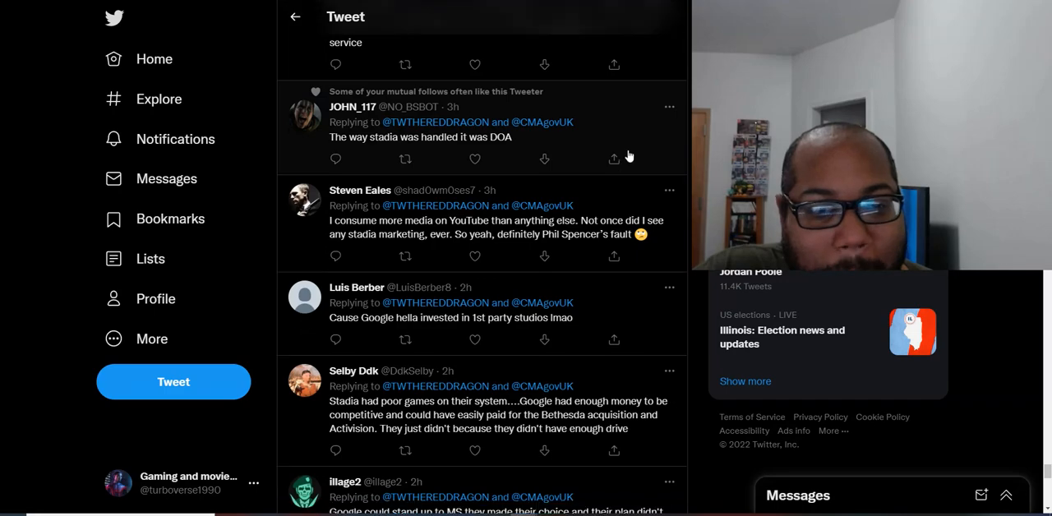
scroll("down", 3)
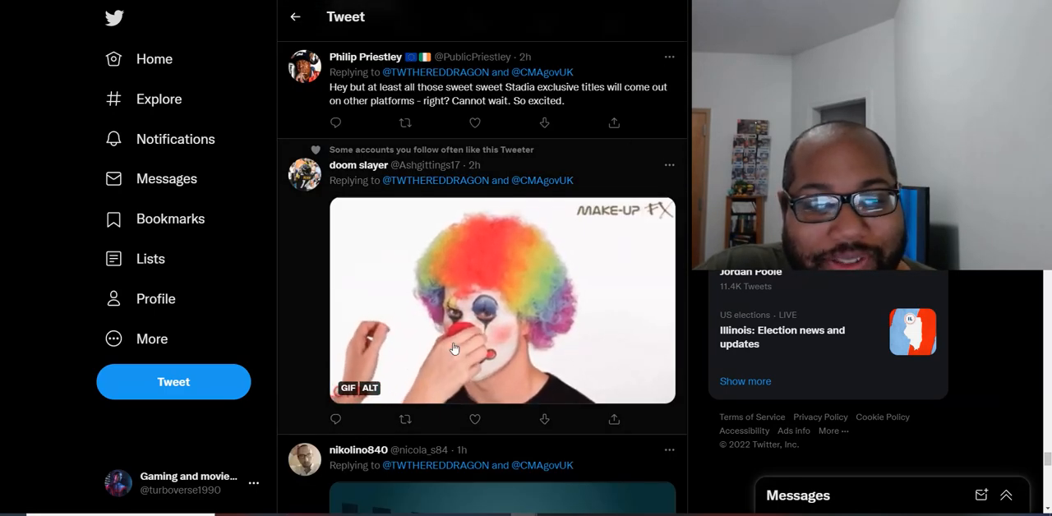
scroll("down", 3)
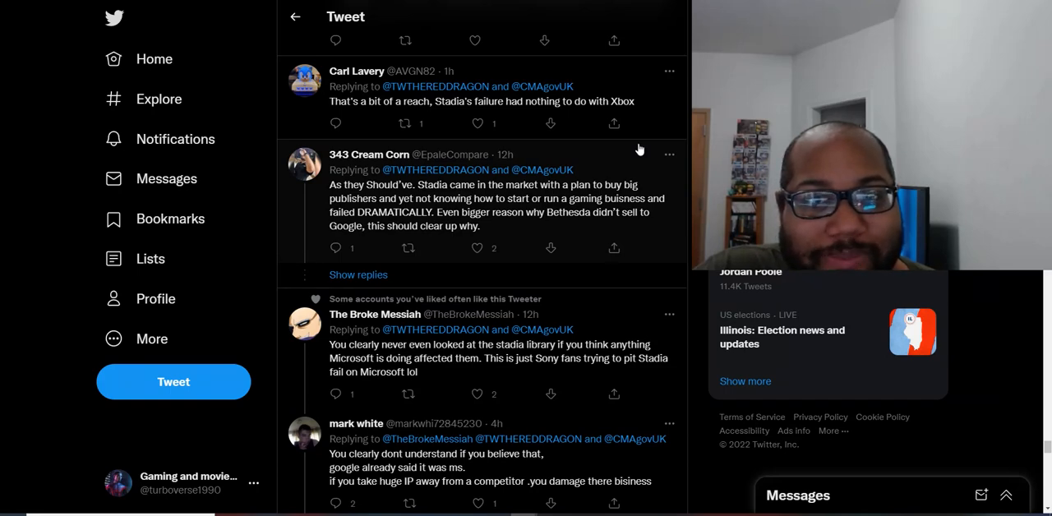
scroll("down", 3)
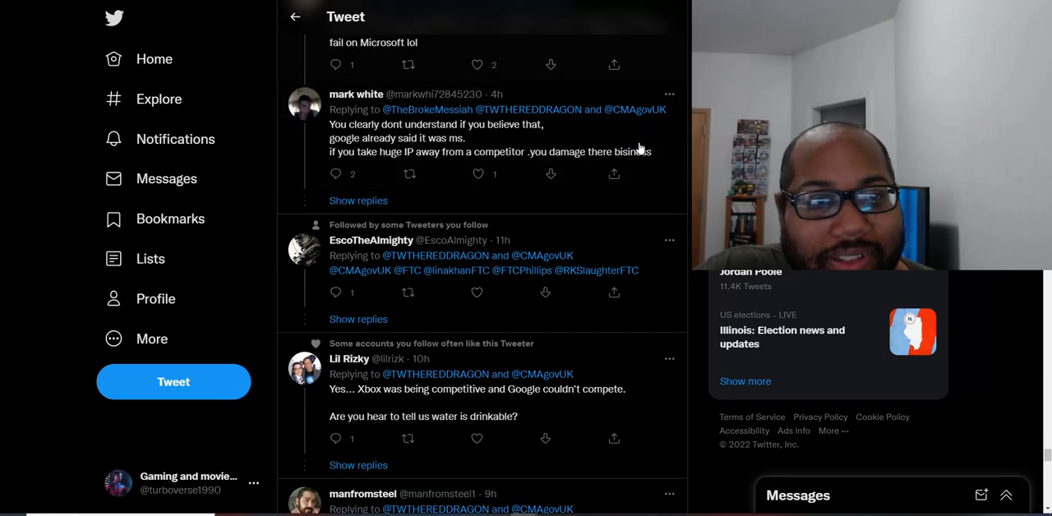
scroll("down", 3)
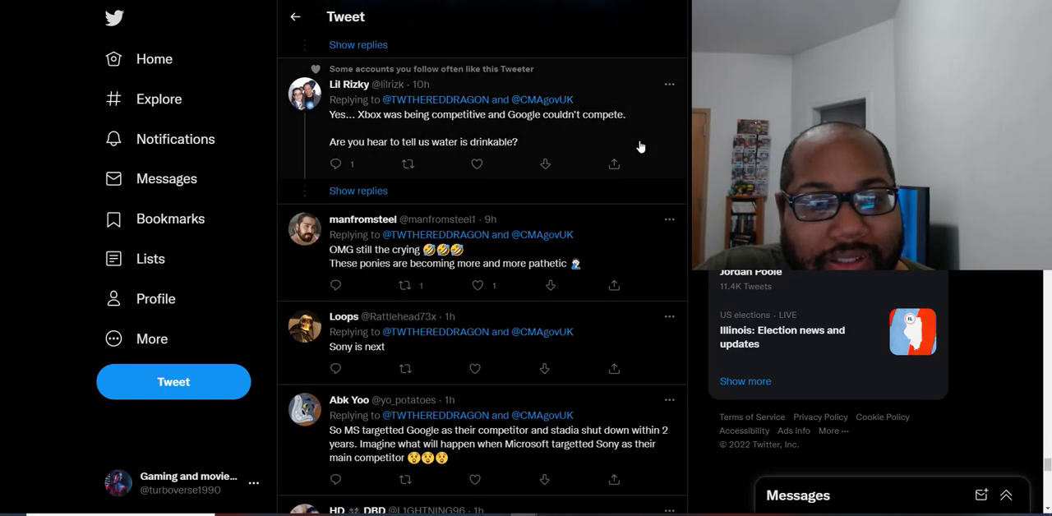
scroll("down", 3)
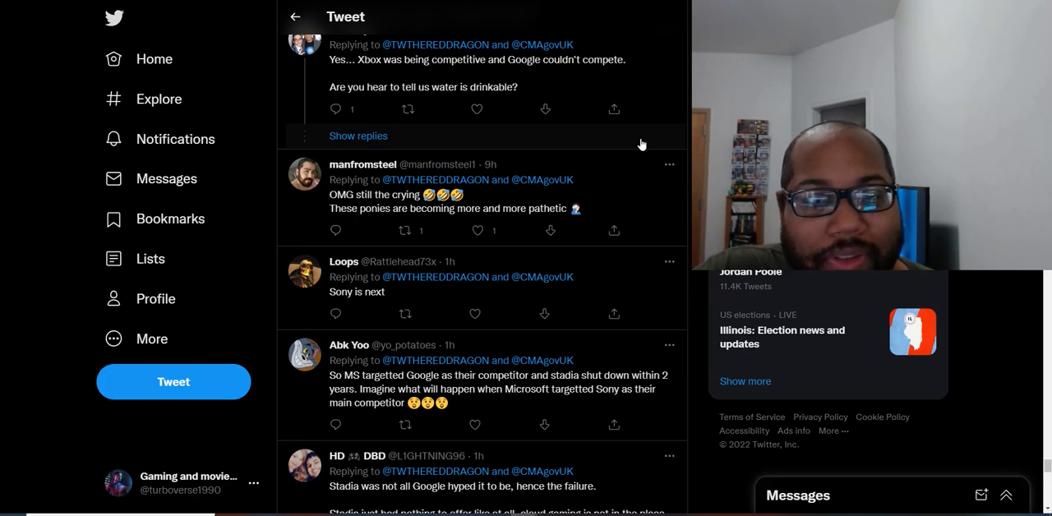
scroll("down", 3)
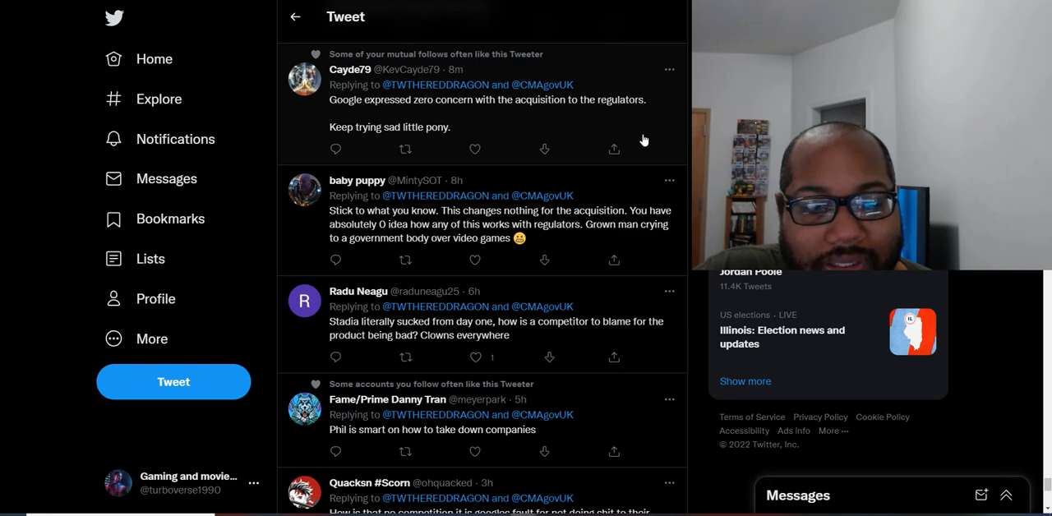
- Scroll More Replies past Kraken's GIF and Darth niggious's joke to Jake's 'THE SALT!' GIF
scroll("down", 3)
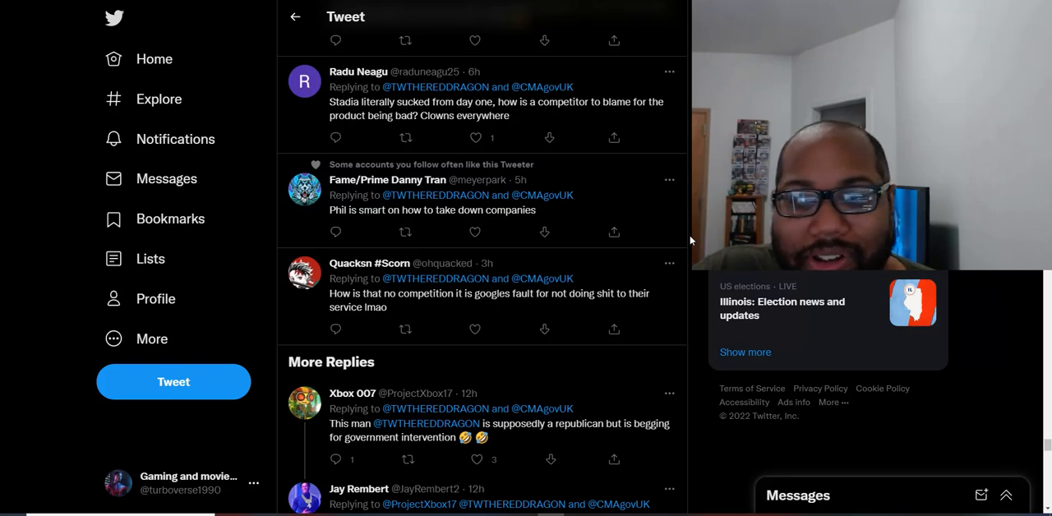
scroll("down", 3)
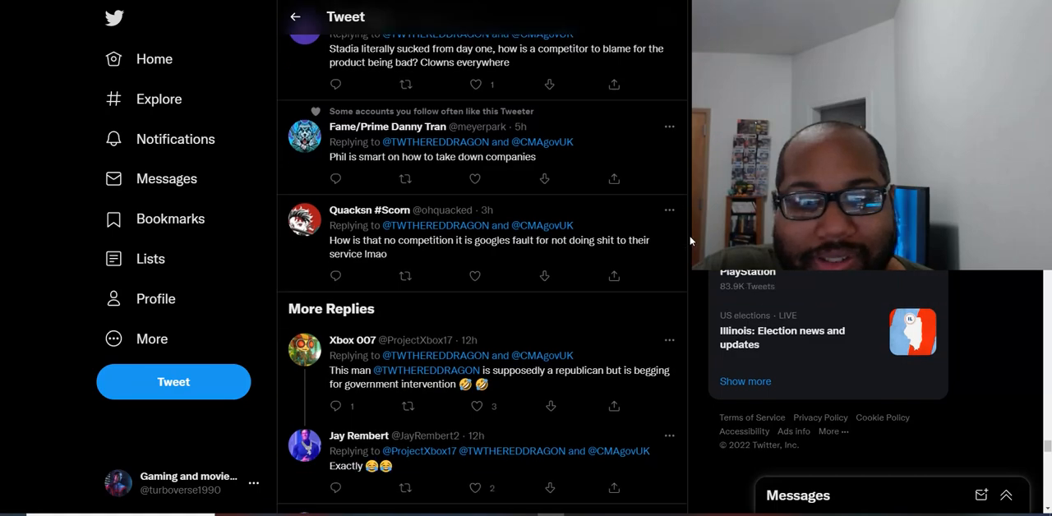
scroll("down", 3)
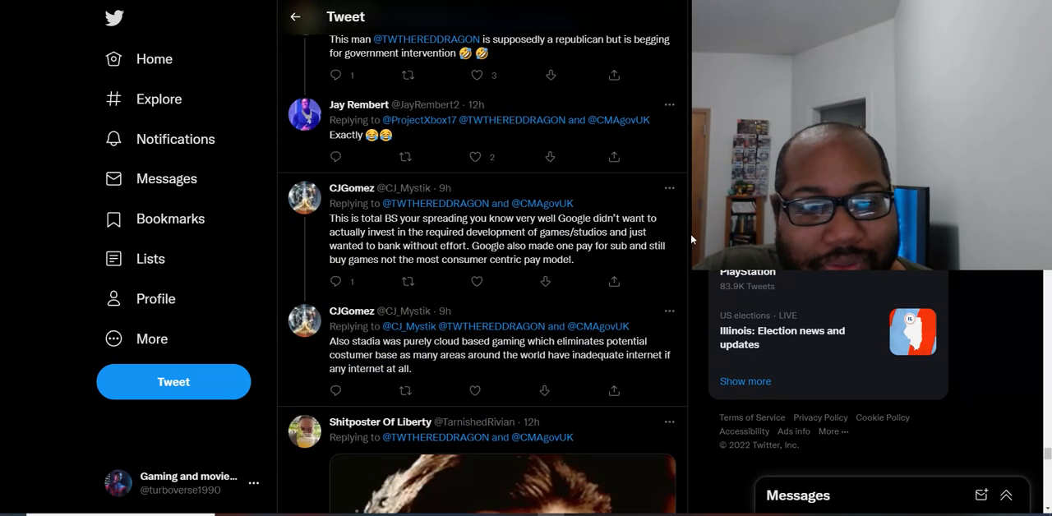
scroll("down", 3)
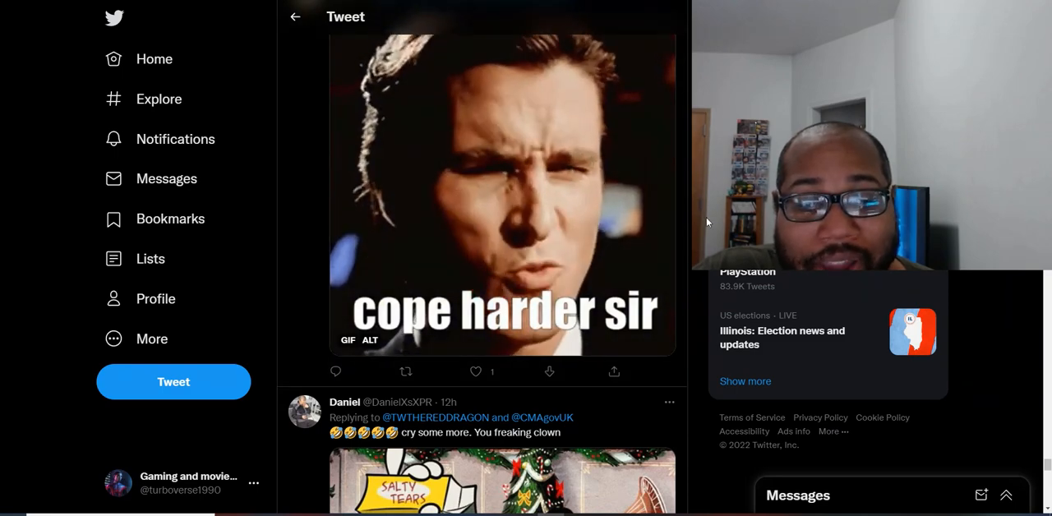
scroll("down", 3)
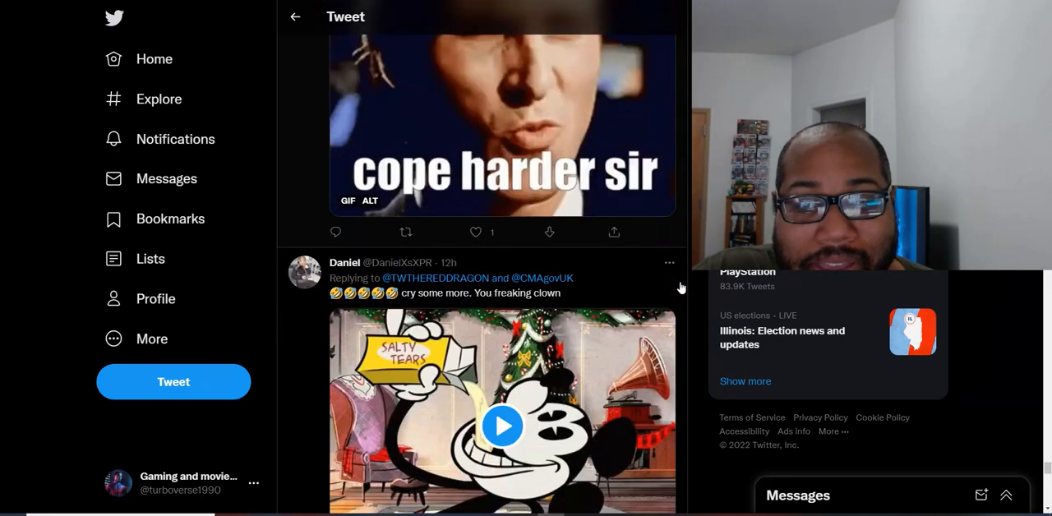
scroll("down", 3)
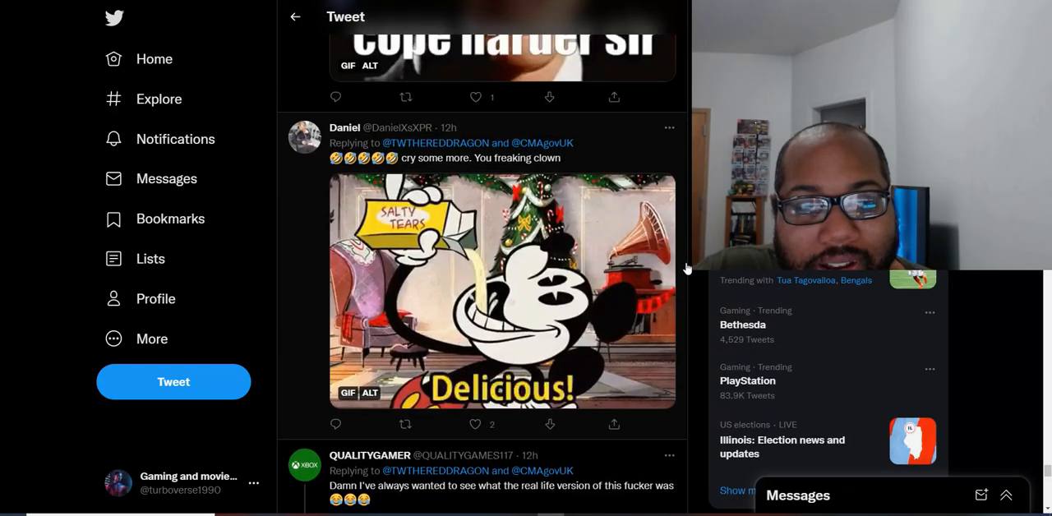
scroll("down", 3)
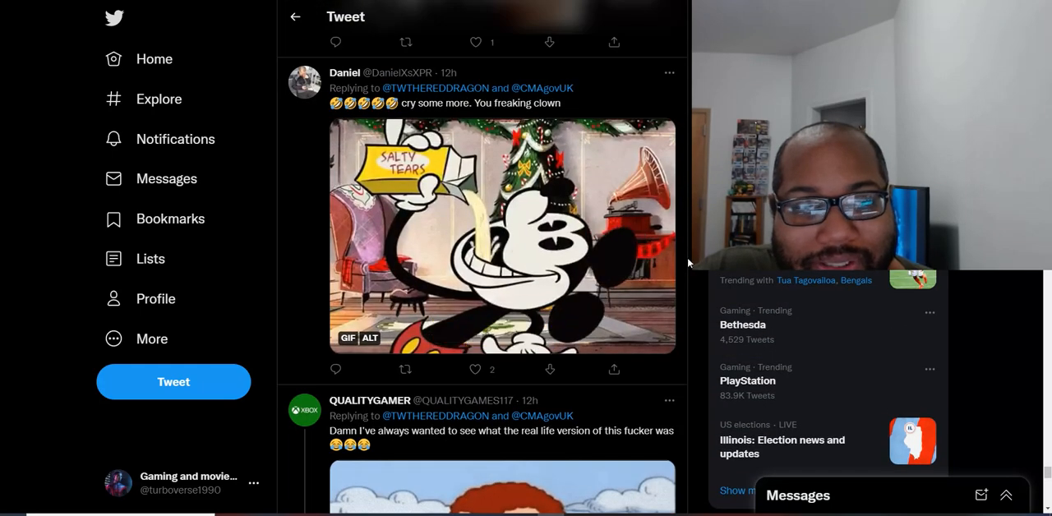
scroll("down", 3)
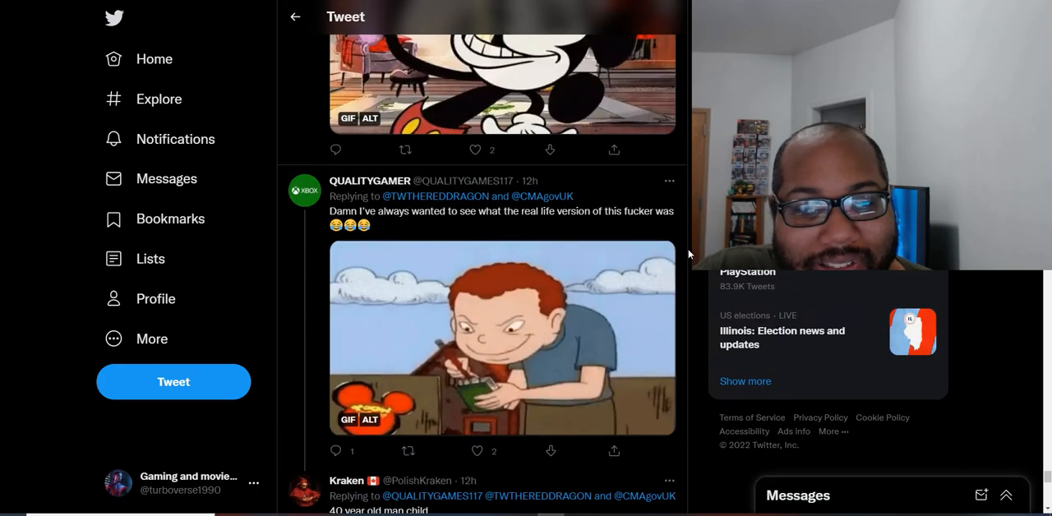
scroll("down", 3)
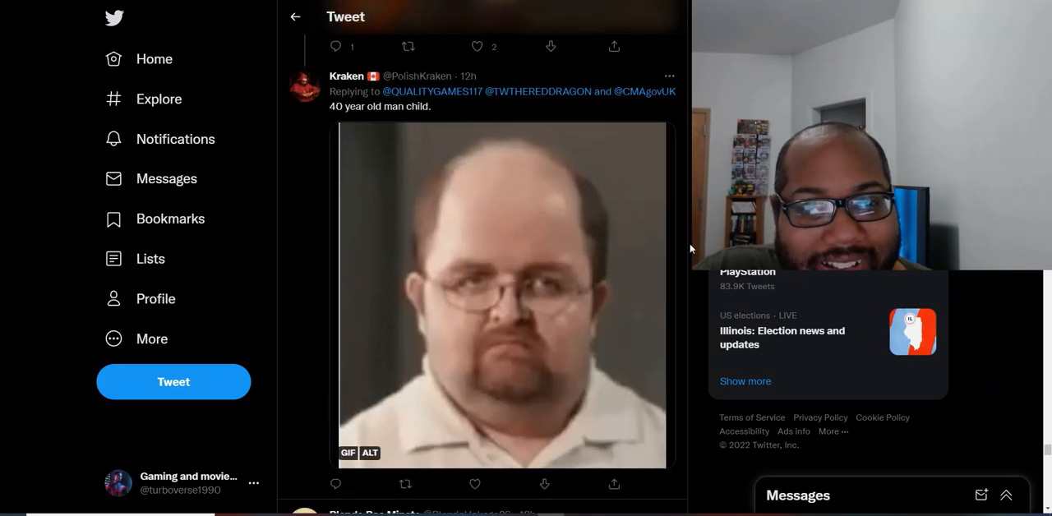
scroll("down", 3)
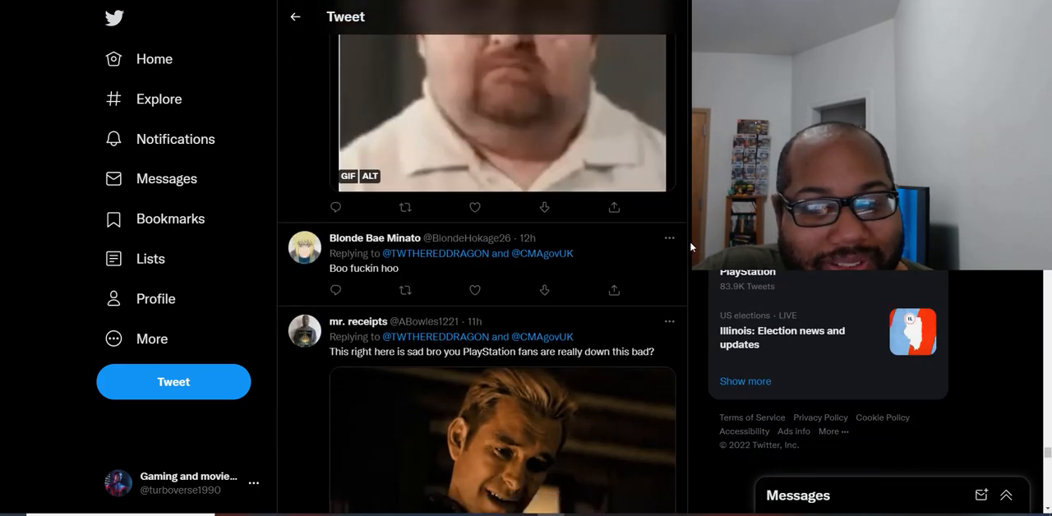
scroll("down", 3)
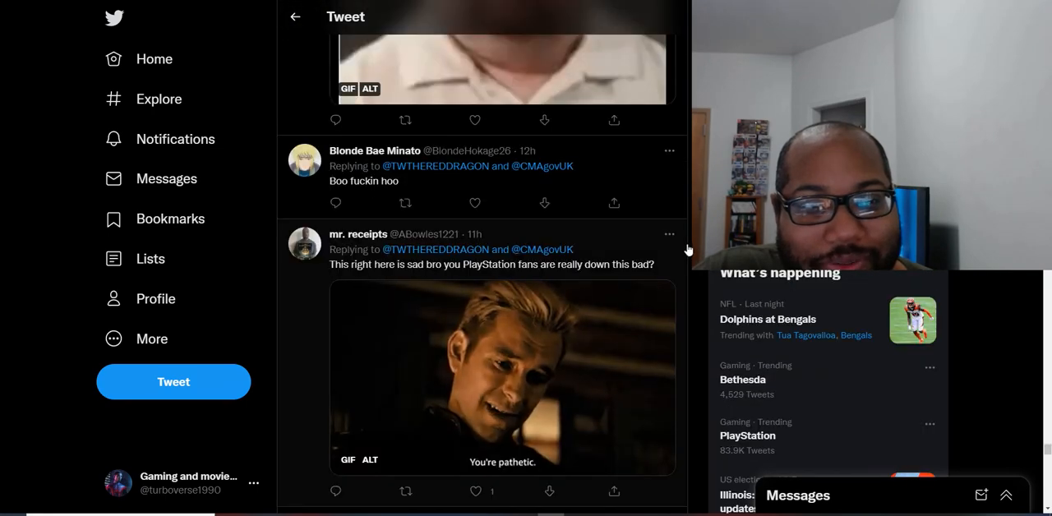
scroll("down", 3)
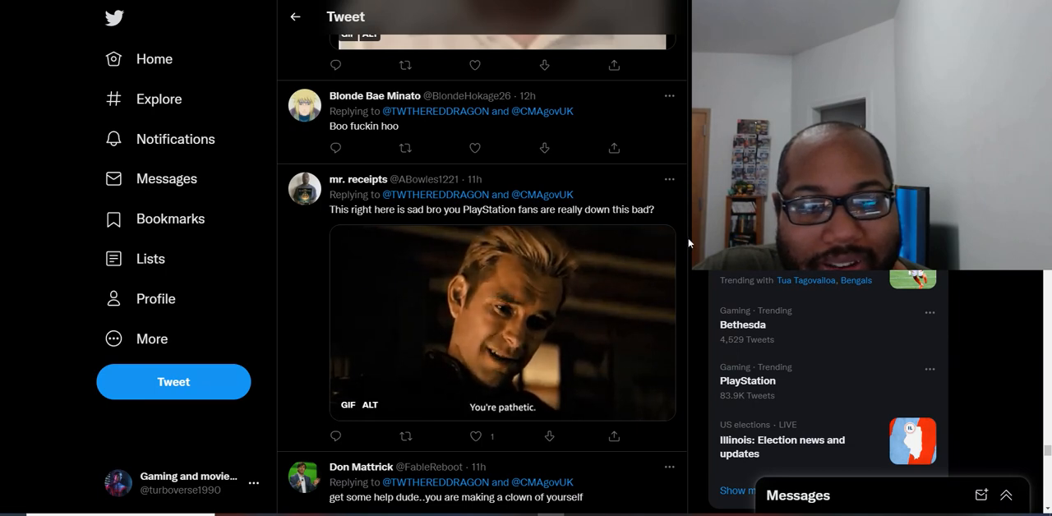
scroll("down", 3)
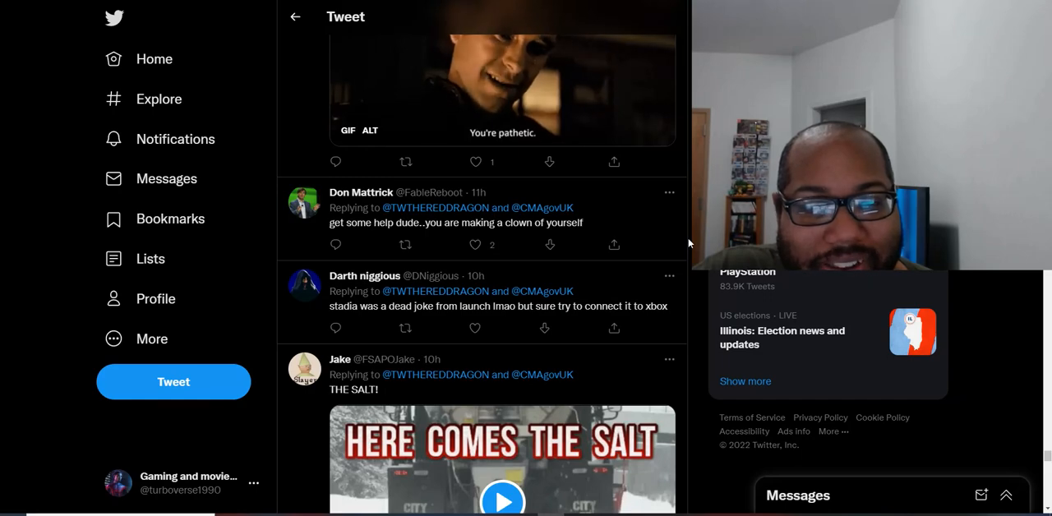
scroll("down", 3)
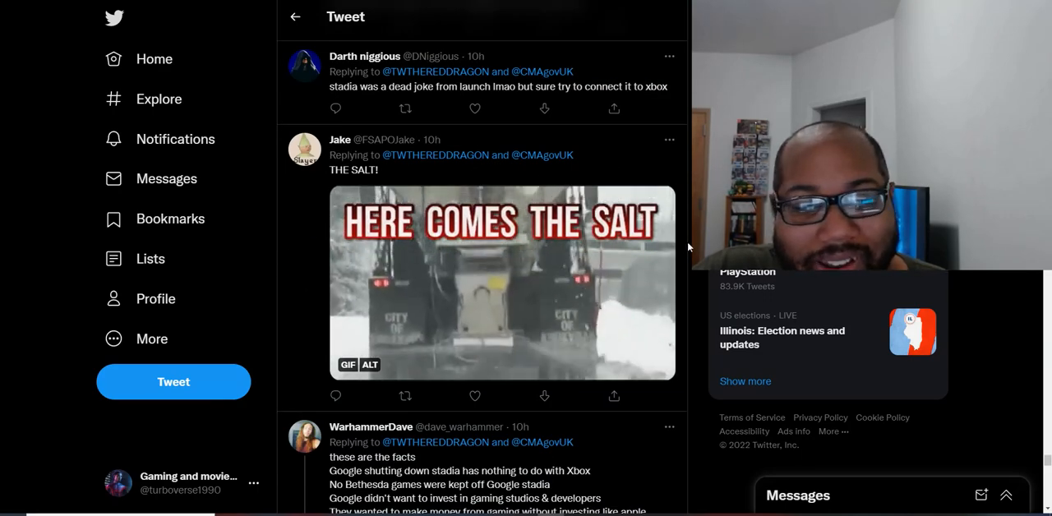
scroll("down", 3)
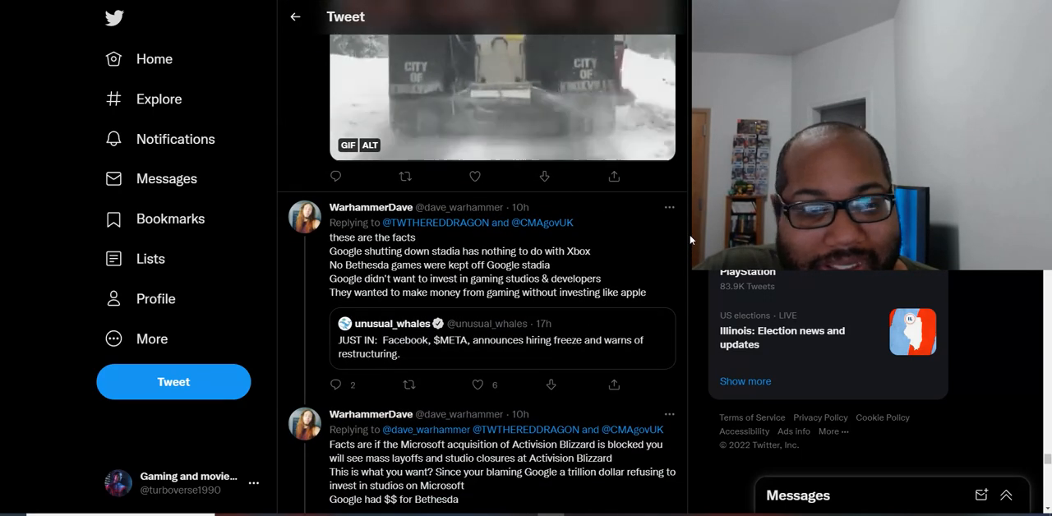
scroll("down", 3)
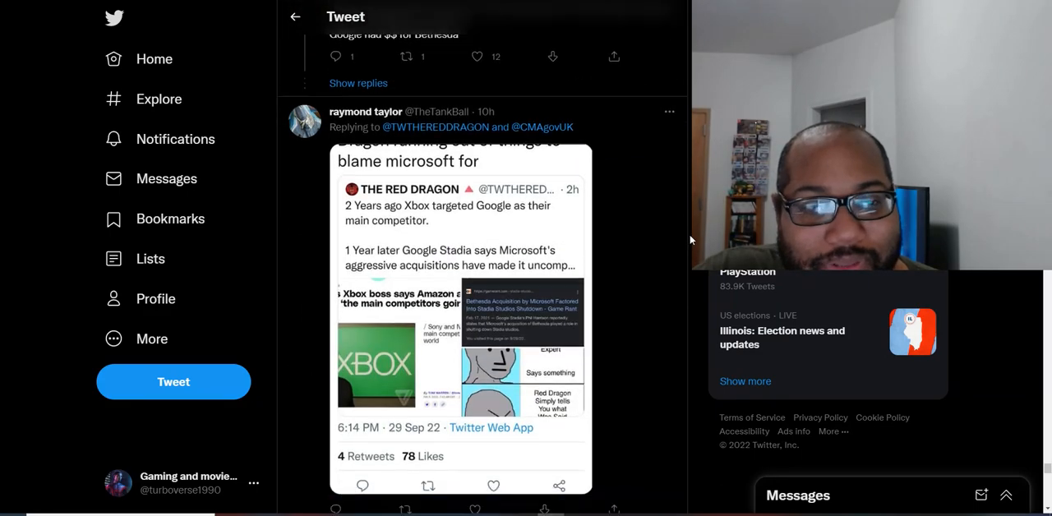
scroll("down", 3)
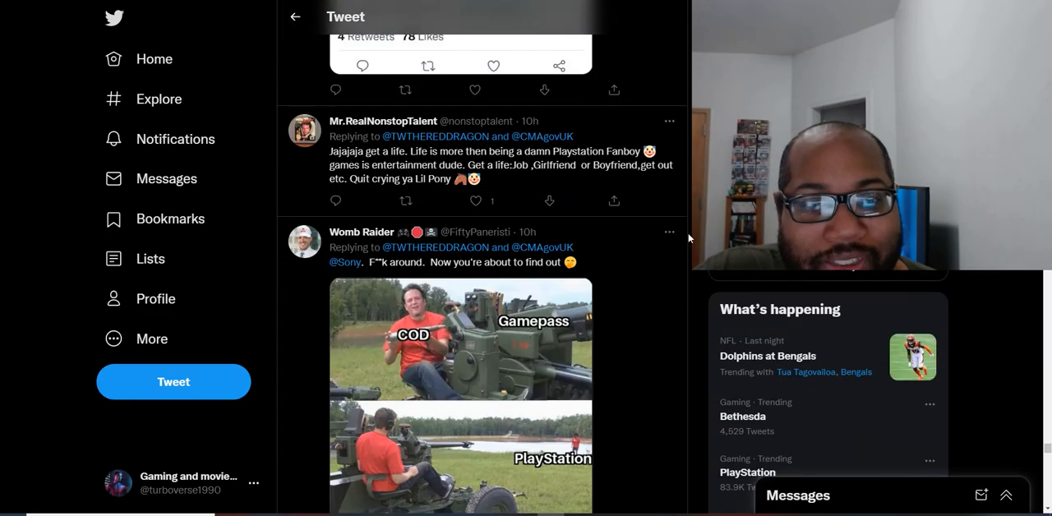
scroll("up", 3)
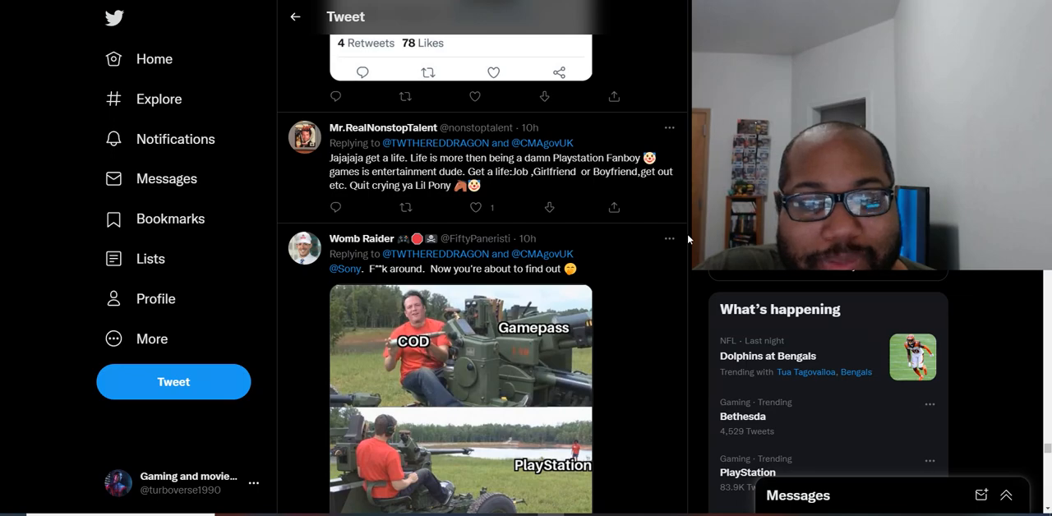
scroll("down", 3)
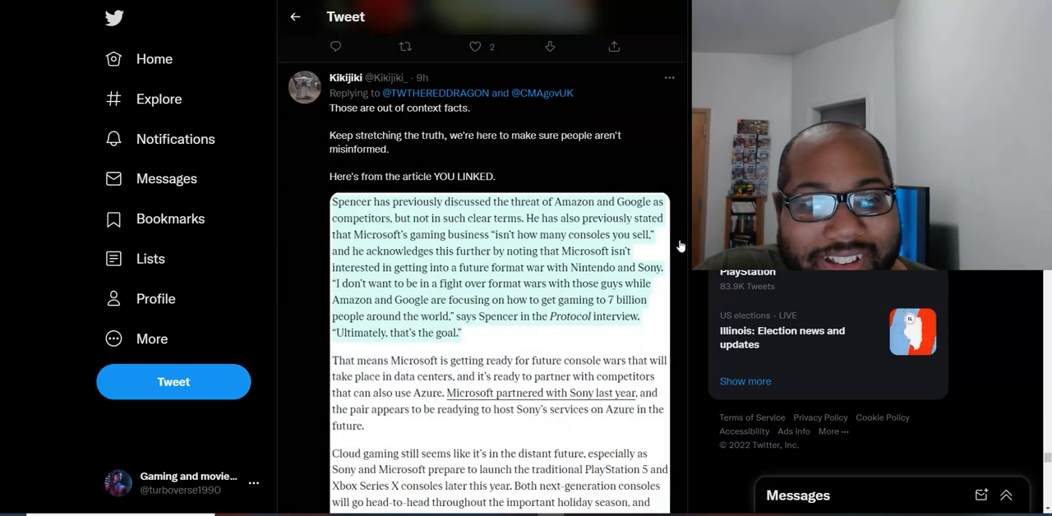
scroll("down", 3)
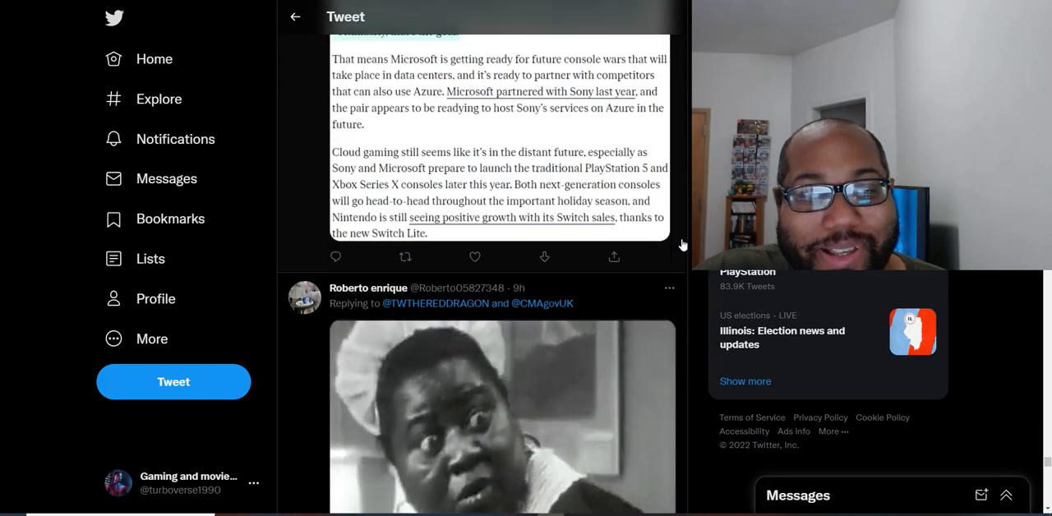
scroll("down", 3)
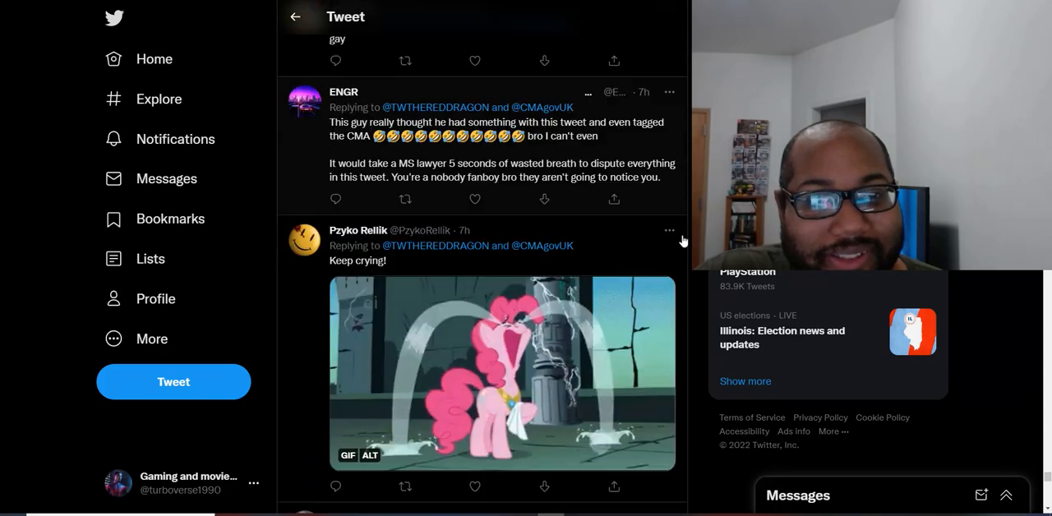
scroll("down", 3)
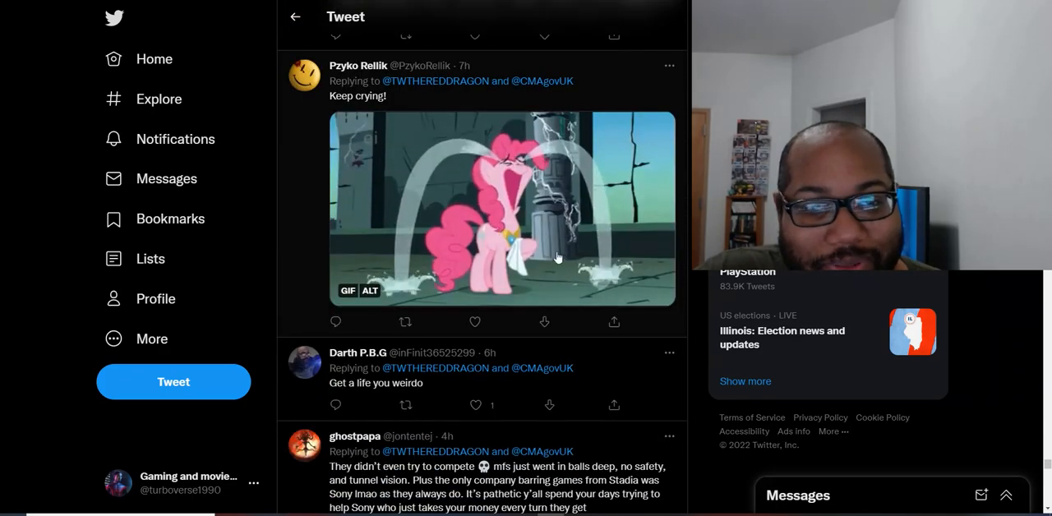
scroll("down", 3)
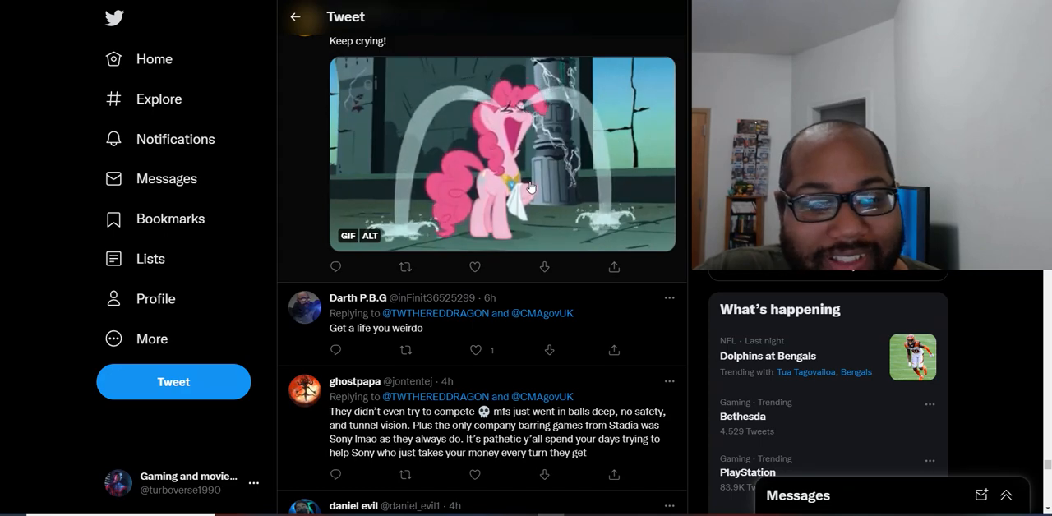
scroll("down", 3)
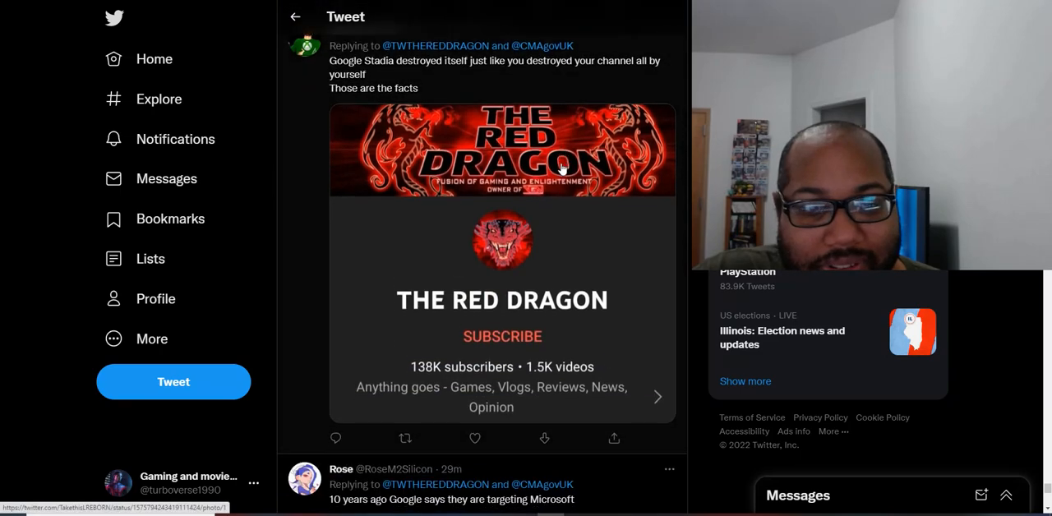
scroll("down", 3)
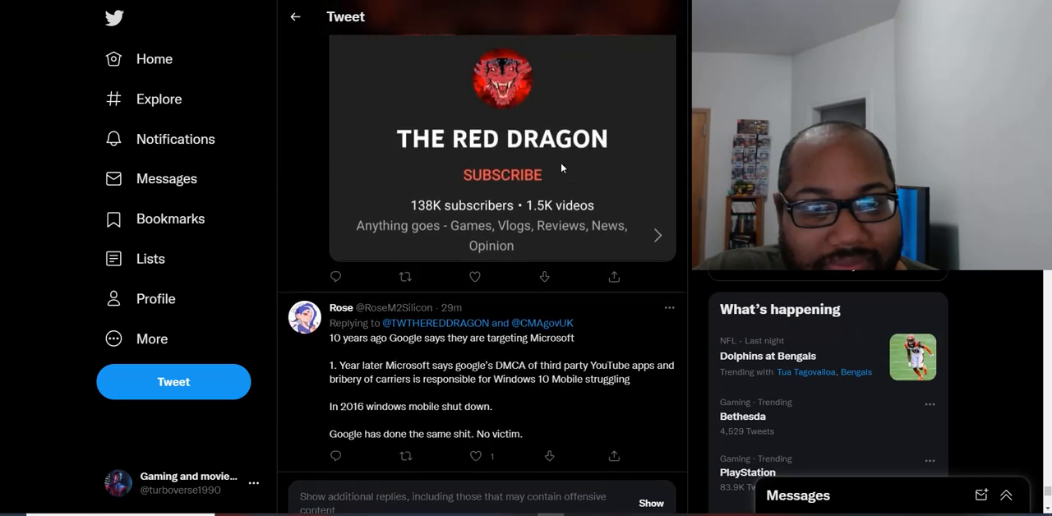
scroll("up", 3)
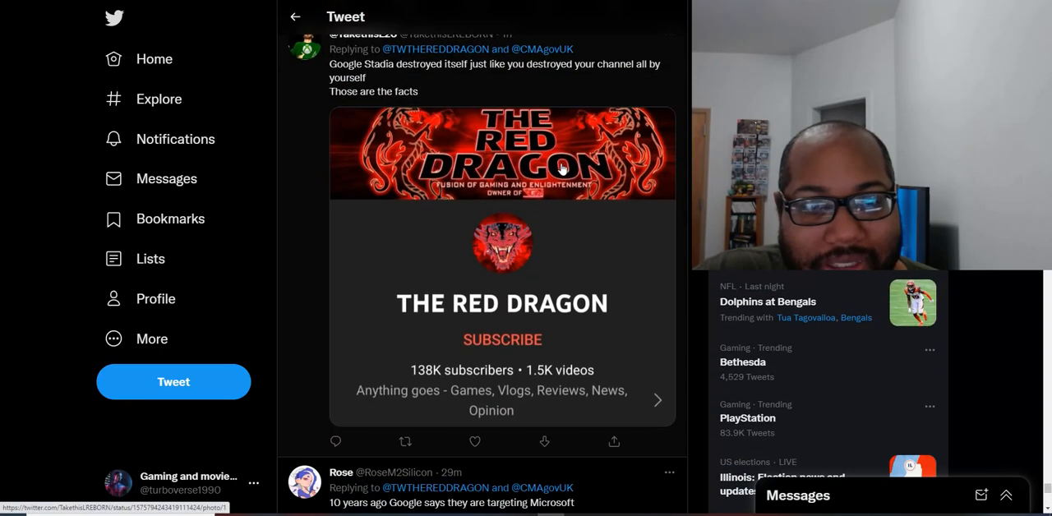
scroll("down", 3)
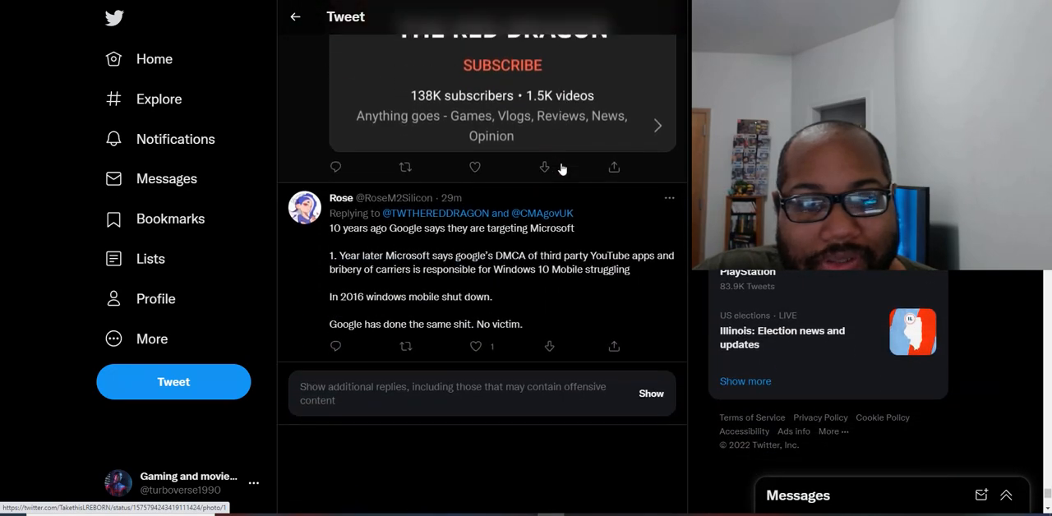
scroll("down", 3)
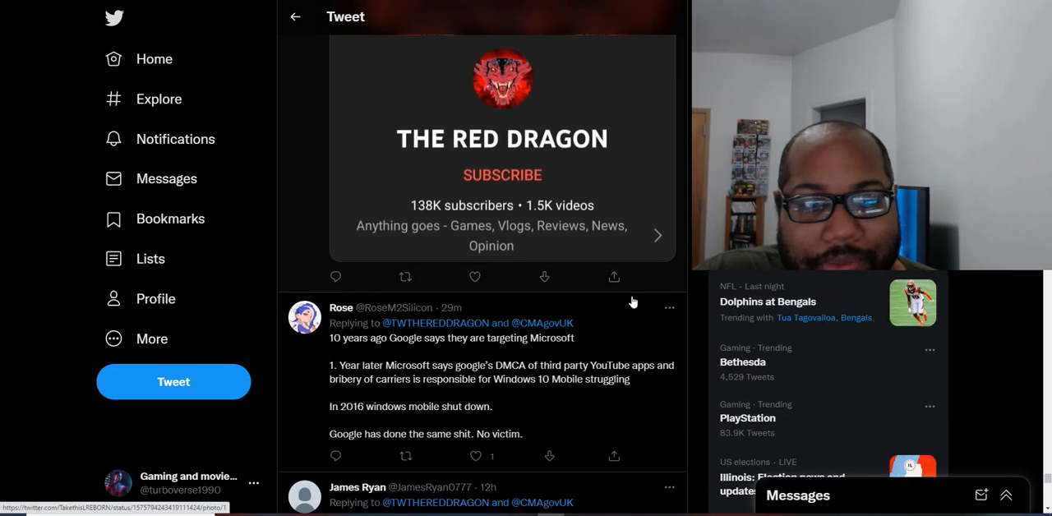
scroll("down", 3)
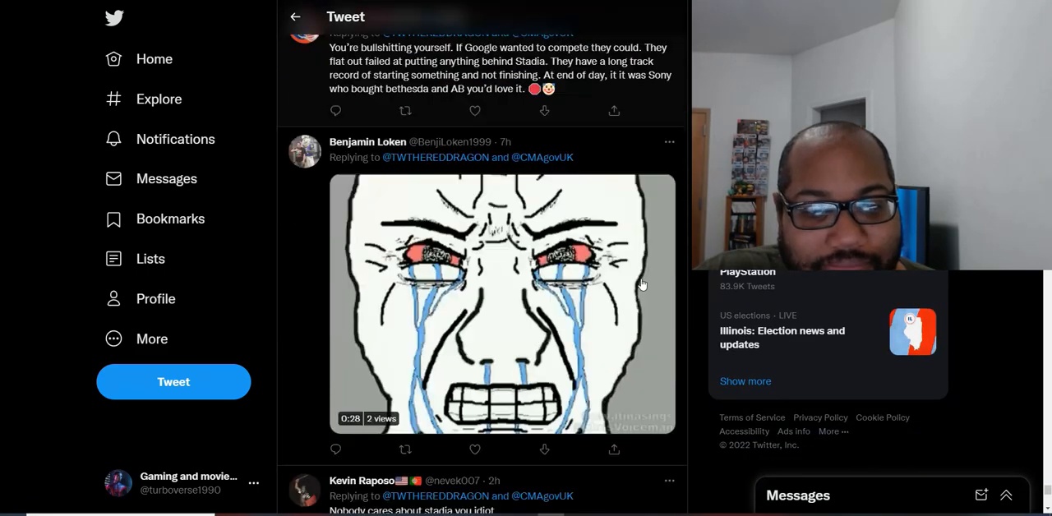
- Scroll through the quote tweets mocking the Xbox-blamed-Stadia post
scroll("down", 3)
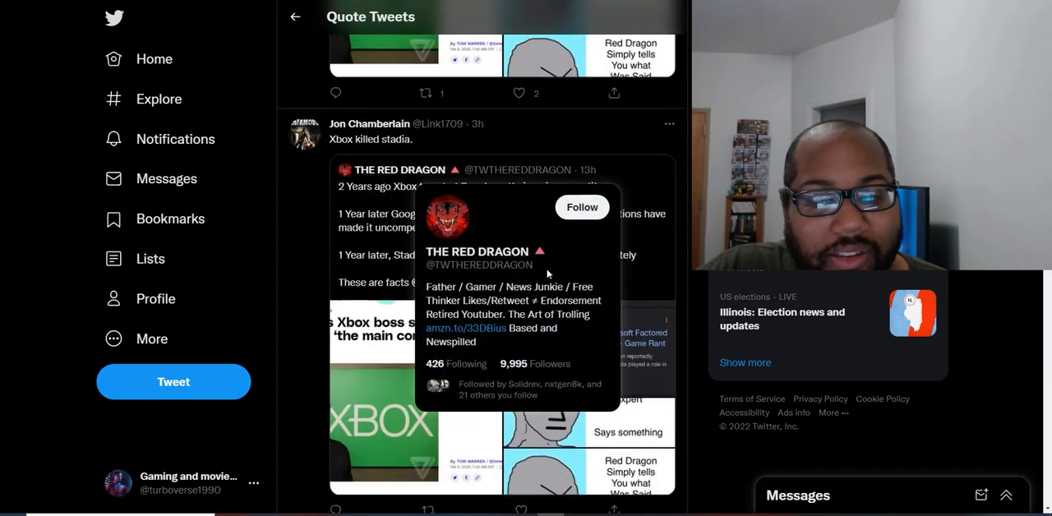
mouse_move(701, 289)
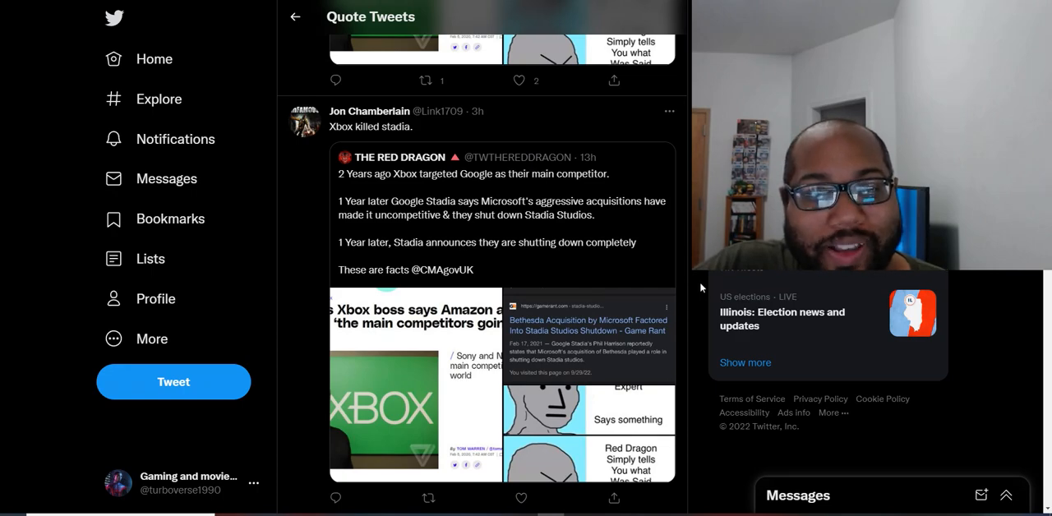
scroll("down", 3)
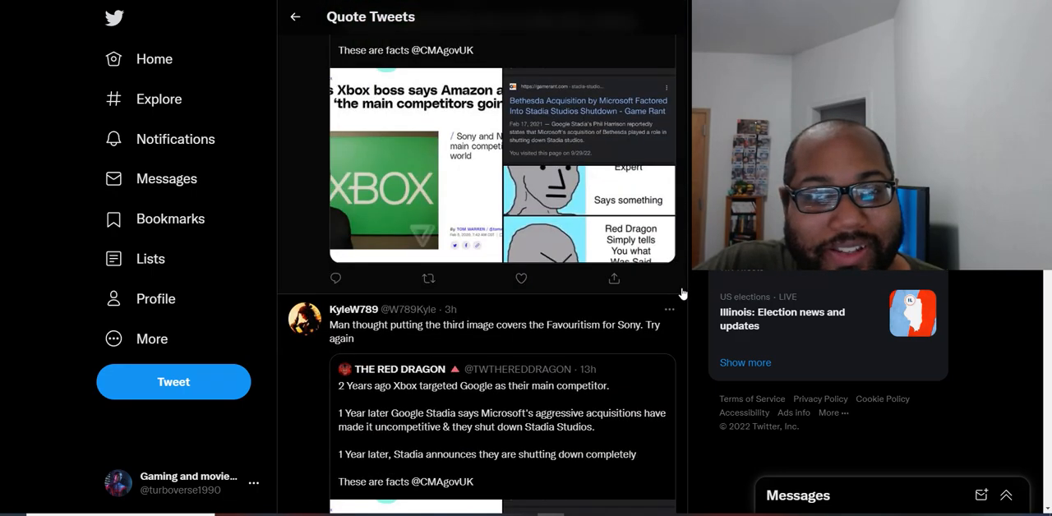
scroll("down", 3)
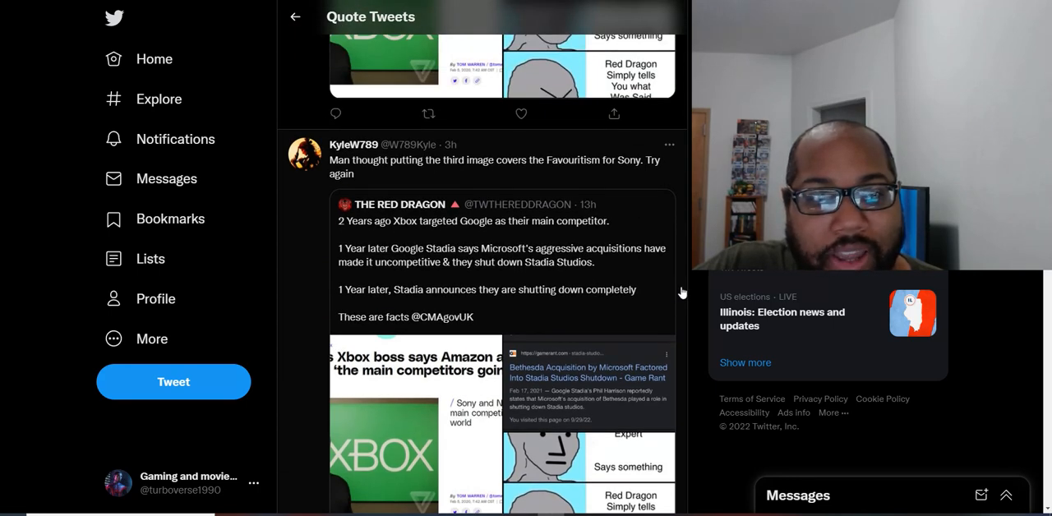
scroll("down", 3)
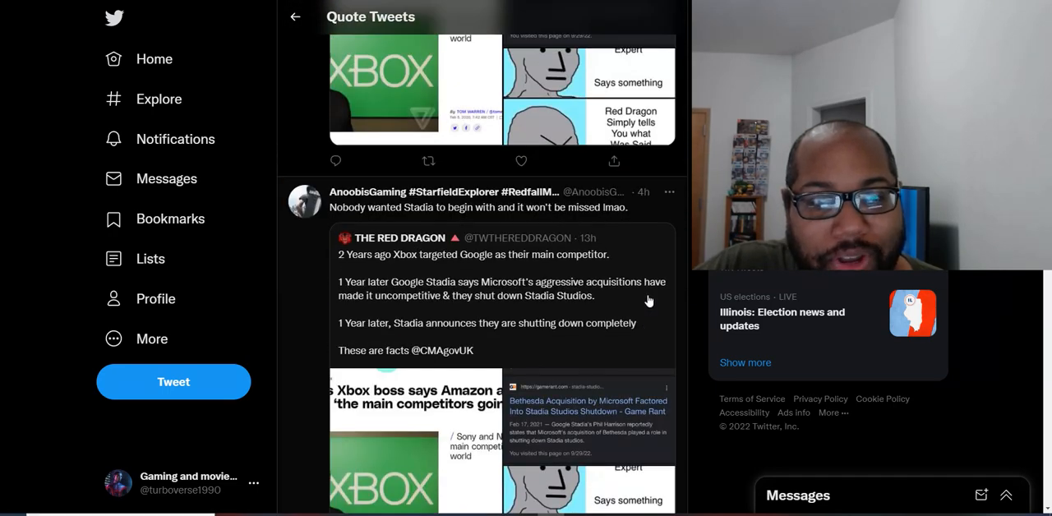
scroll("up", 3)
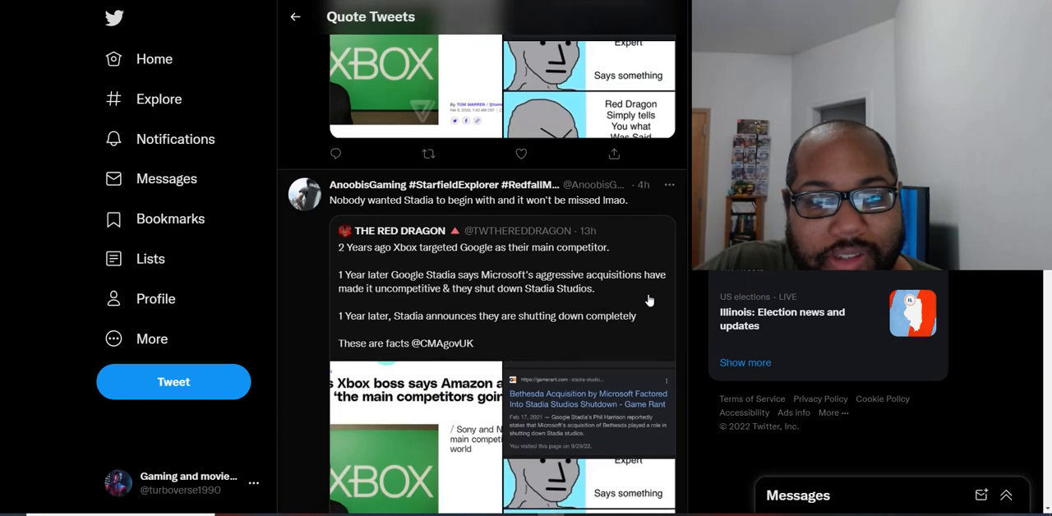
scroll("down", 3)
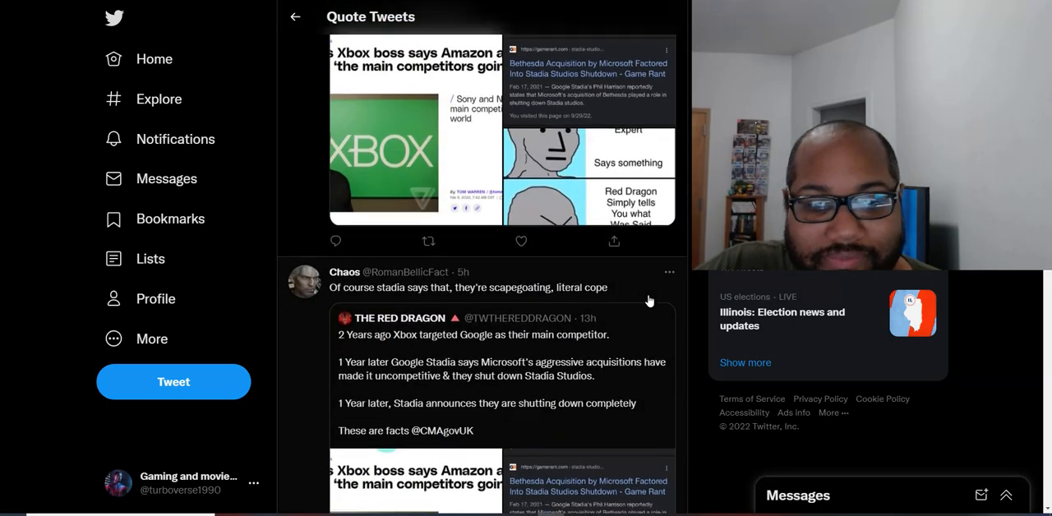
scroll("down", 3)
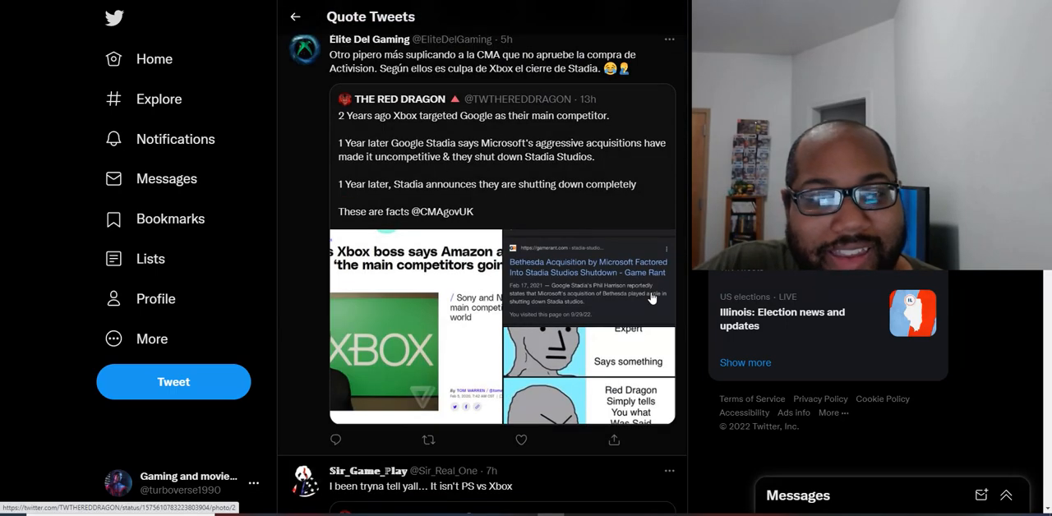
mouse_move(651, 291)
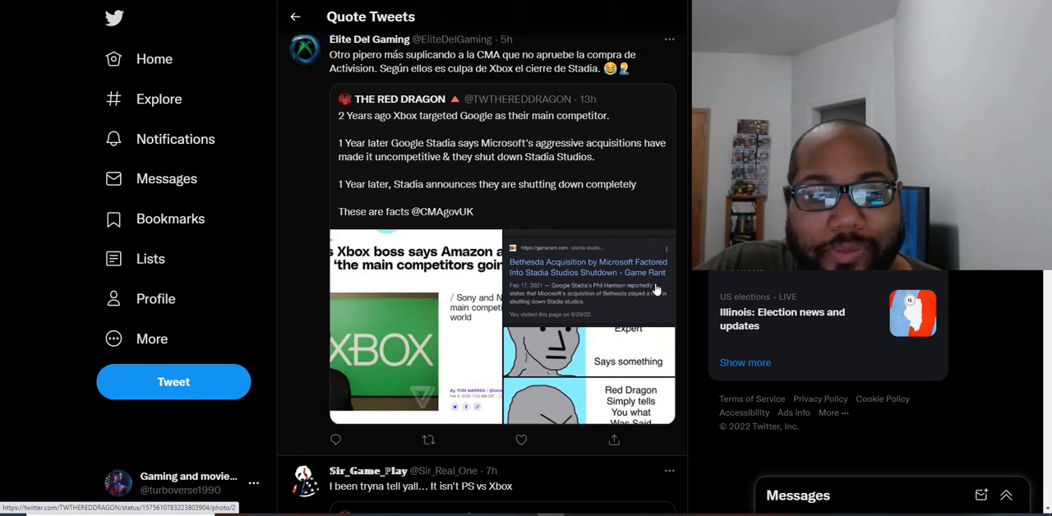
- Read the remaining quotes and open the original Red Dragon tweet blaming Xbox
scroll("down", 3)
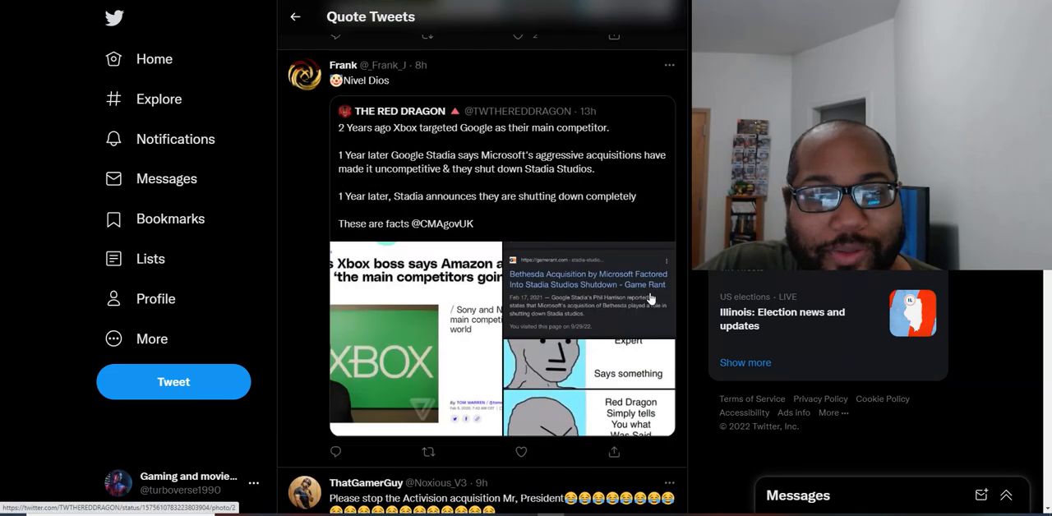
scroll("down", 3)
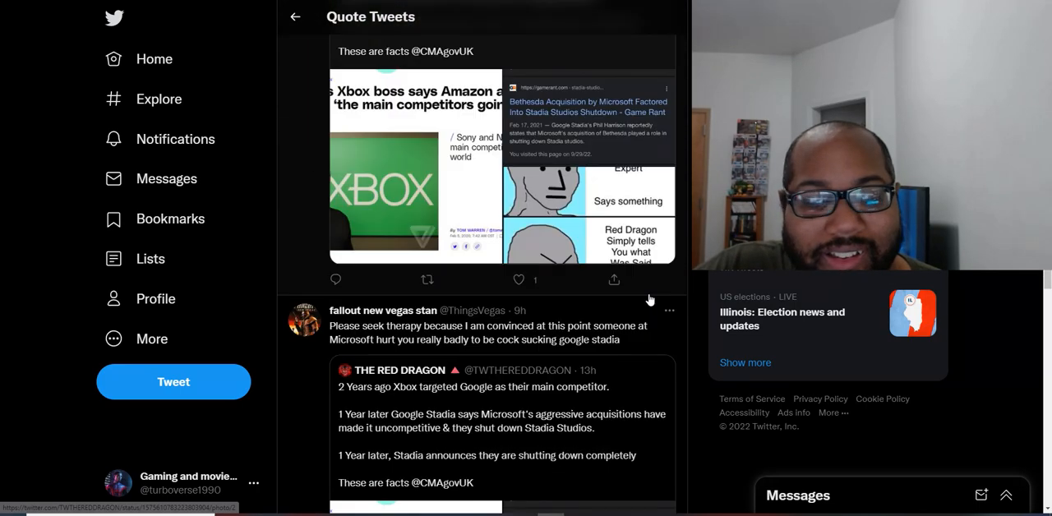
scroll("down", 3)
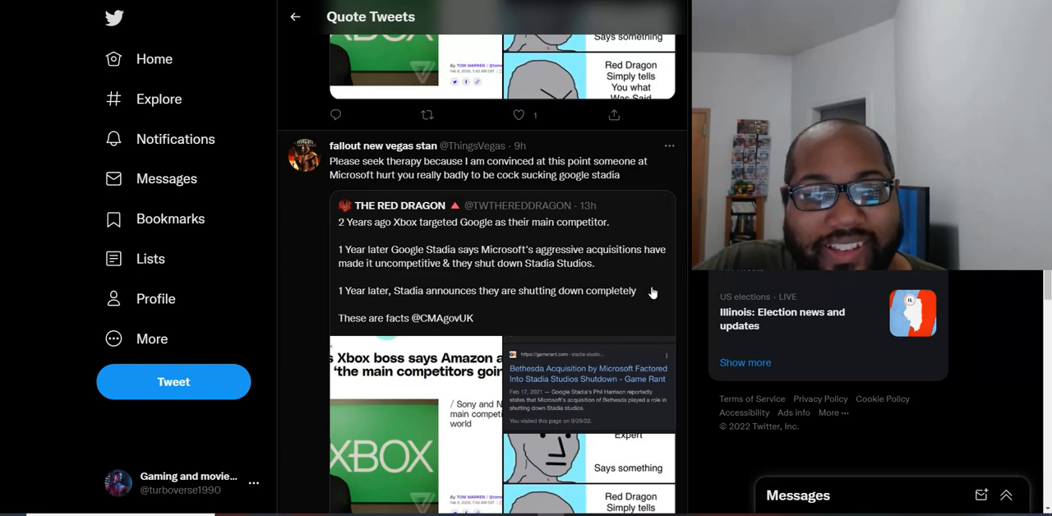
mouse_move(646, 272)
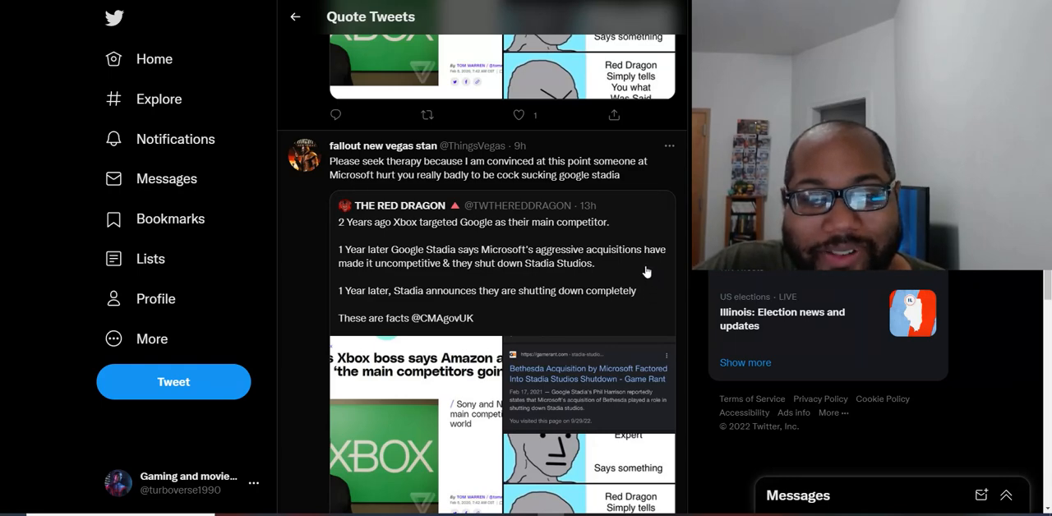
scroll("down", 3)
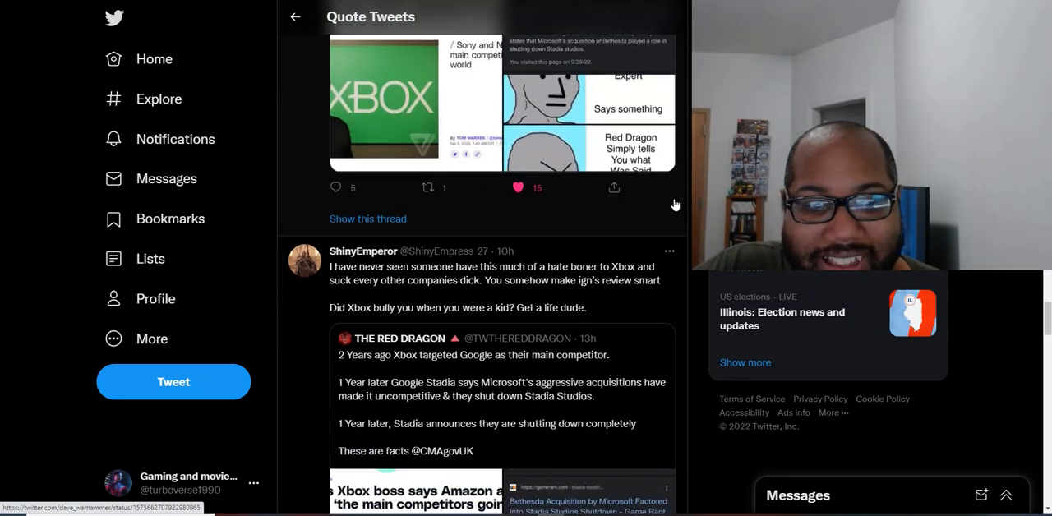
scroll("down", 3)
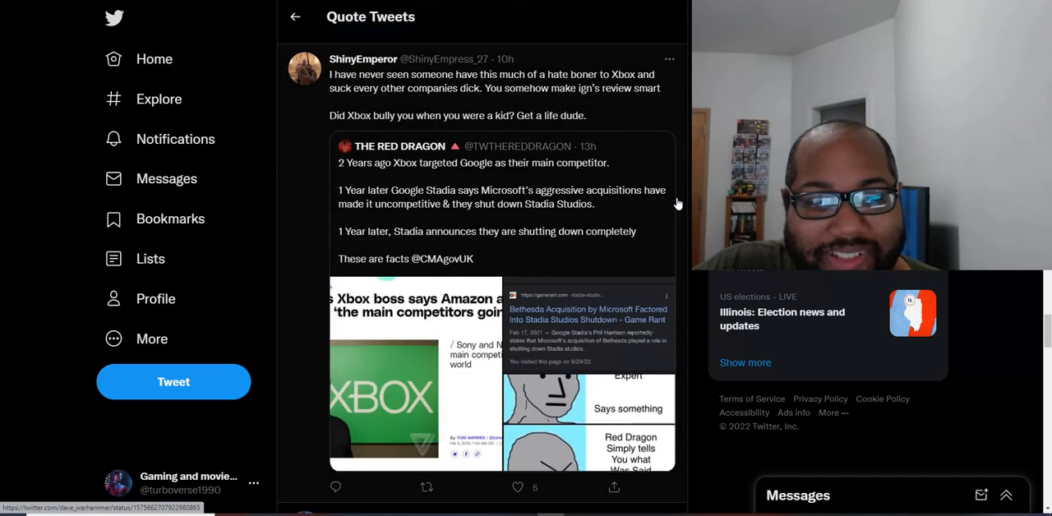
left_click(501, 201)
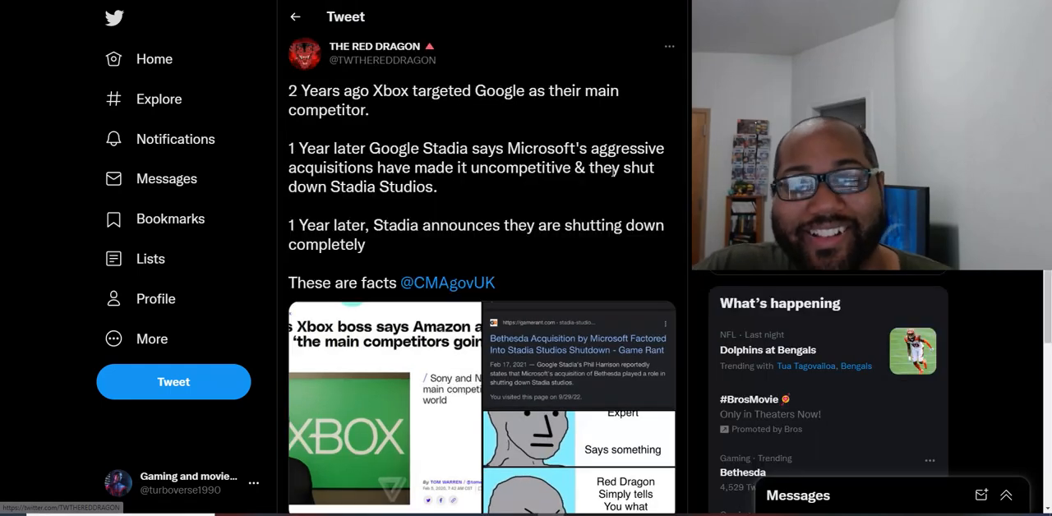